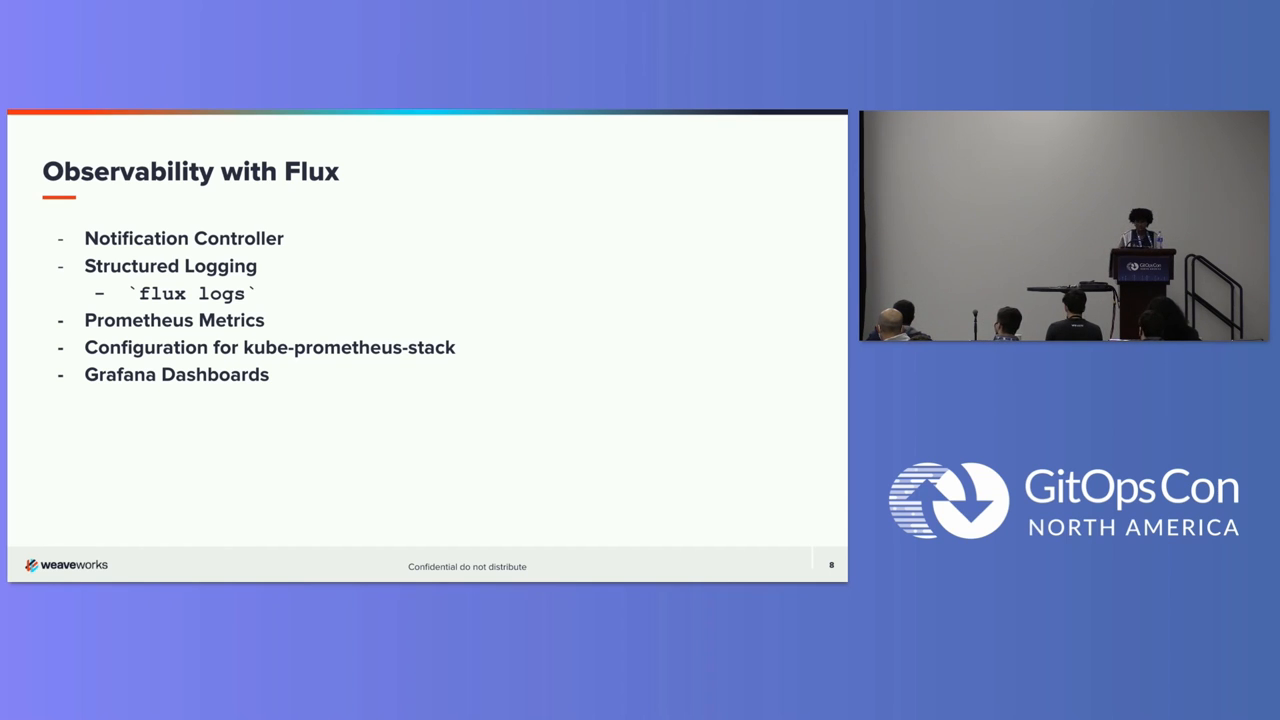
Step: Advance past the 'Observability with Flux' slide
{"action": "key", "text": "Right"}
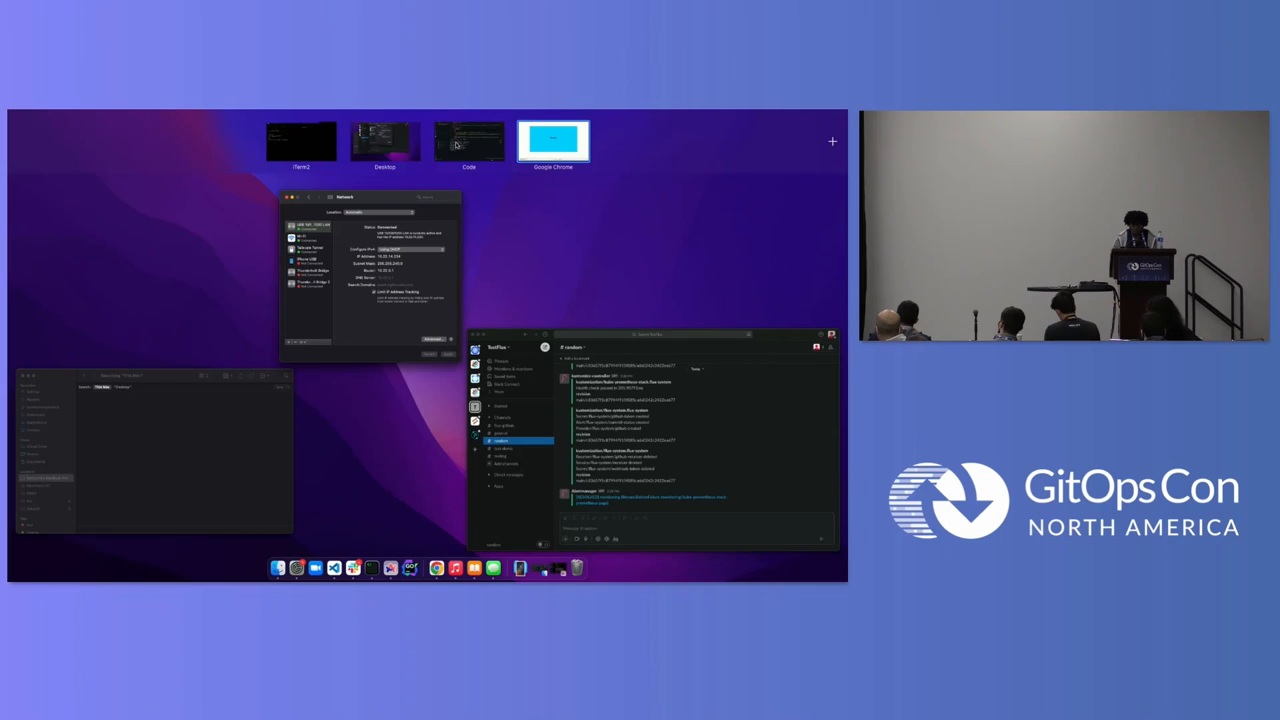
Step: Open clusters/notifications/commitstatus.yaml in Code, then show the GitOps sidebar
{"action": "left_click", "coordinate": [465, 140]}
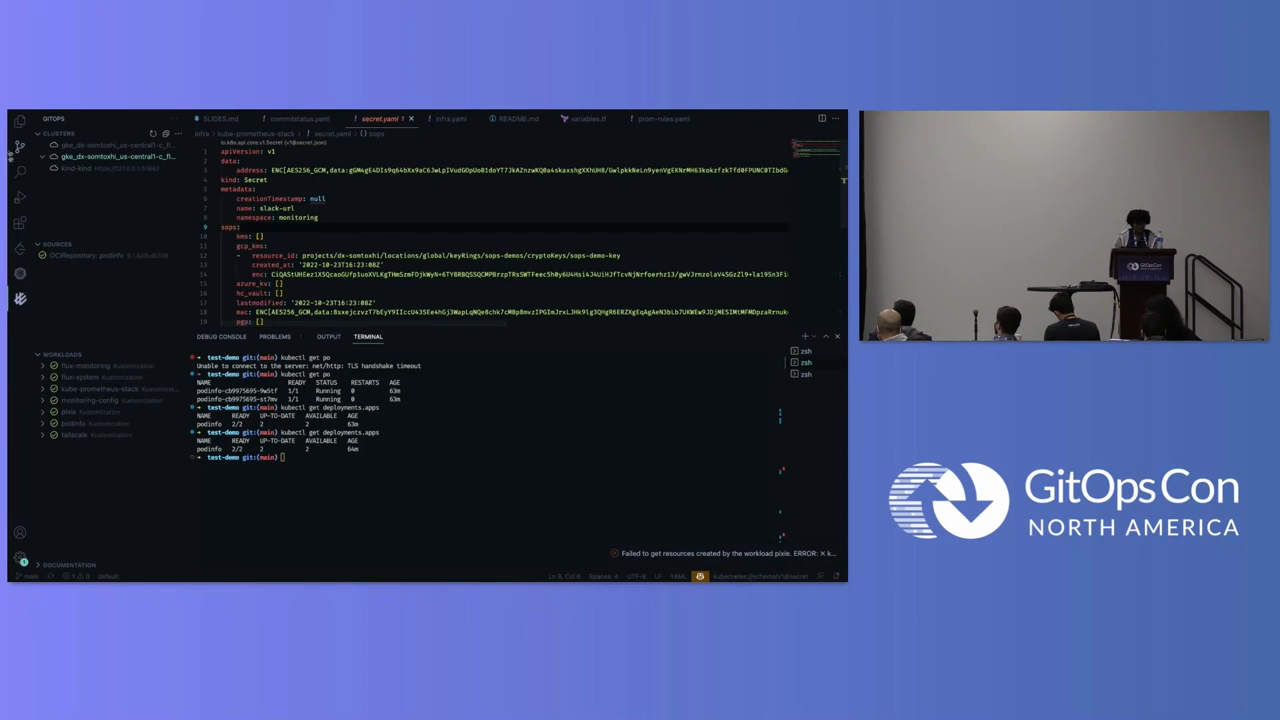
{"action": "left_click", "coordinate": [13, 106]}
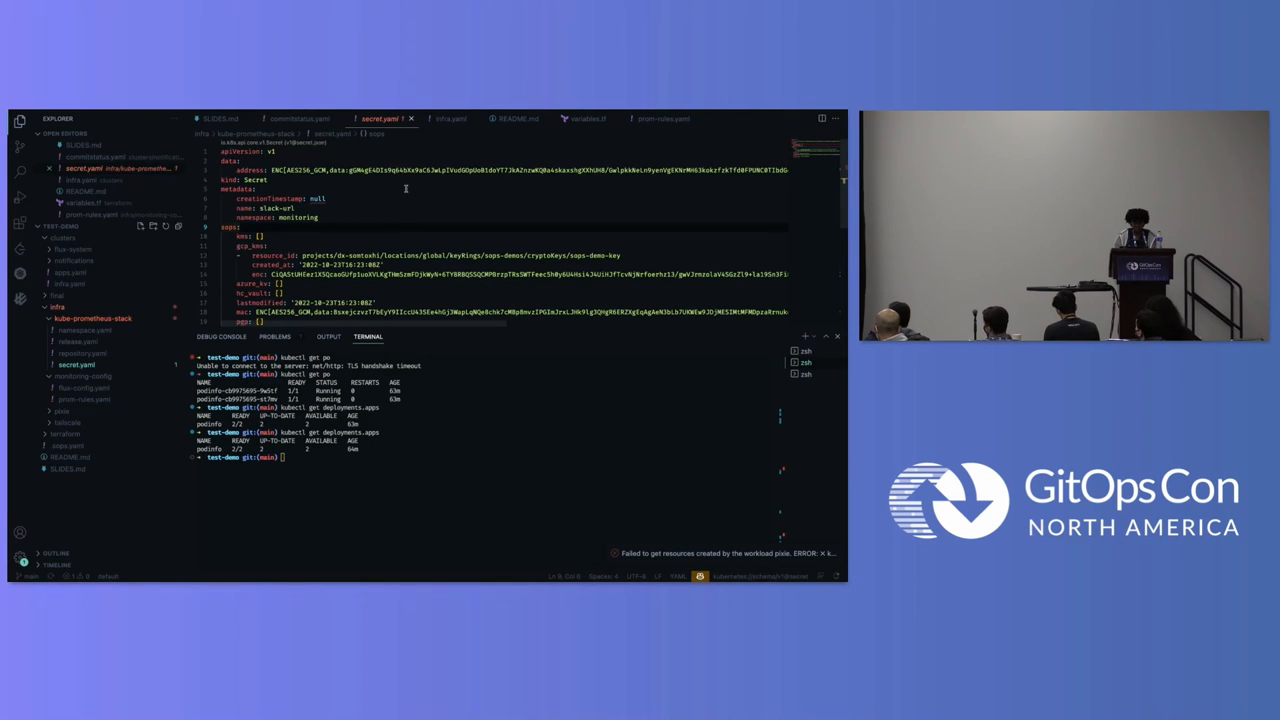
{"action": "left_click", "coordinate": [296, 117]}
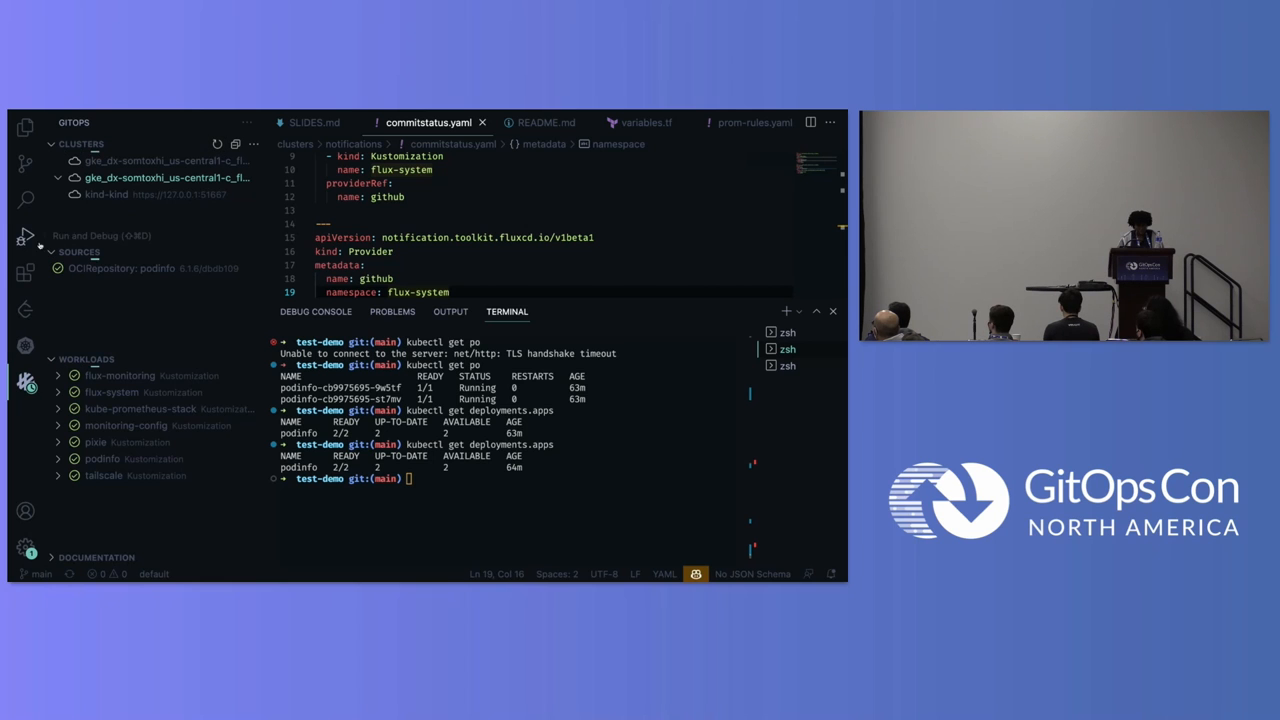
{"action": "left_click", "coordinate": [20, 127]}
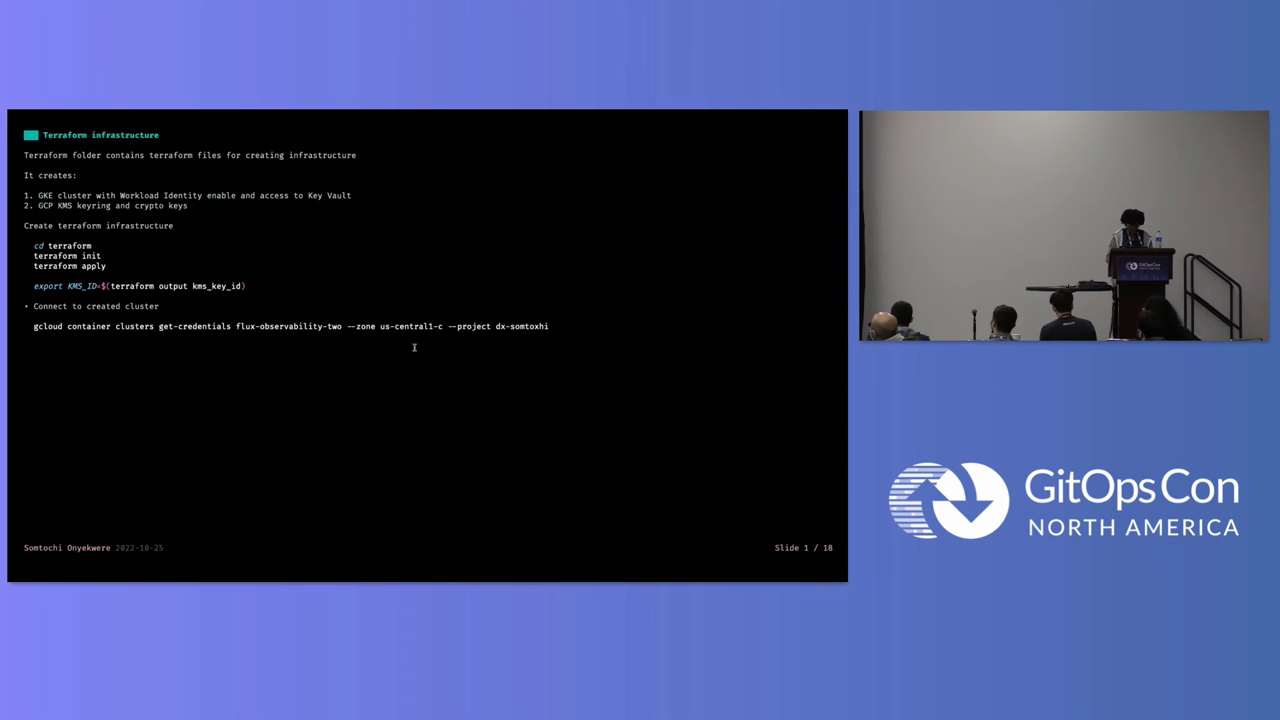
{"action": "mouse_move", "coordinate": [378, 283]}
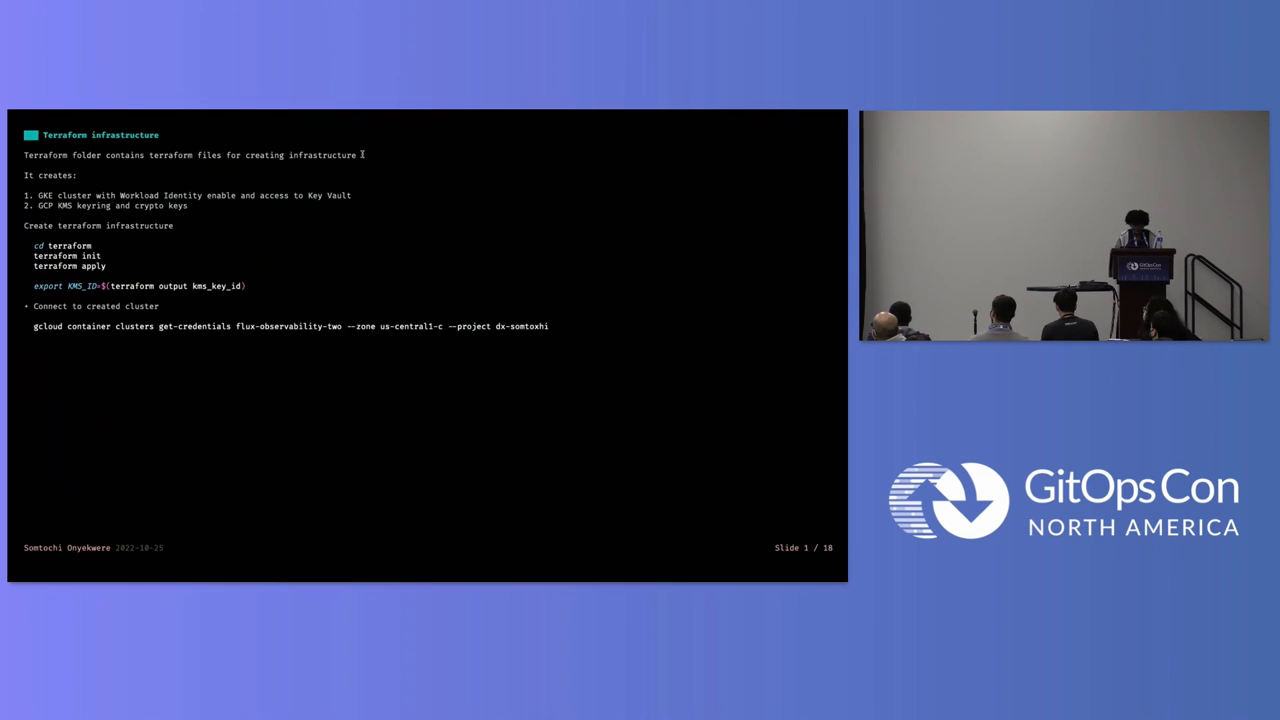
Step: Leave the Terraform infrastructure slide and head back to the code editor
{"action": "key", "text": "Right"}
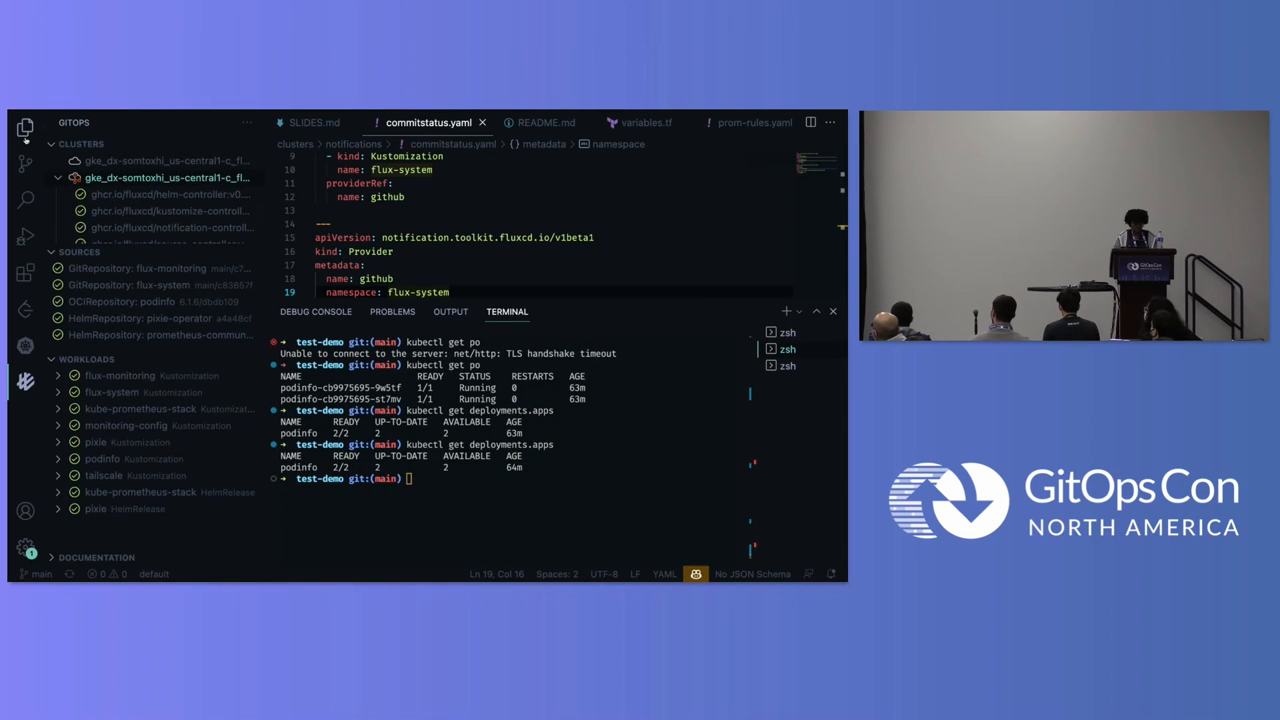
Step: Collapse the infra folder and open clusters/notifications/alert.yaml
{"action": "left_click", "coordinate": [22, 130]}
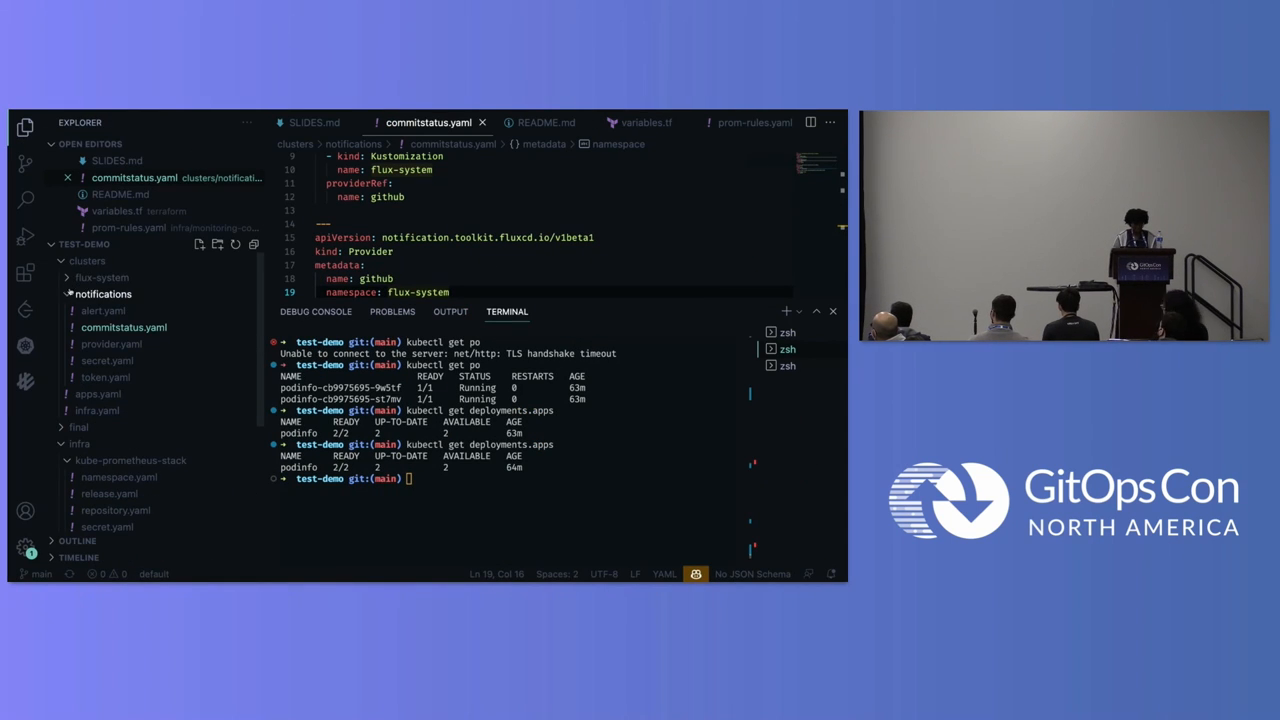
{"action": "left_click", "coordinate": [102, 294]}
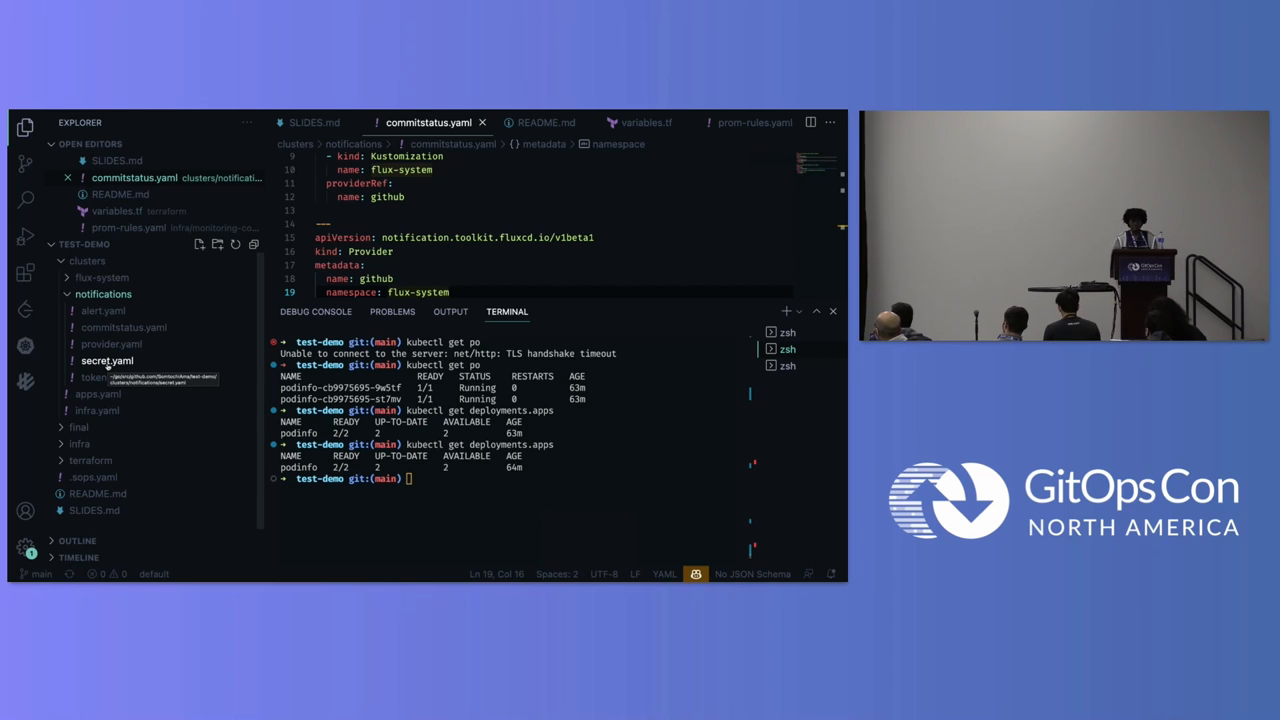
{"action": "mouse_move", "coordinate": [103, 310]}
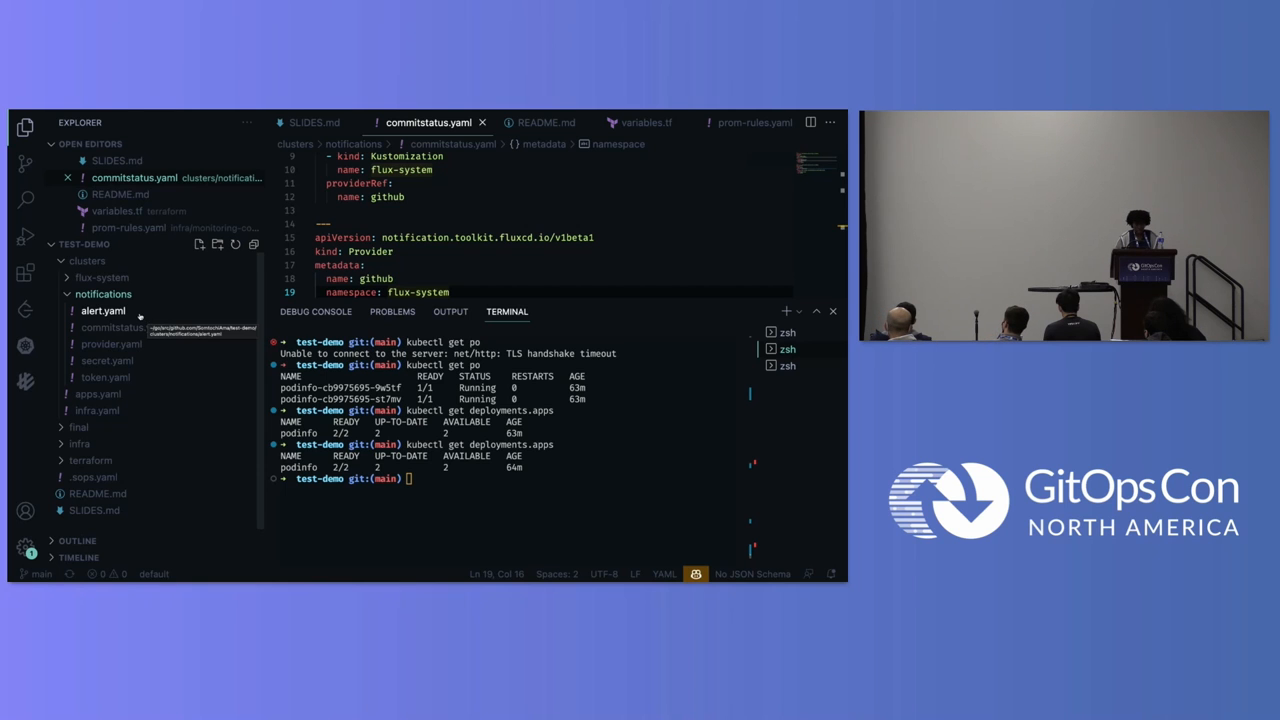
{"action": "left_click", "coordinate": [102, 311]}
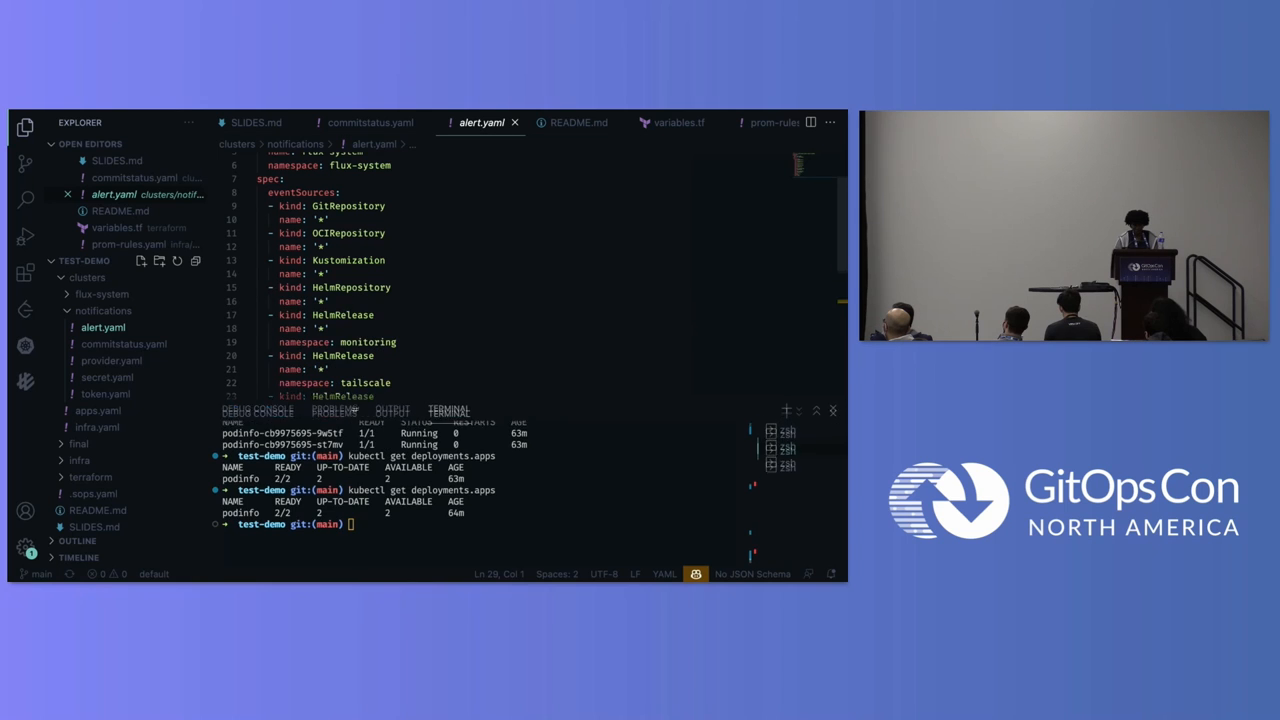
Step: Highlight the GitRepository source and slack providerRef in alert.yaml, then open provider.yaml
{"action": "right_click", "coordinate": [322, 314]}
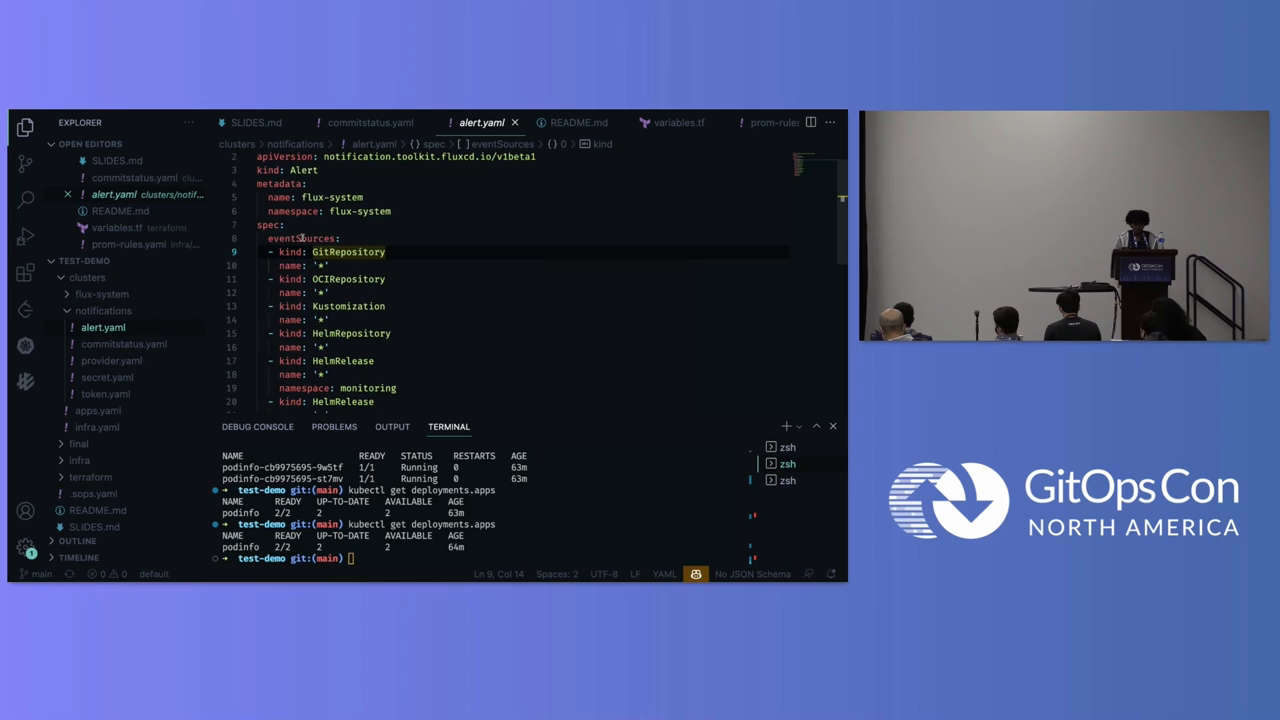
{"action": "double_click", "coordinate": [300, 238]}
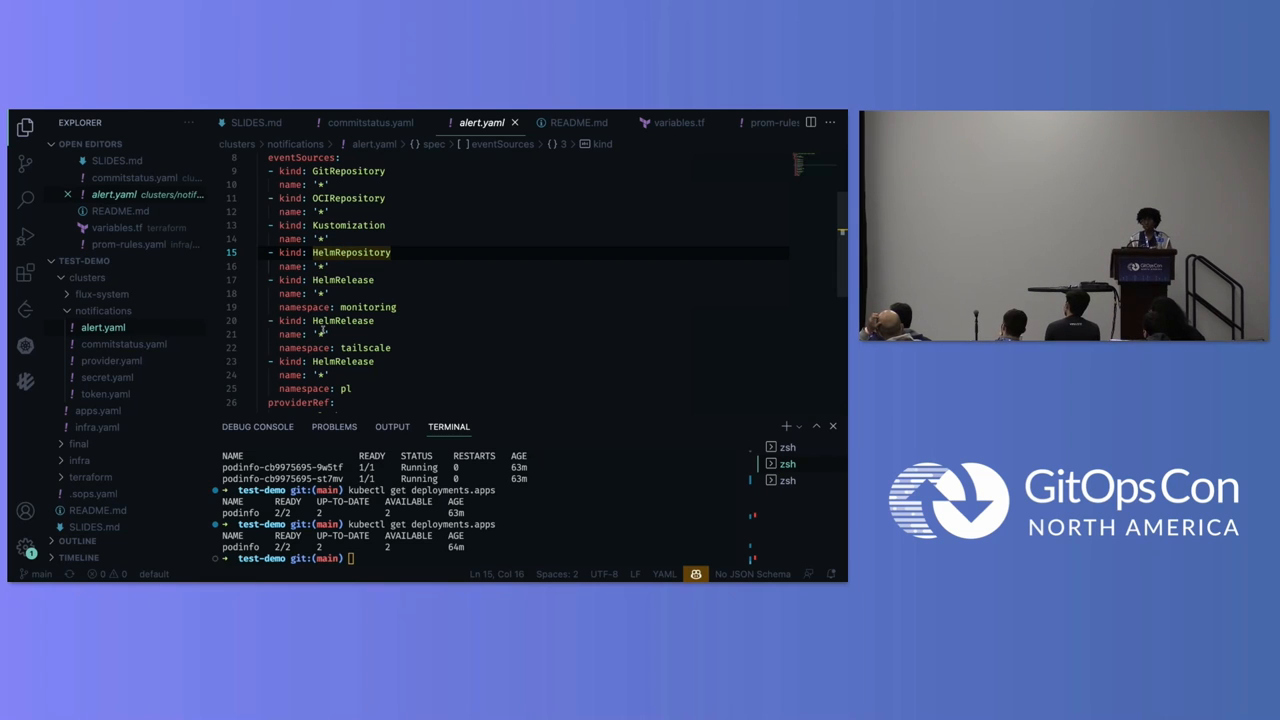
{"action": "scroll", "scroll_direction": "down", "scroll_amount": 3}
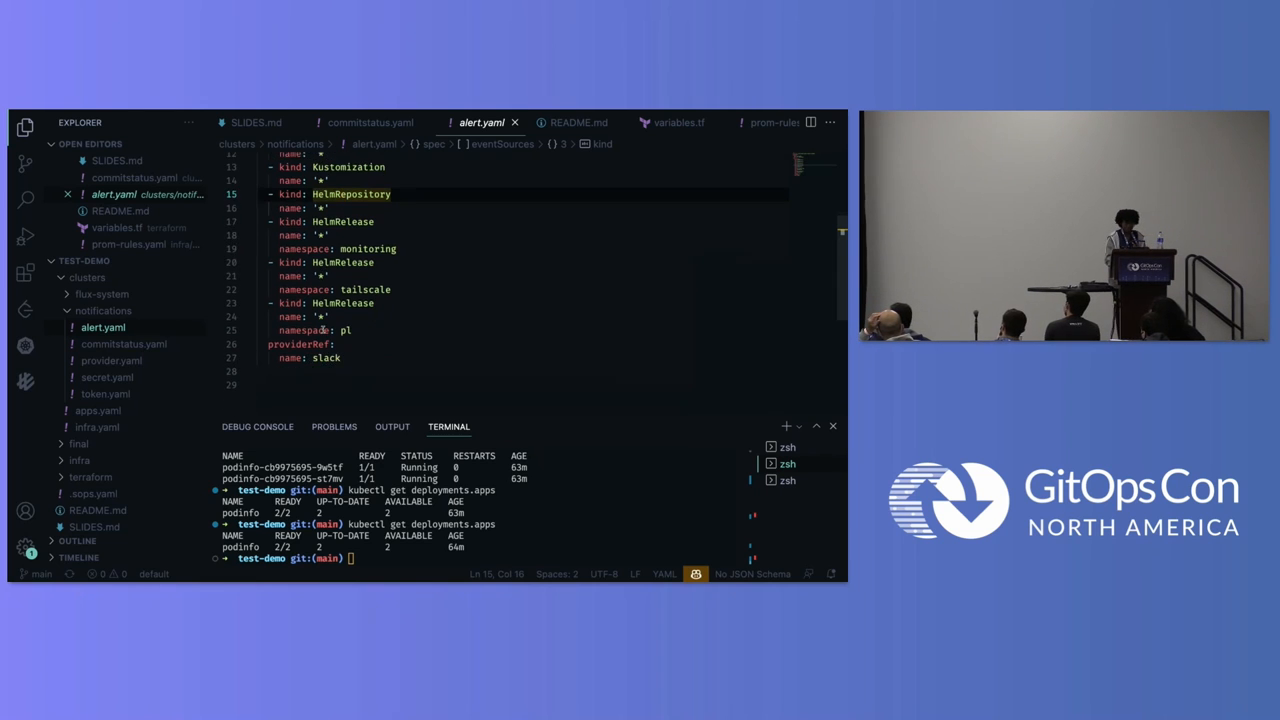
{"action": "left_click", "coordinate": [340, 357]}
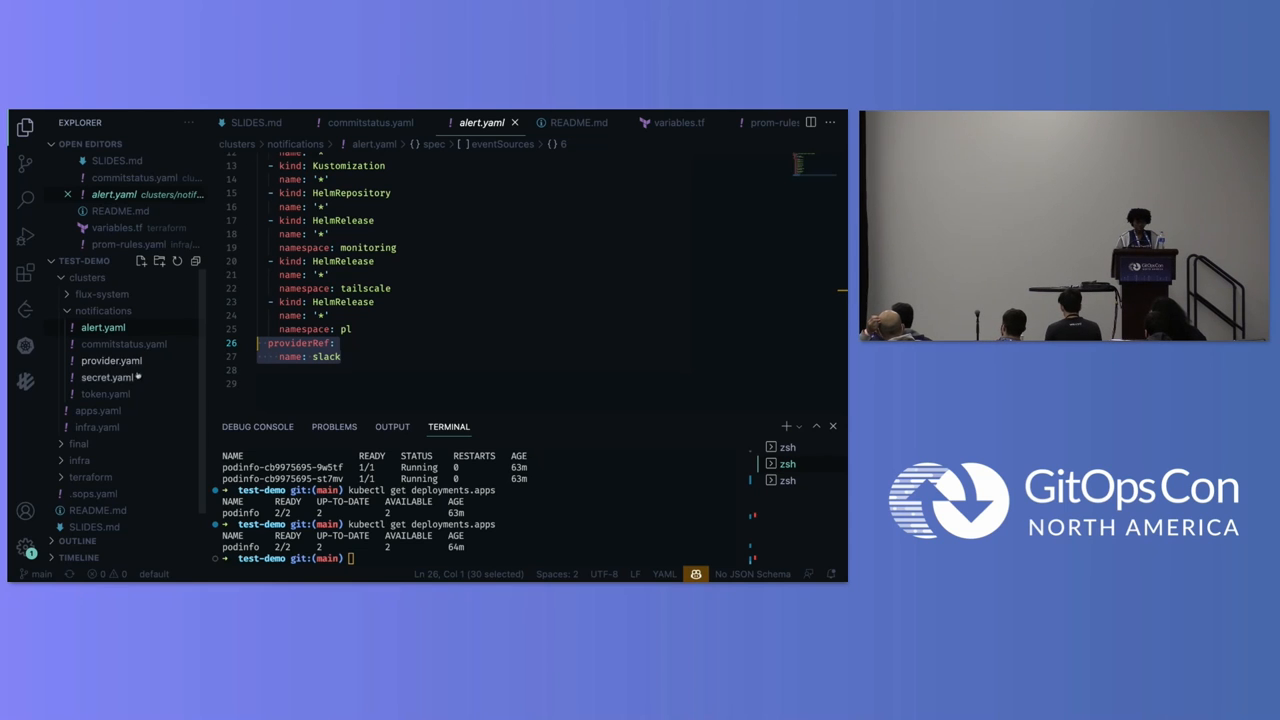
{"action": "left_click", "coordinate": [111, 360]}
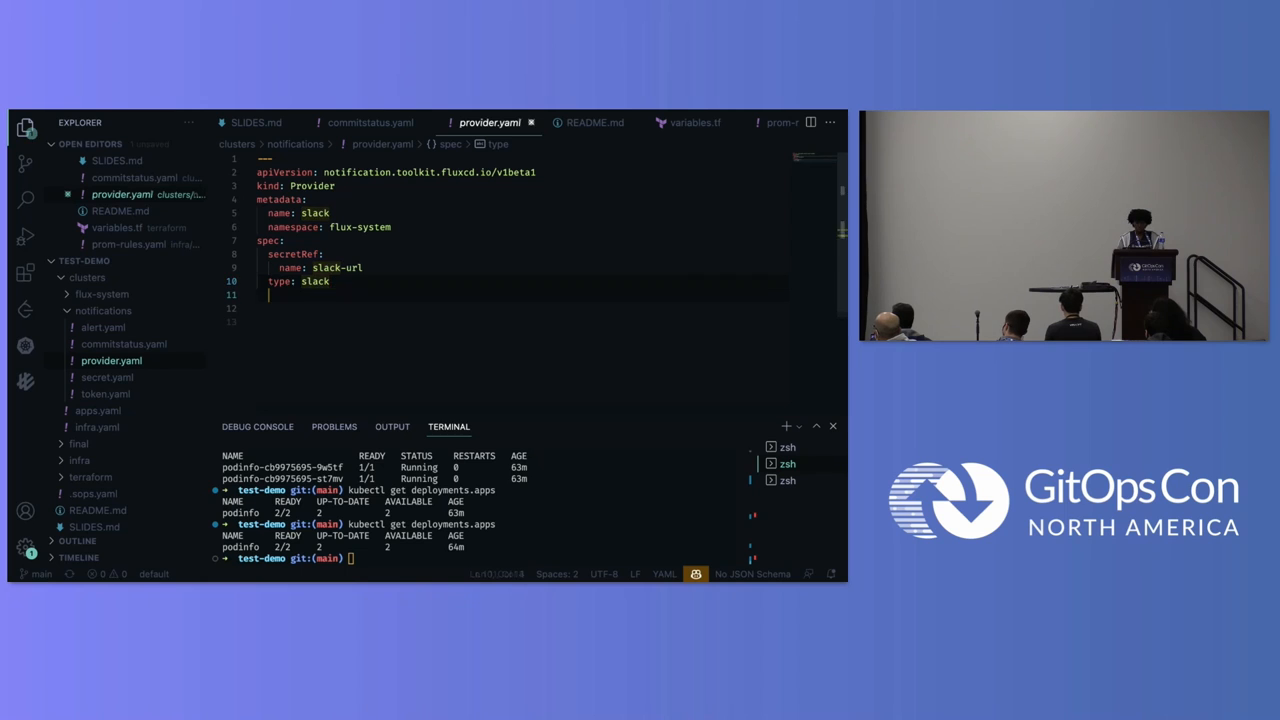
{"action": "type", "text": "addre"}
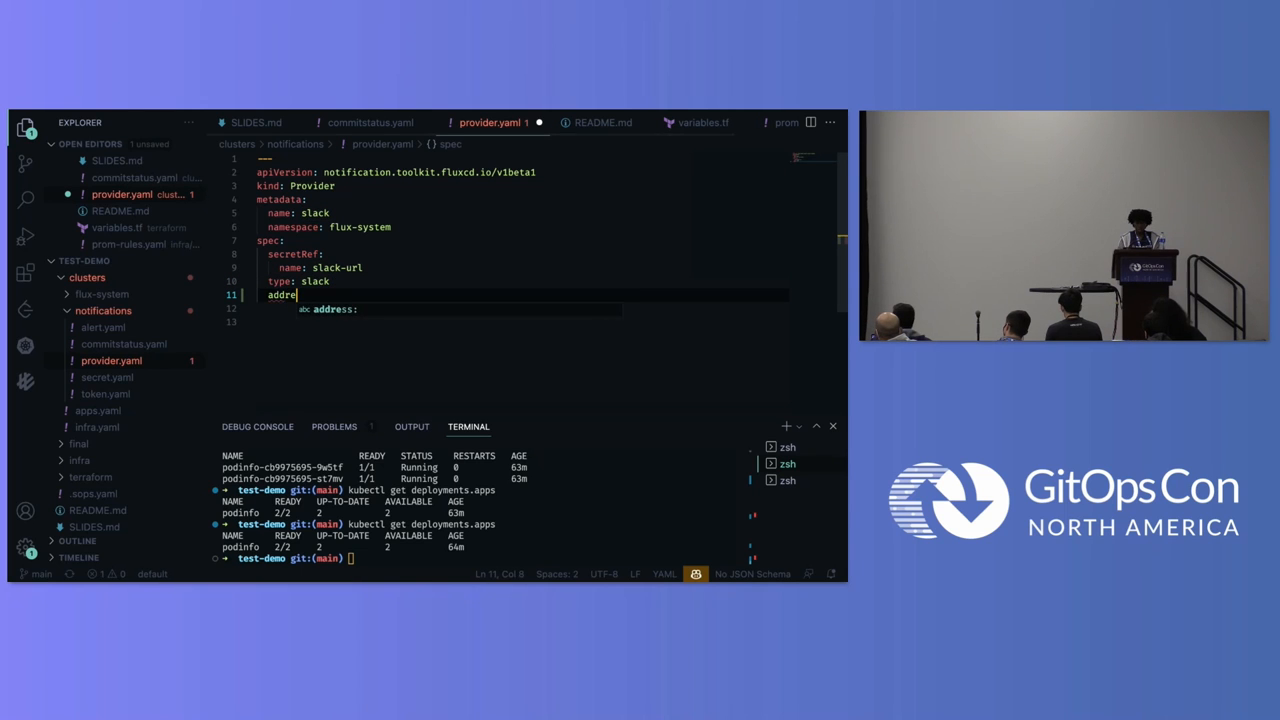
{"action": "type", "text": "ss:"}
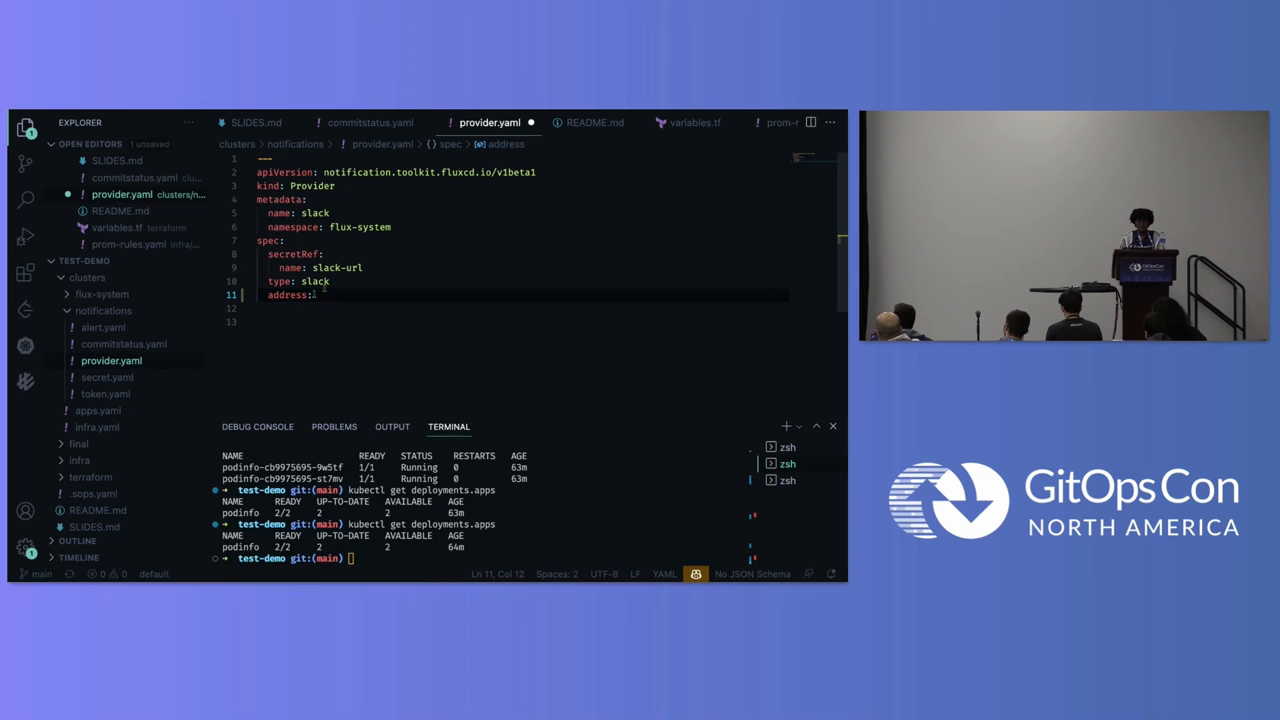
{"action": "key", "text": "Backspace"}
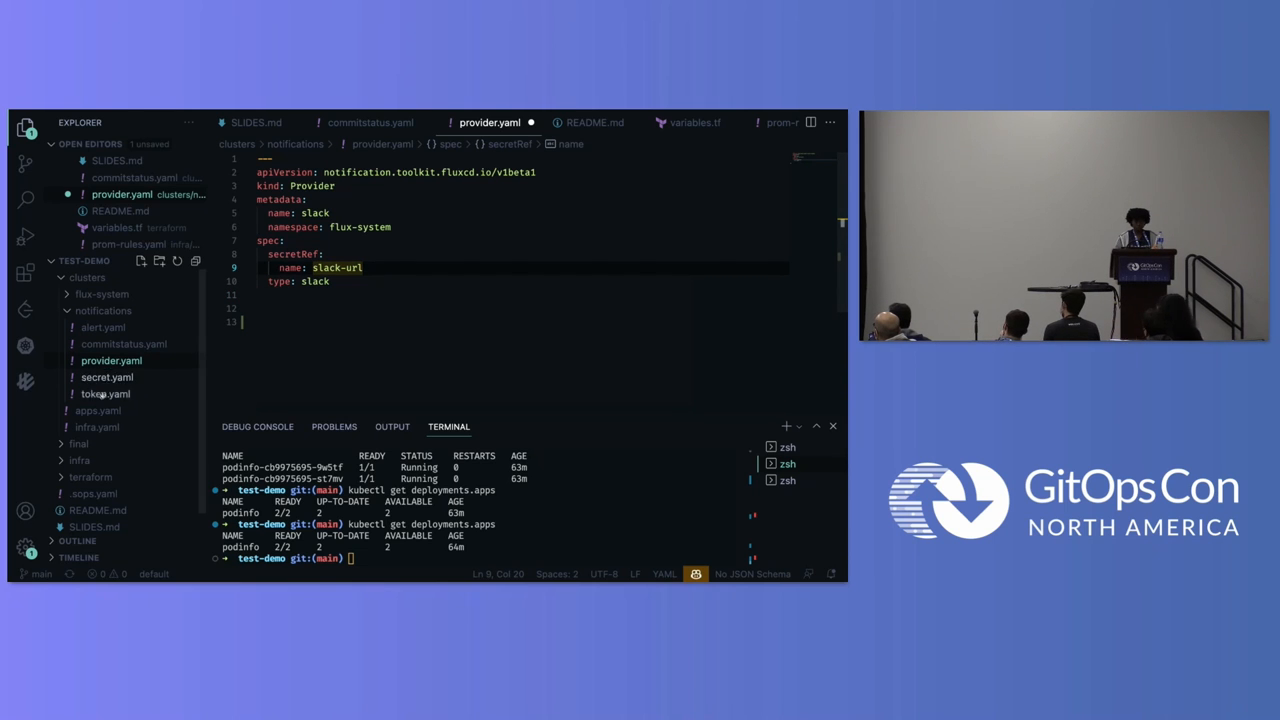
{"action": "left_click", "coordinate": [109, 377]}
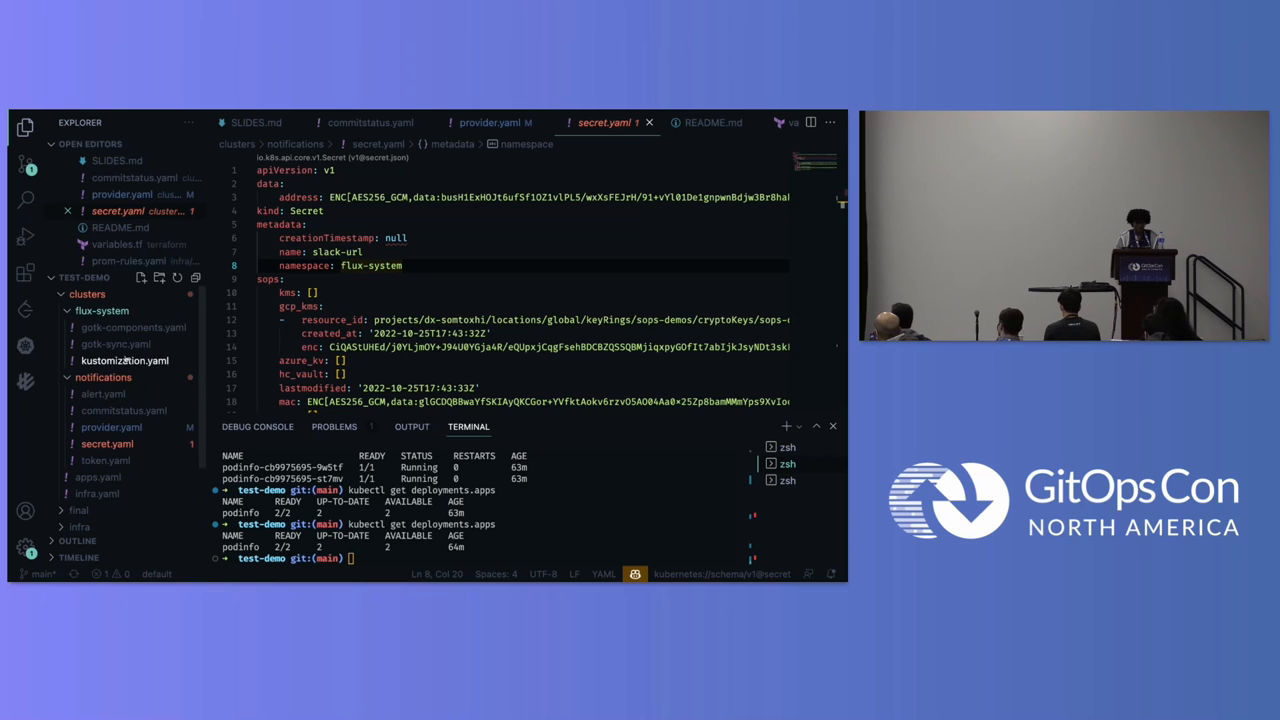
Step: Open clusters/flux-system/kustomization.yaml and scroll to its SOPS decryption section
{"action": "left_click", "coordinate": [124, 360]}
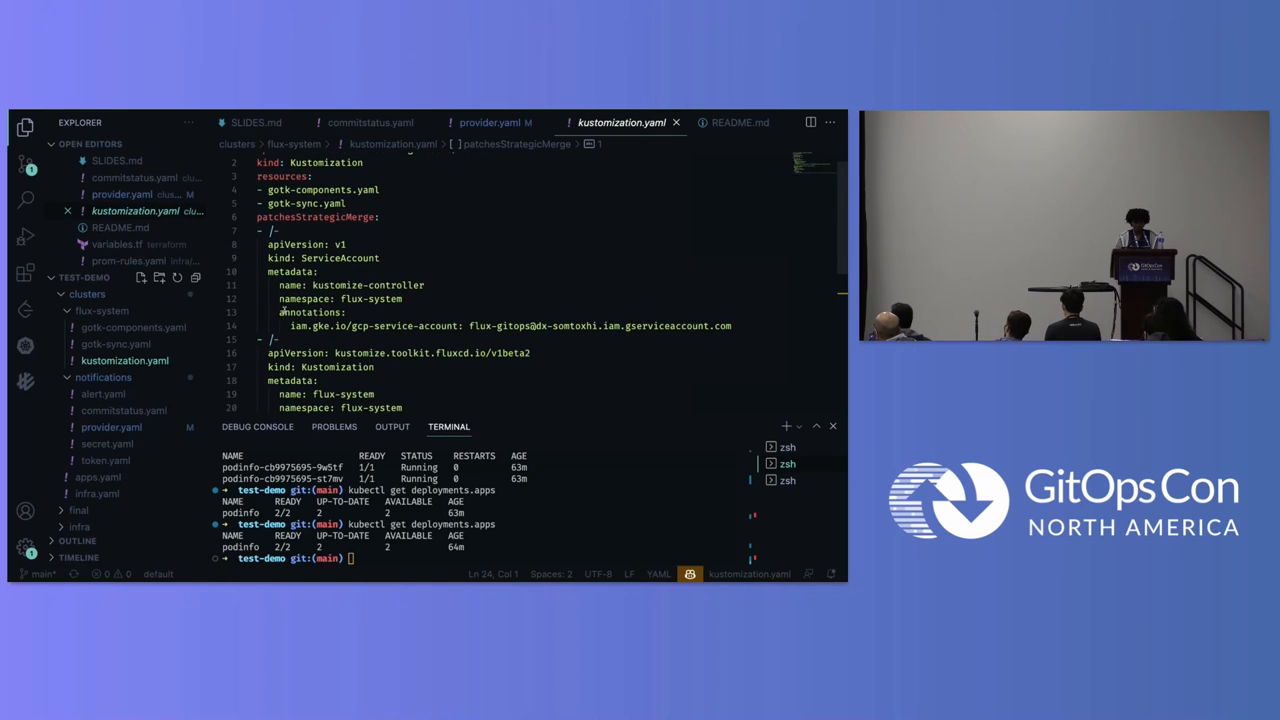
{"action": "scroll", "scroll_direction": "down", "scroll_amount": 3}
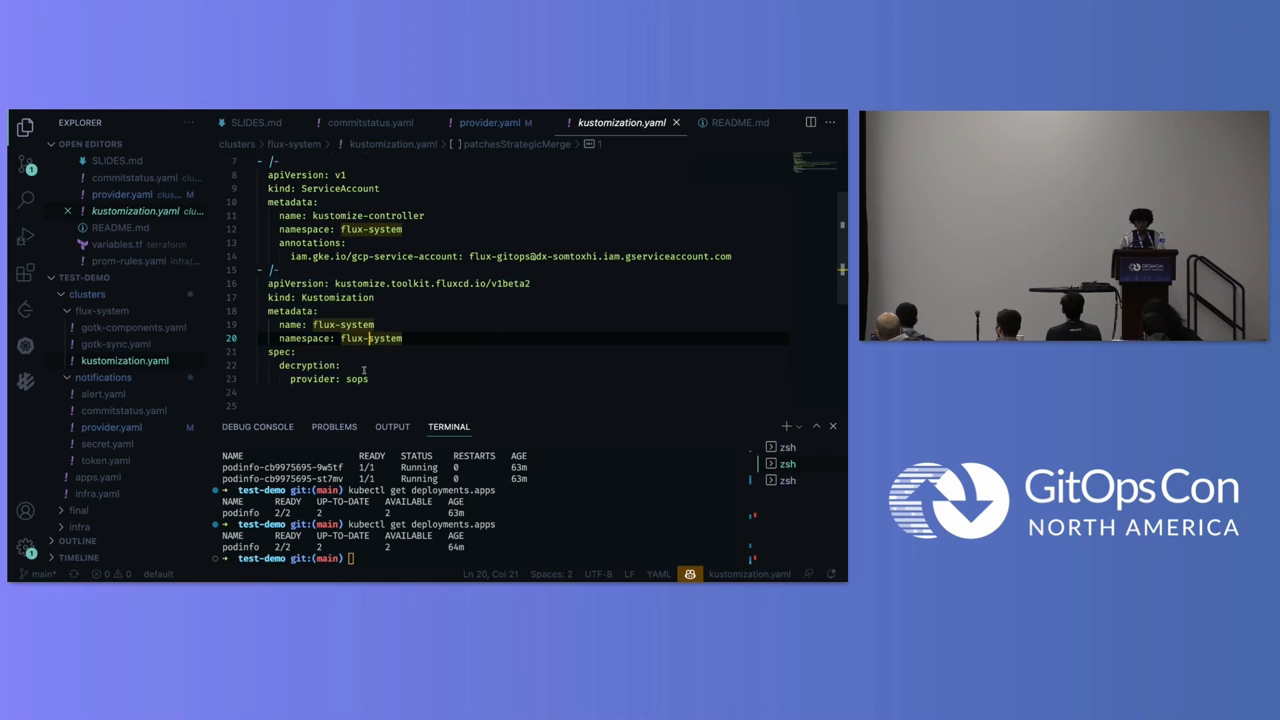
{"action": "type", "text": "sec"}
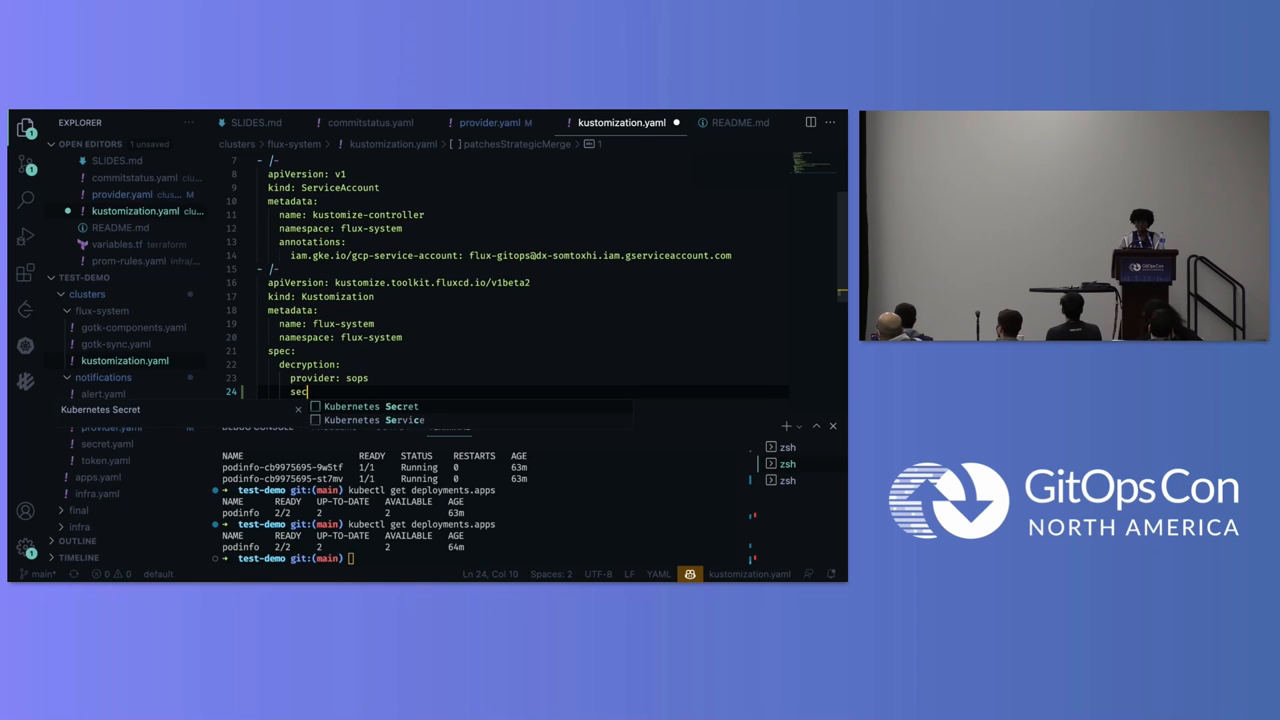
{"action": "type", "text": "\\"}
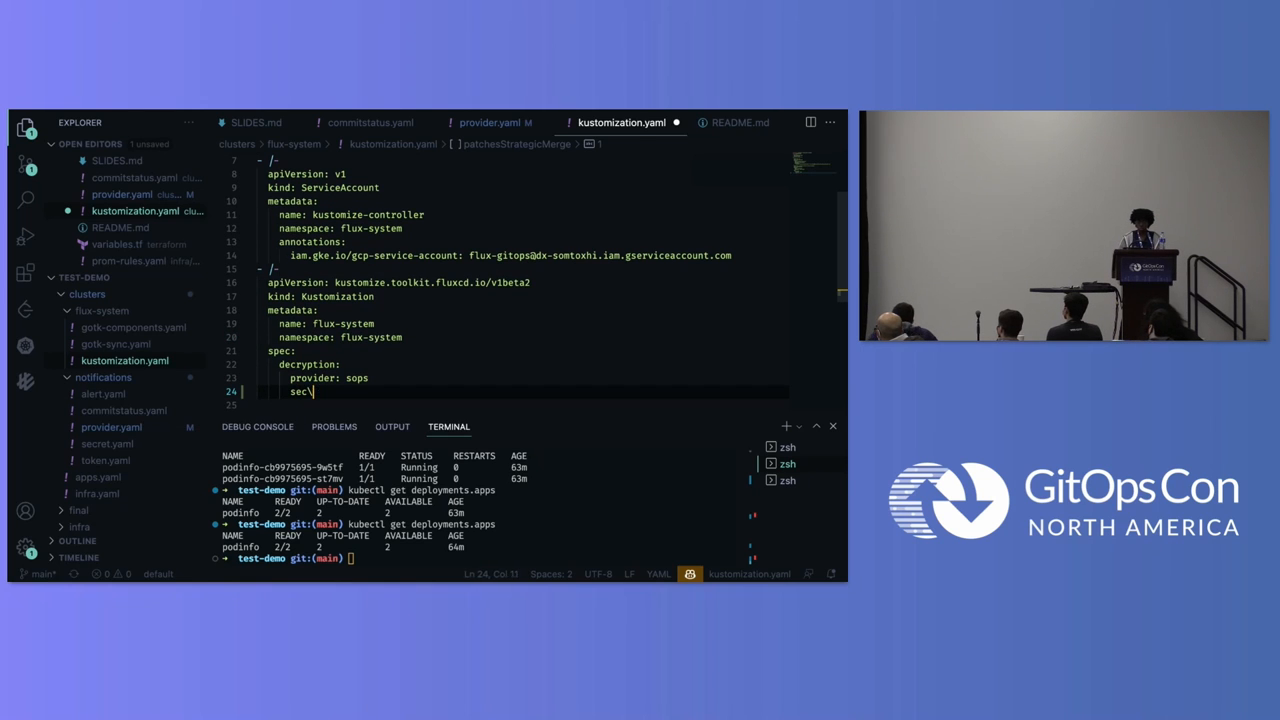
{"action": "key", "text": "Backspace"}
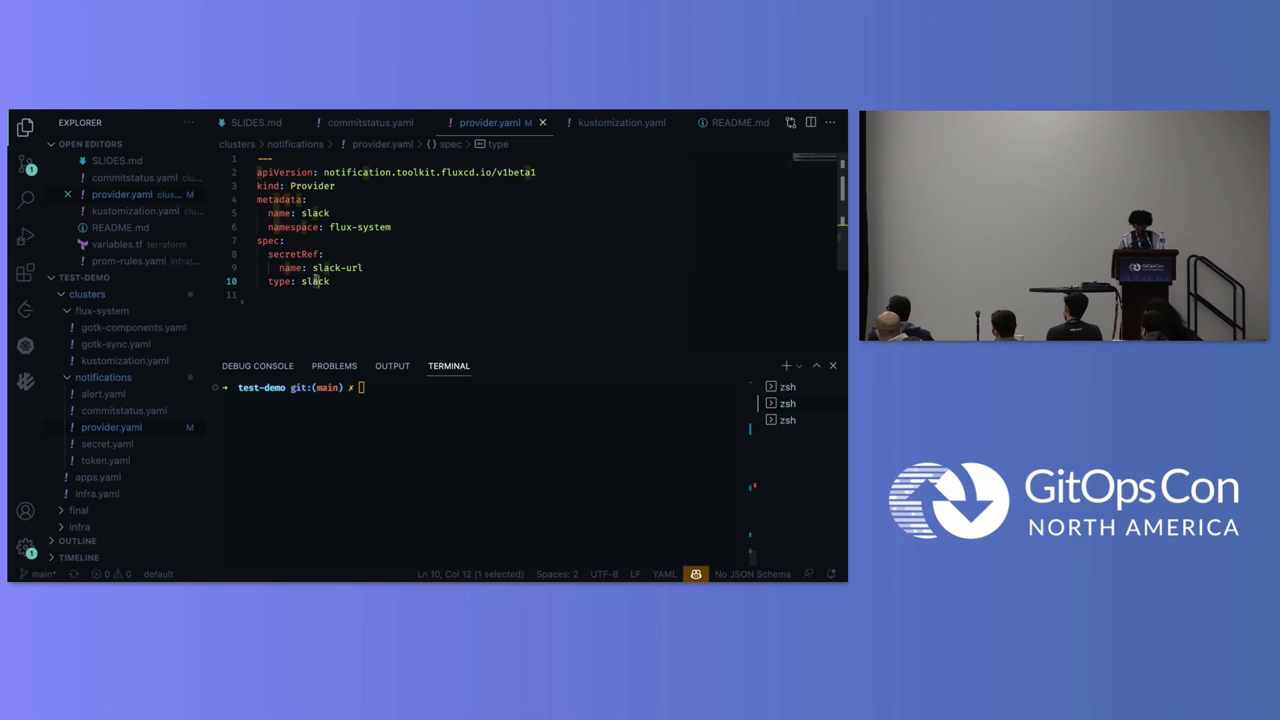
{"action": "double_click", "coordinate": [315, 281]}
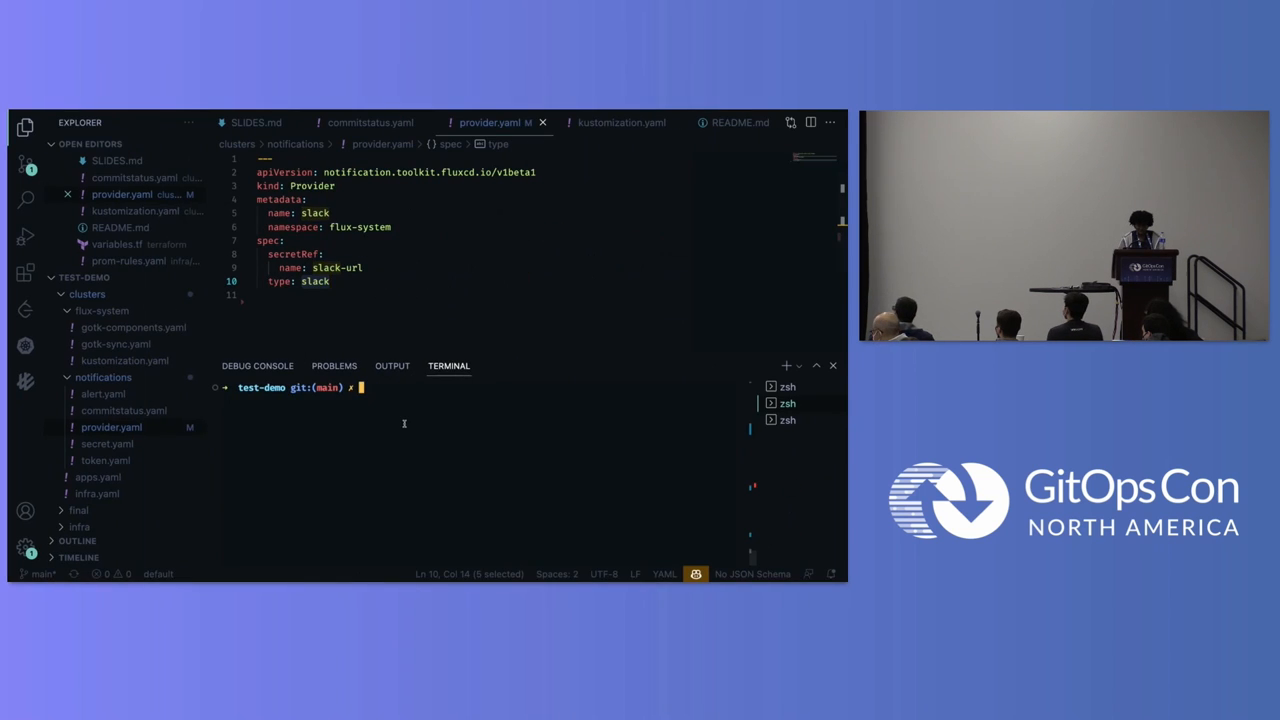
Step: Run 'flux get alert', then run the copied 'flux create source oci podinfo' command
{"action": "type", "text": "flux"}
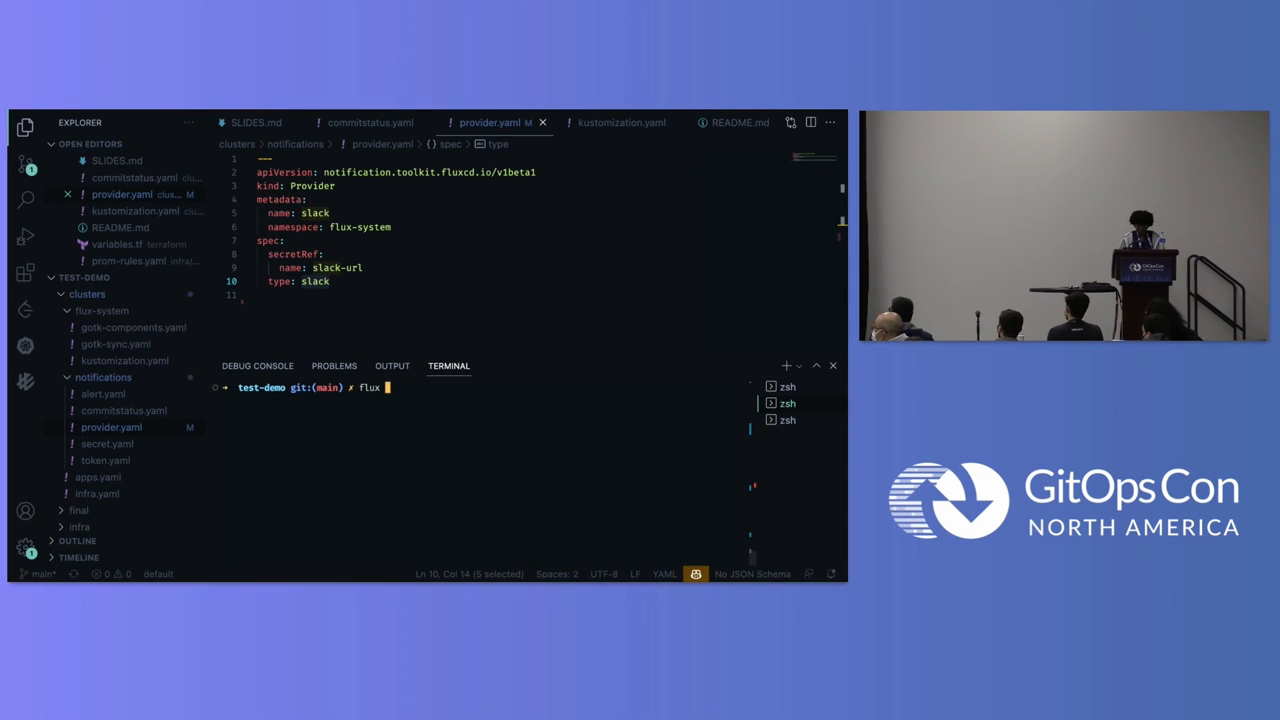
{"action": "type", "text": "get alert"}
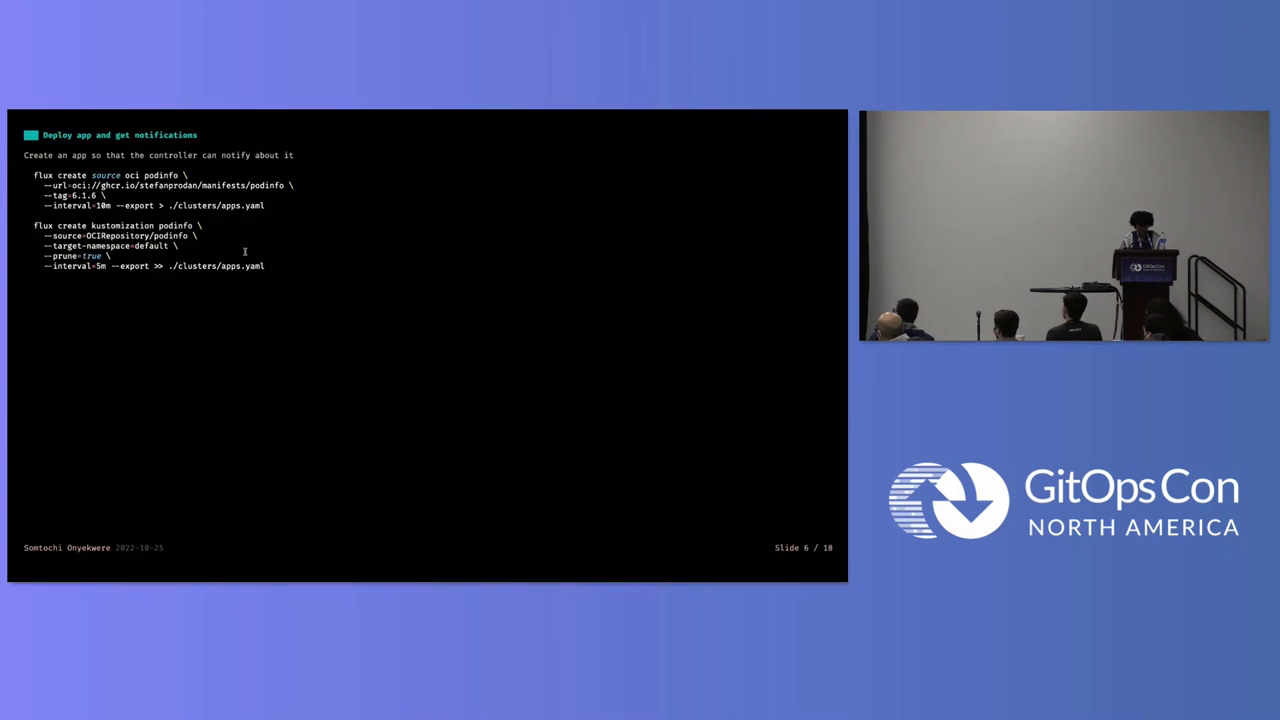
{"action": "left_click_drag", "start_coordinate": [35, 175], "coordinate": [265, 205]}
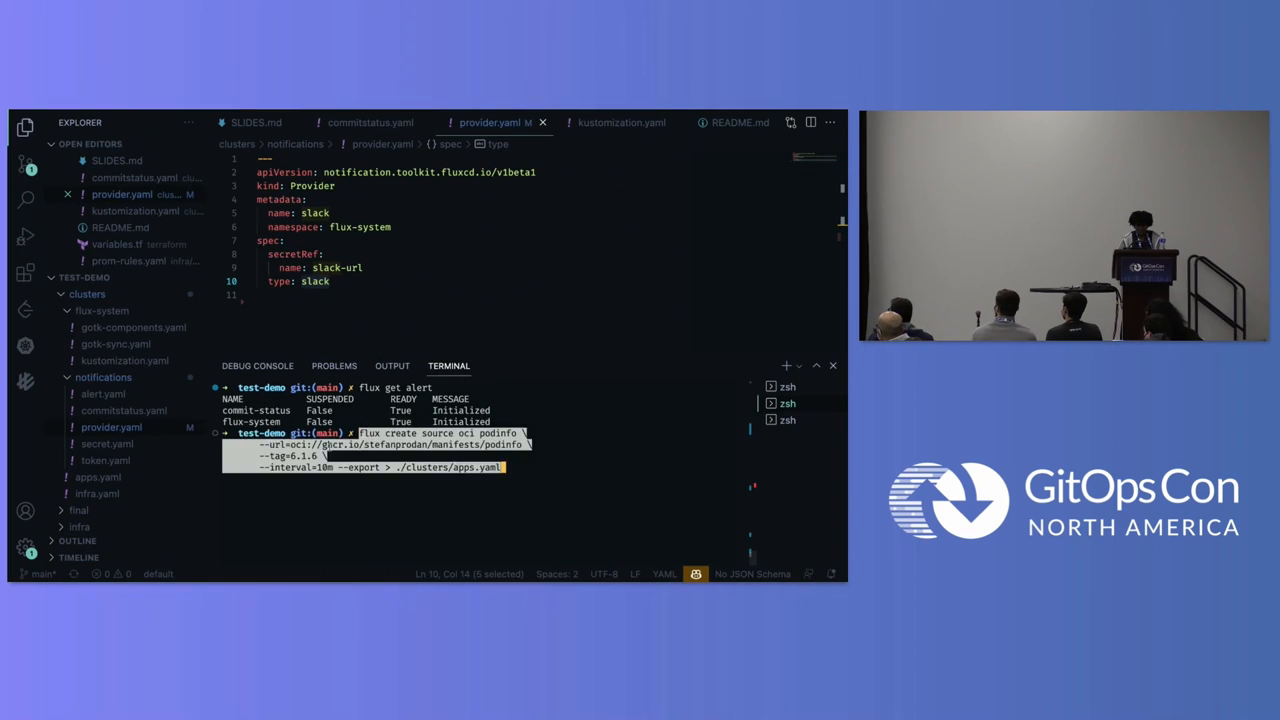
{"action": "key", "text": "Enter"}
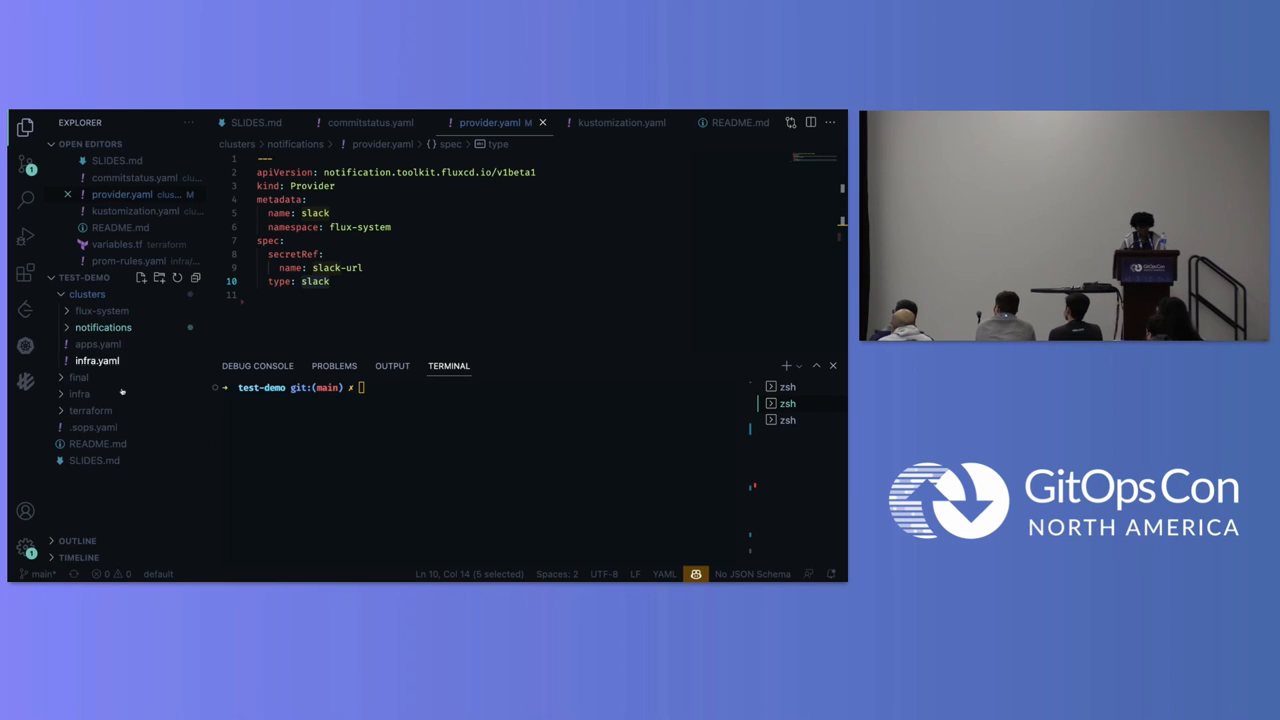
Step: Append 'exx' to the podinfo URL in apps.yaml, commit as 'add error', and push
{"action": "left_click", "coordinate": [97, 344]}
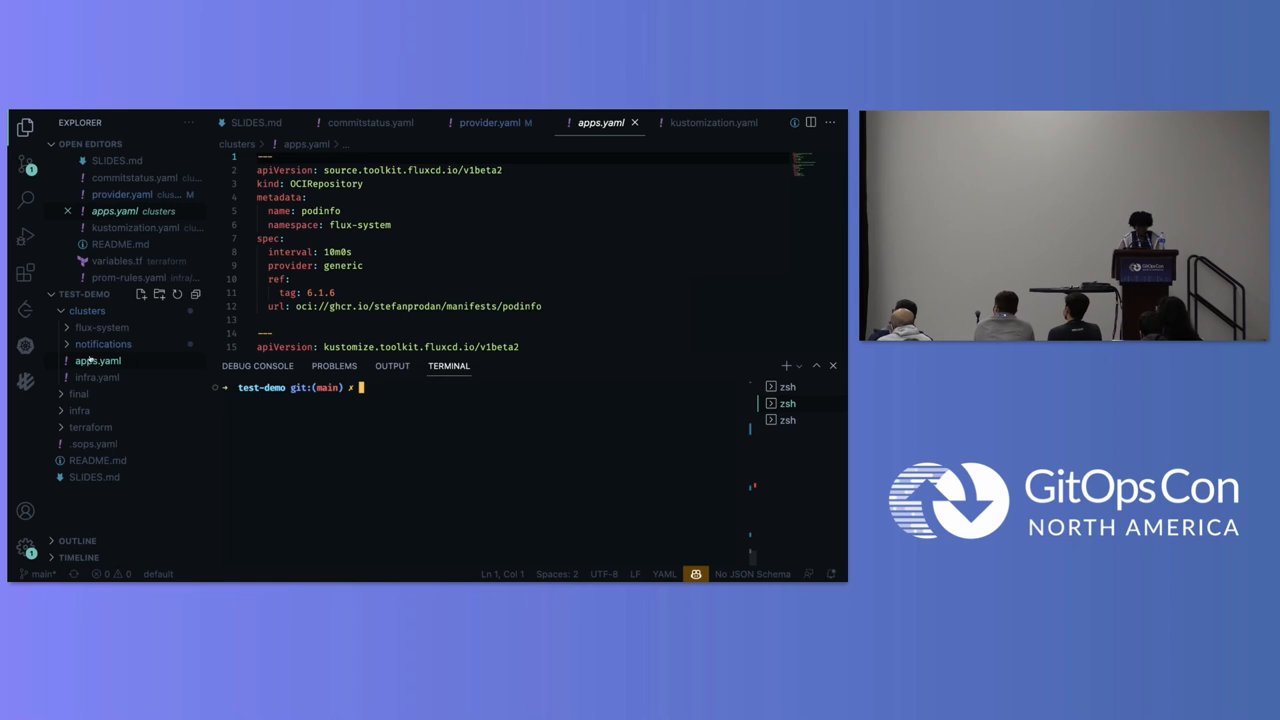
{"action": "type", "text": "gc"}
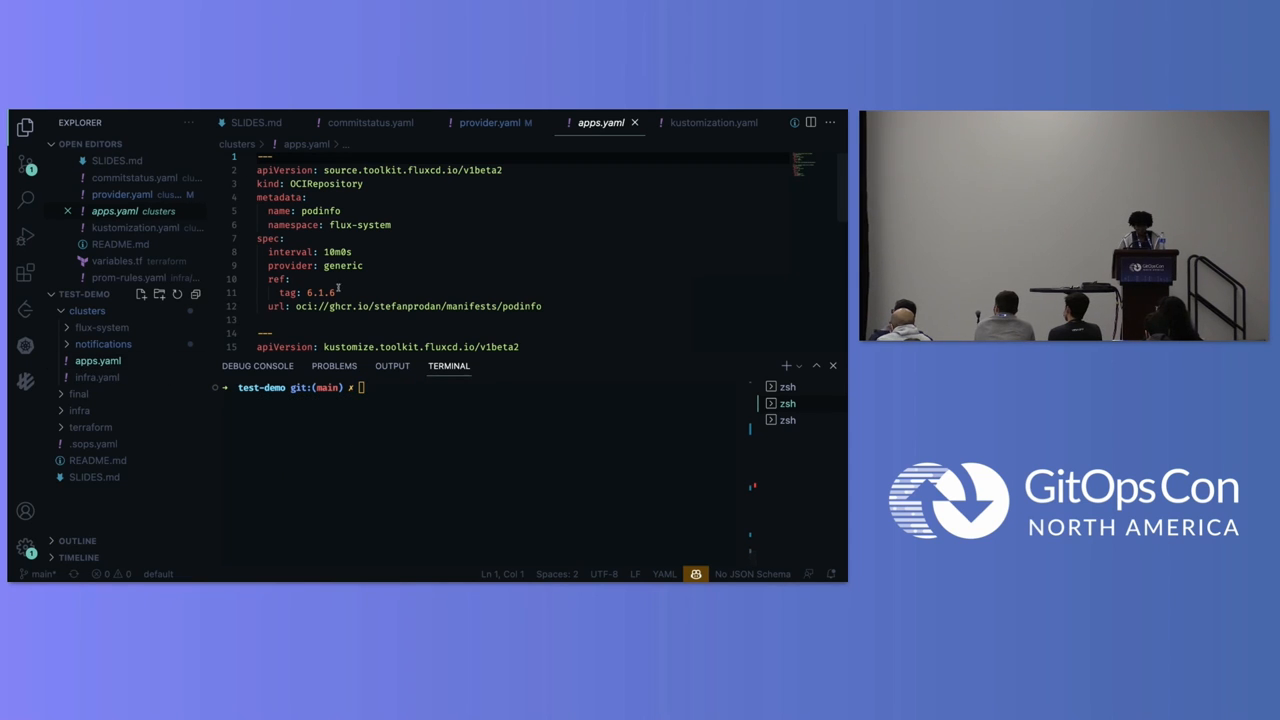
{"action": "scroll", "scroll_direction": "down", "scroll_amount": 3}
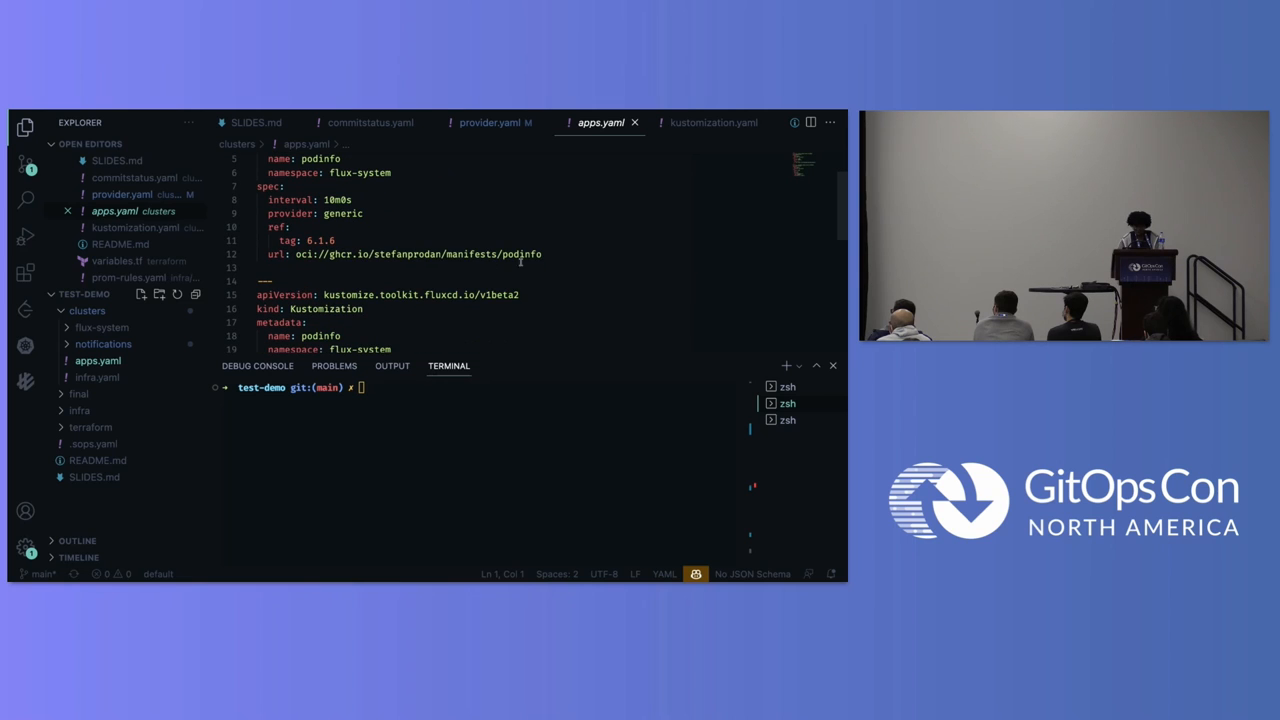
{"action": "type", "text": "exx"}
{"action": "left_click", "coordinate": [481, 387]}
{"action": "type", "text": "gc "}
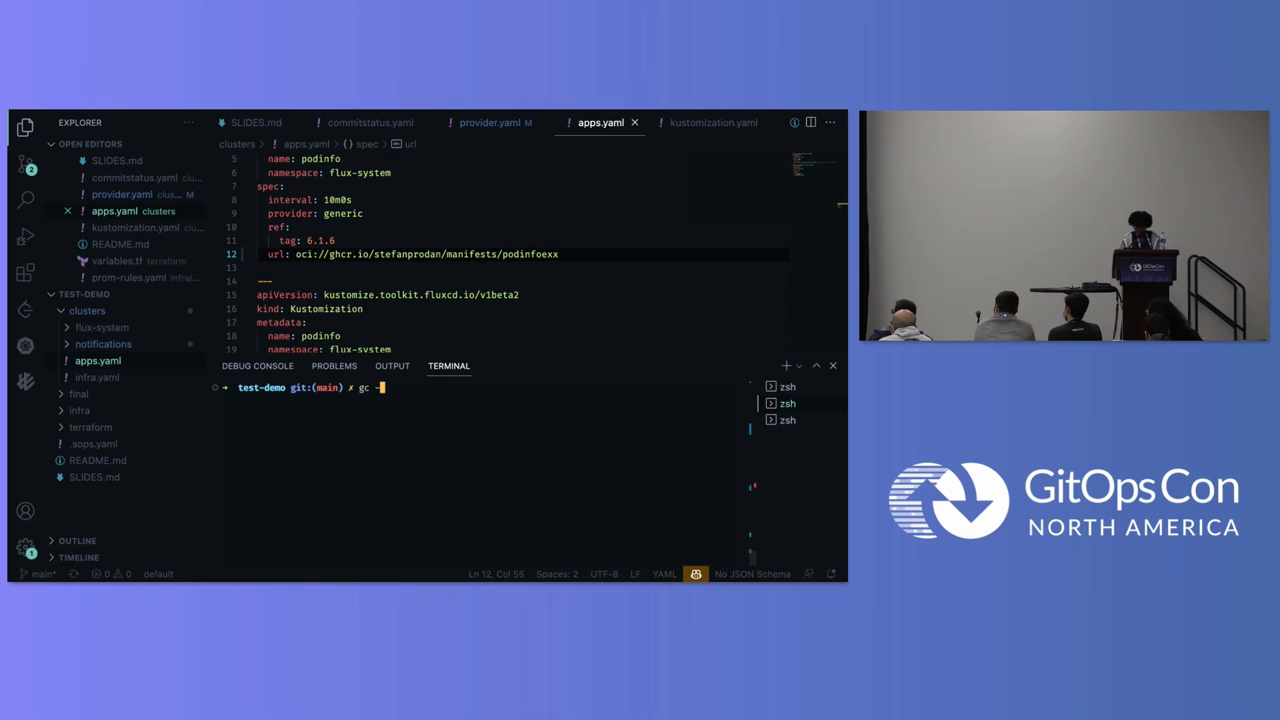
{"action": "type", "text": "-m \"ad"}
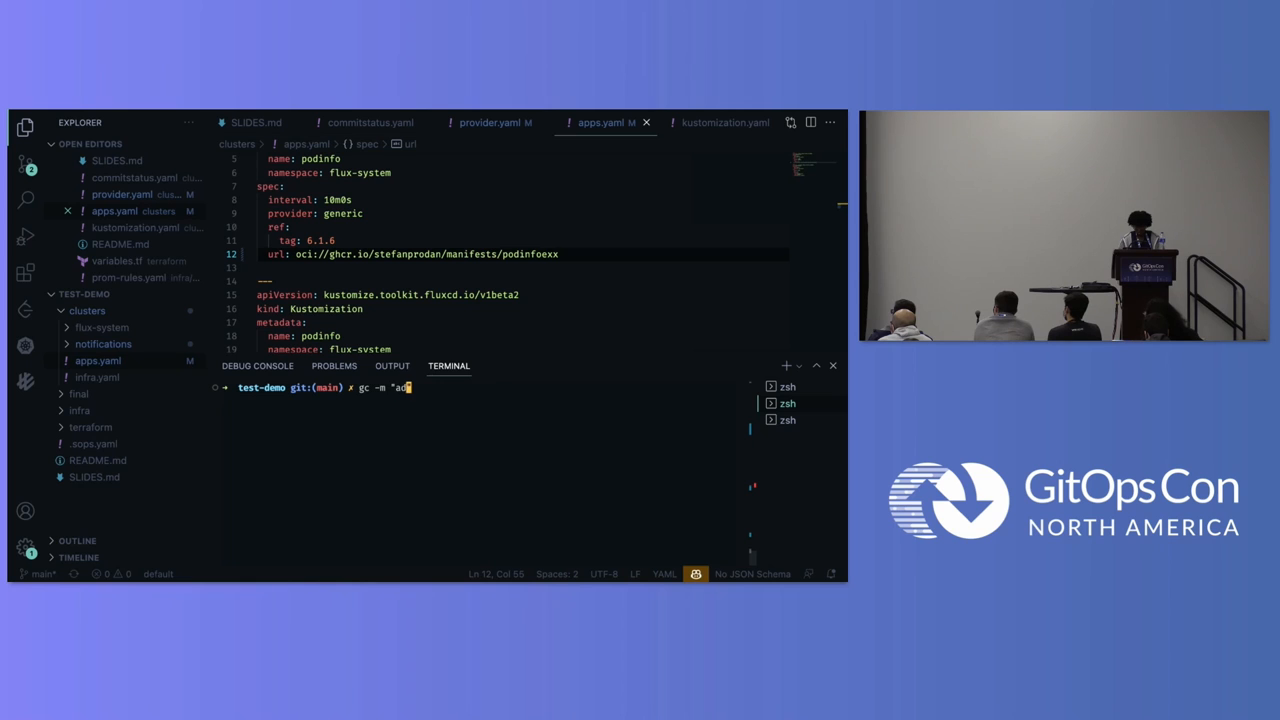
{"action": "key", "text": "Enter"}
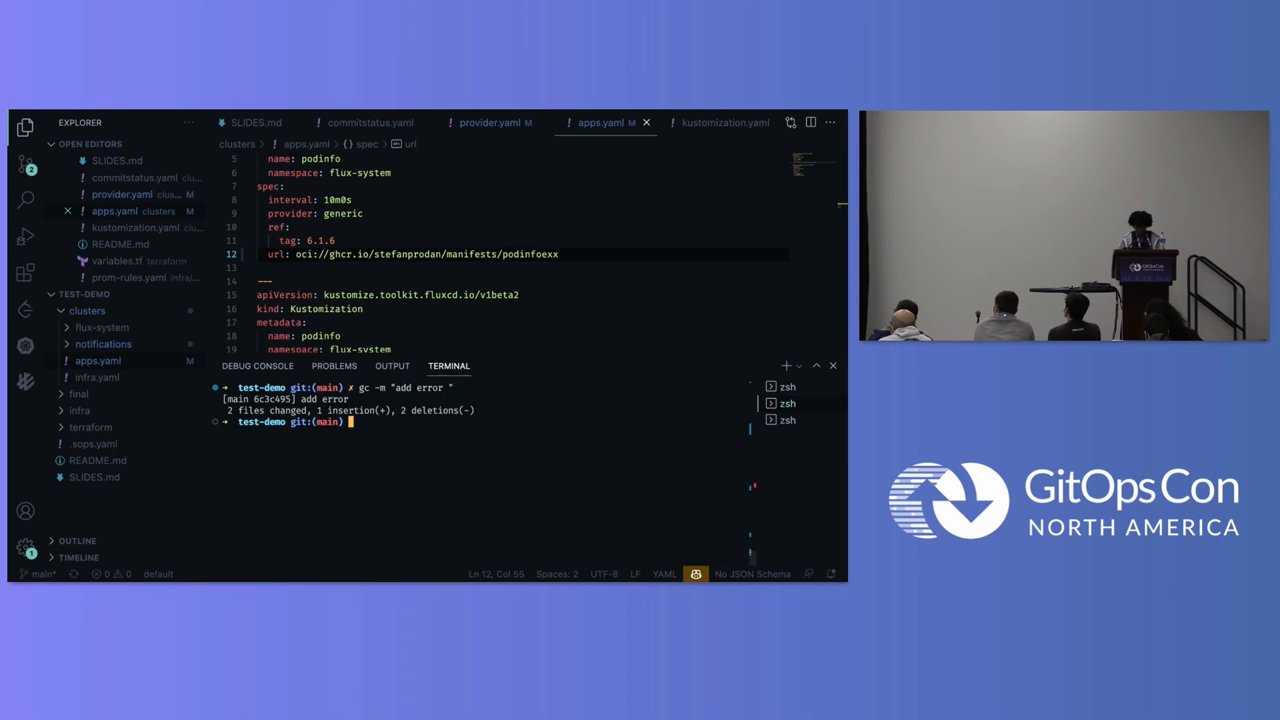
{"action": "type", "text": "git push"}
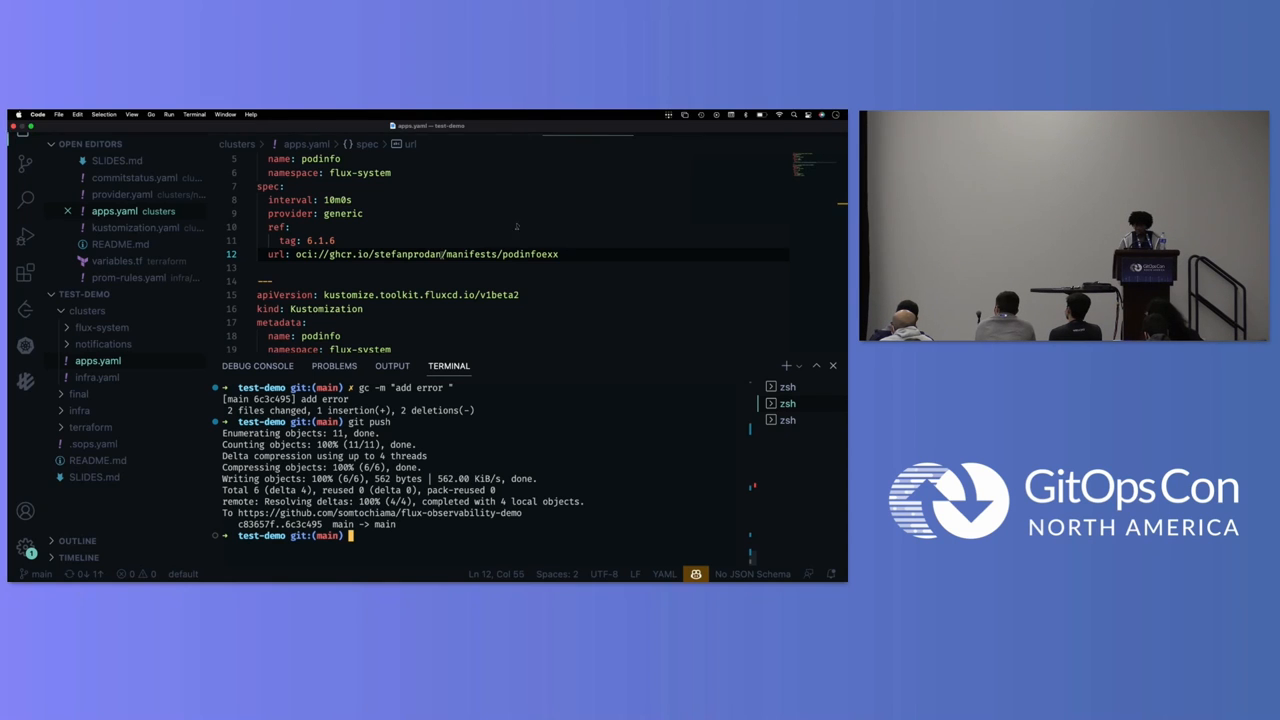
Step: Show the GitOps view listing Clusters, Sources and Workloads
{"action": "left_click", "coordinate": [23, 379]}
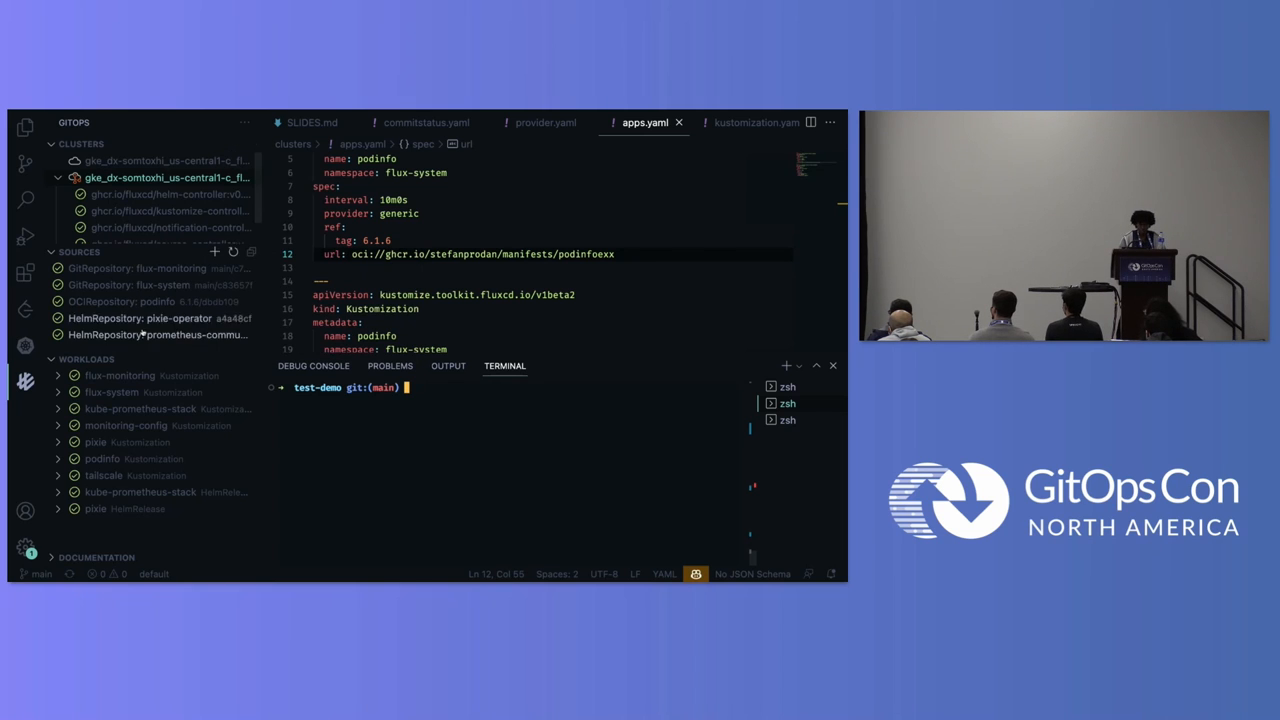
Step: Bring up the flux-system context menu in the GitOps view to reconcile it
{"action": "right_click", "coordinate": [120, 375]}
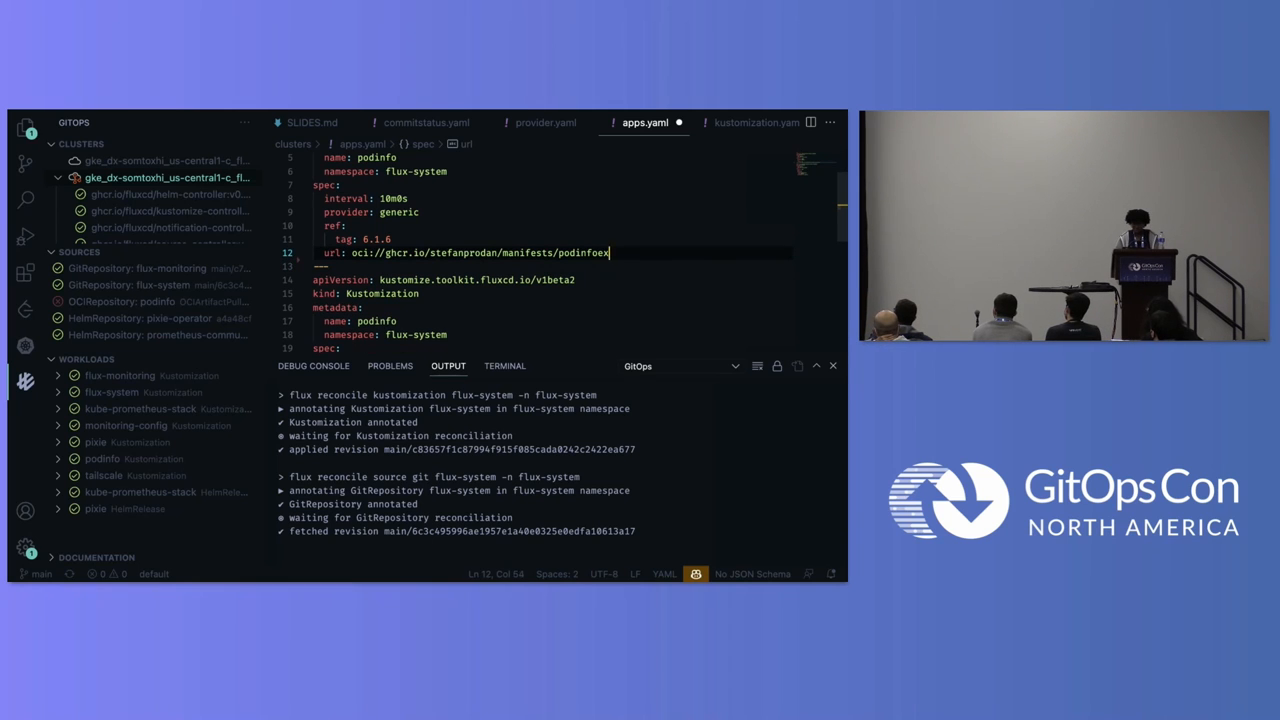
Step: Fix the podinfo URL, commit and push as "resolve", then reconcile flux-system
{"action": "key", "text": "BackSpace"}
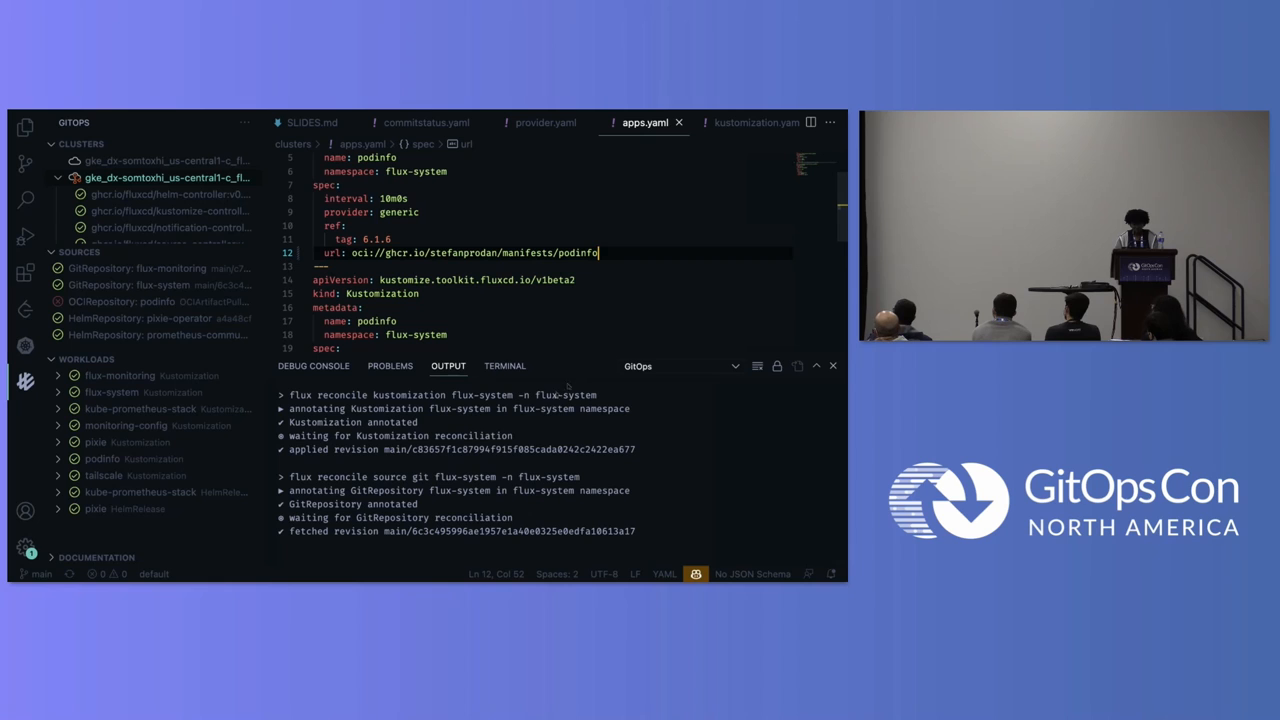
{"action": "left_click", "coordinate": [504, 366]}
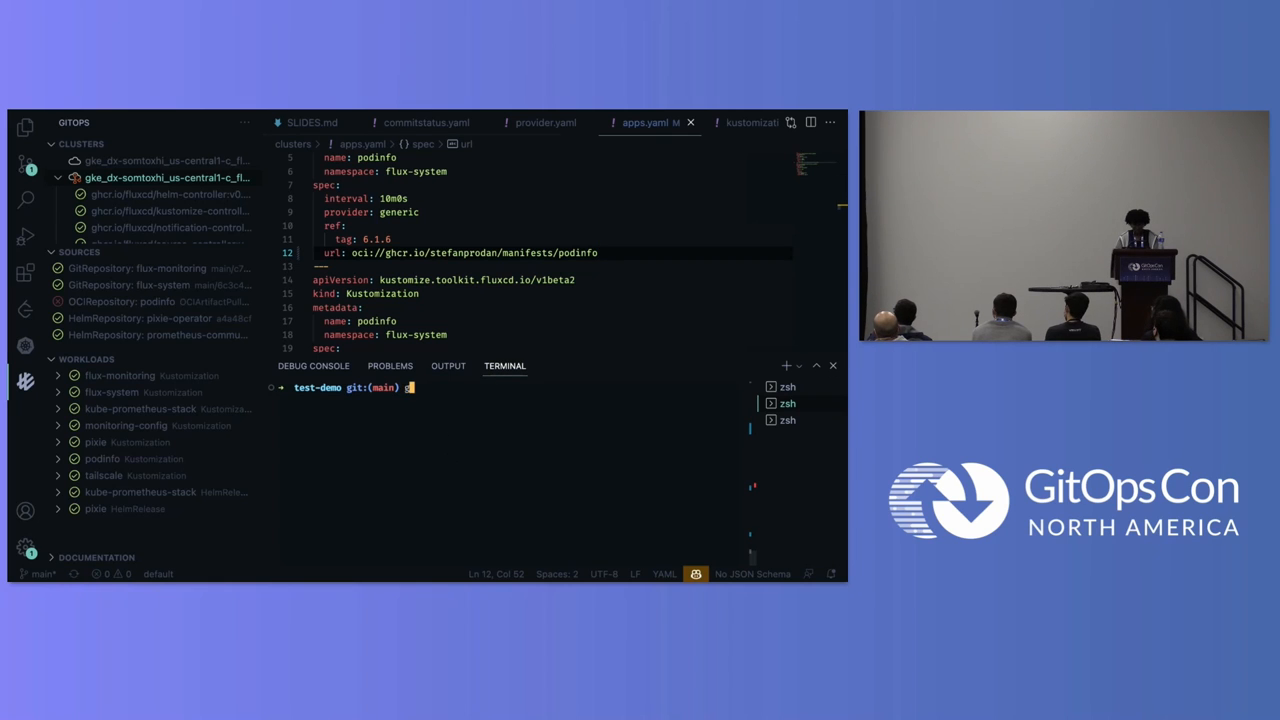
{"action": "type", "text": "gc -m \"\""}
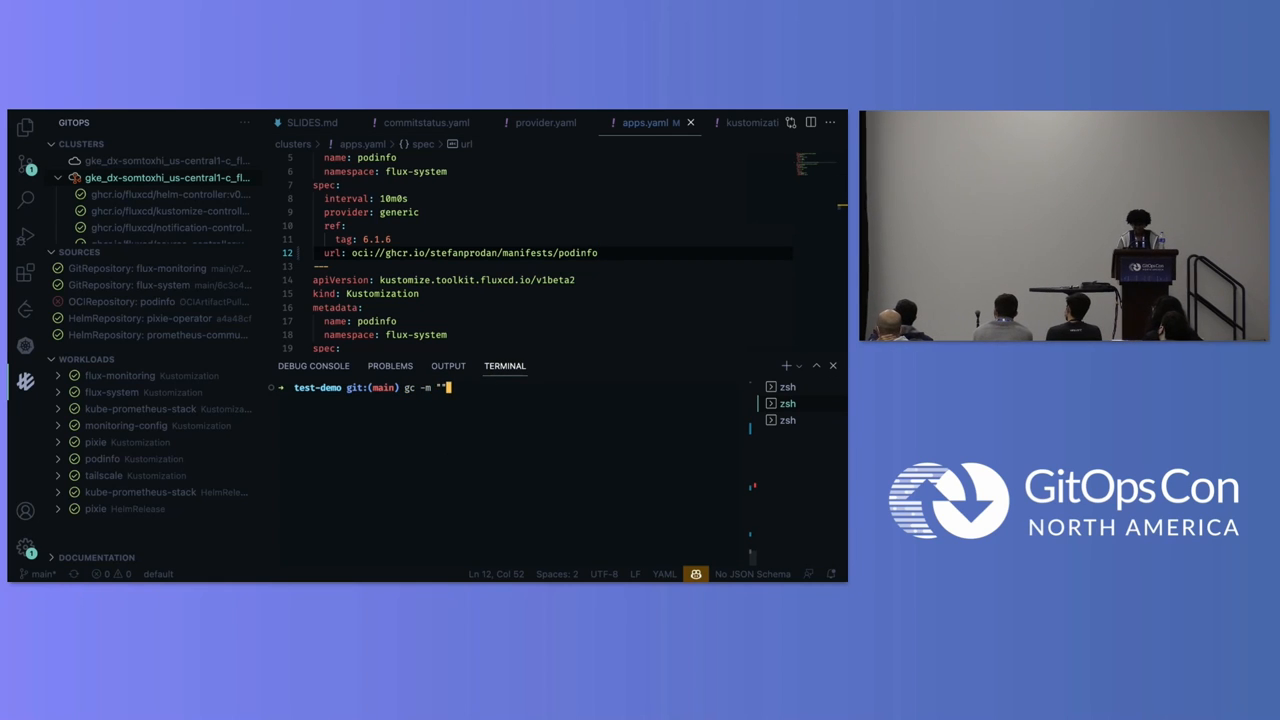
{"action": "type", "text": "resolve"}
{"action": "type", "text": "git push"}
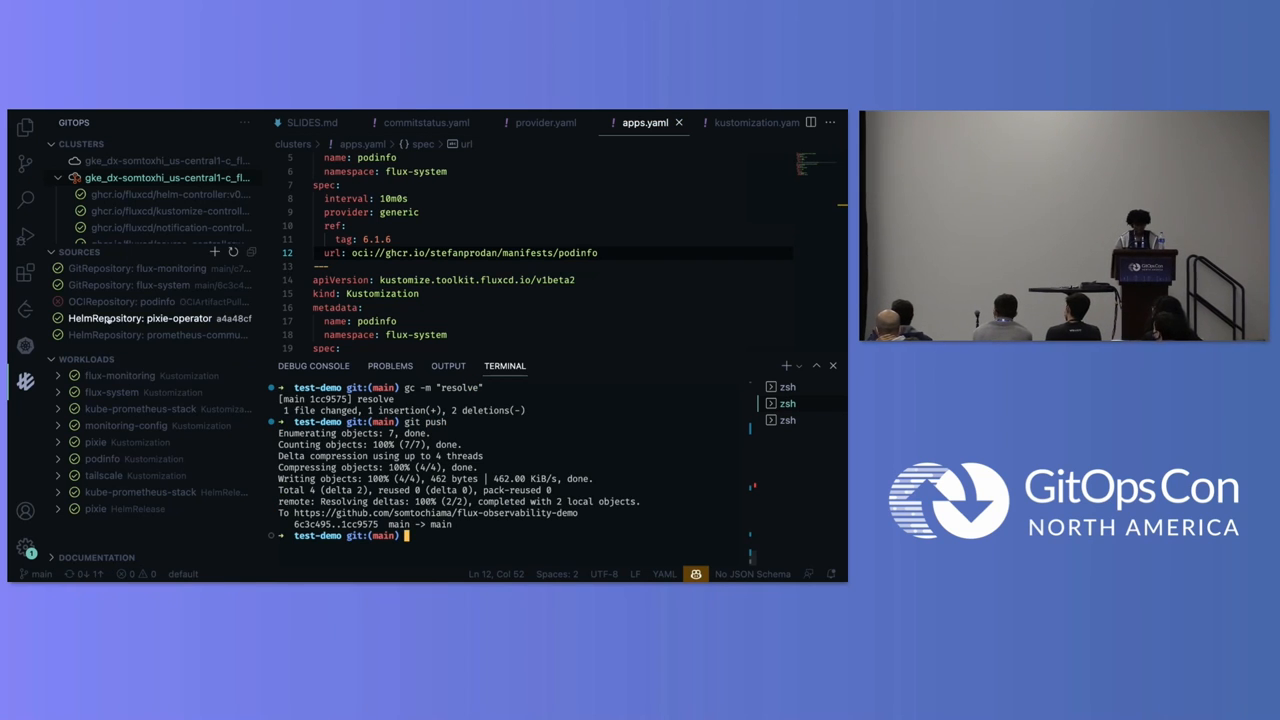
{"action": "right_click", "coordinate": [130, 301]}
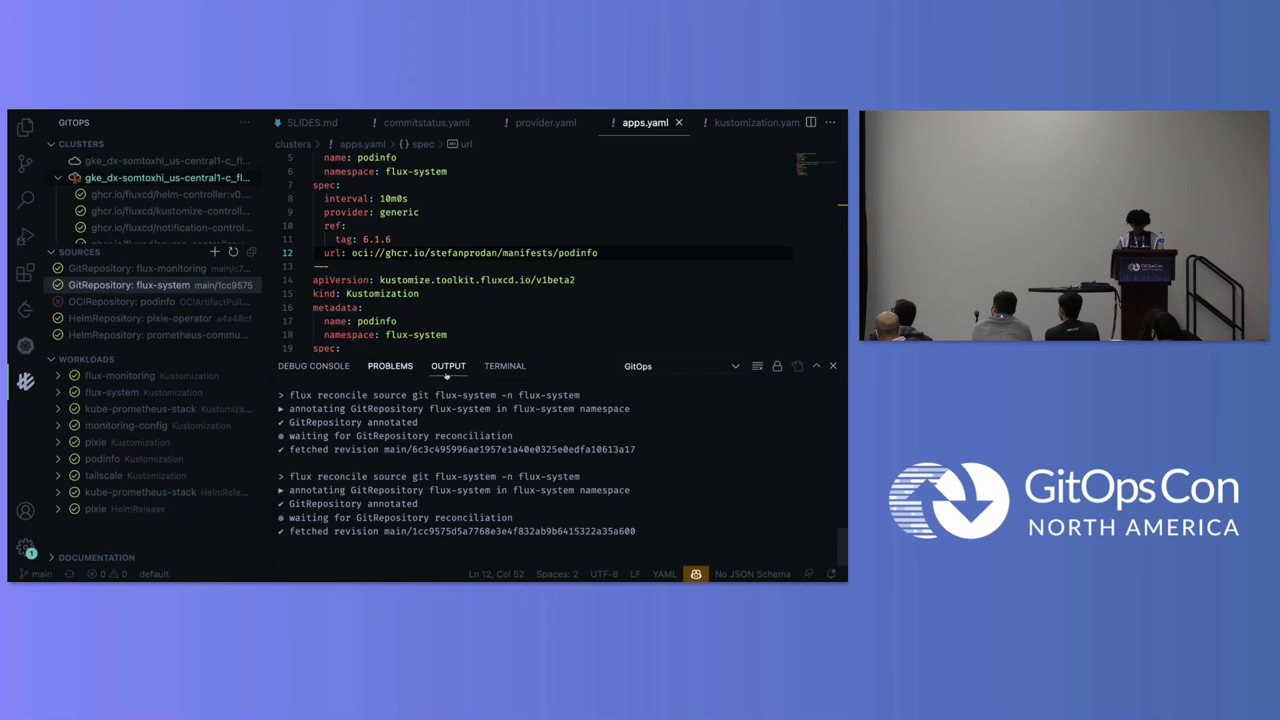
Step: Run 'flux get sources oci' to confirm podinfo is ready with revision 6.1.6
{"action": "left_click", "coordinate": [505, 366]}
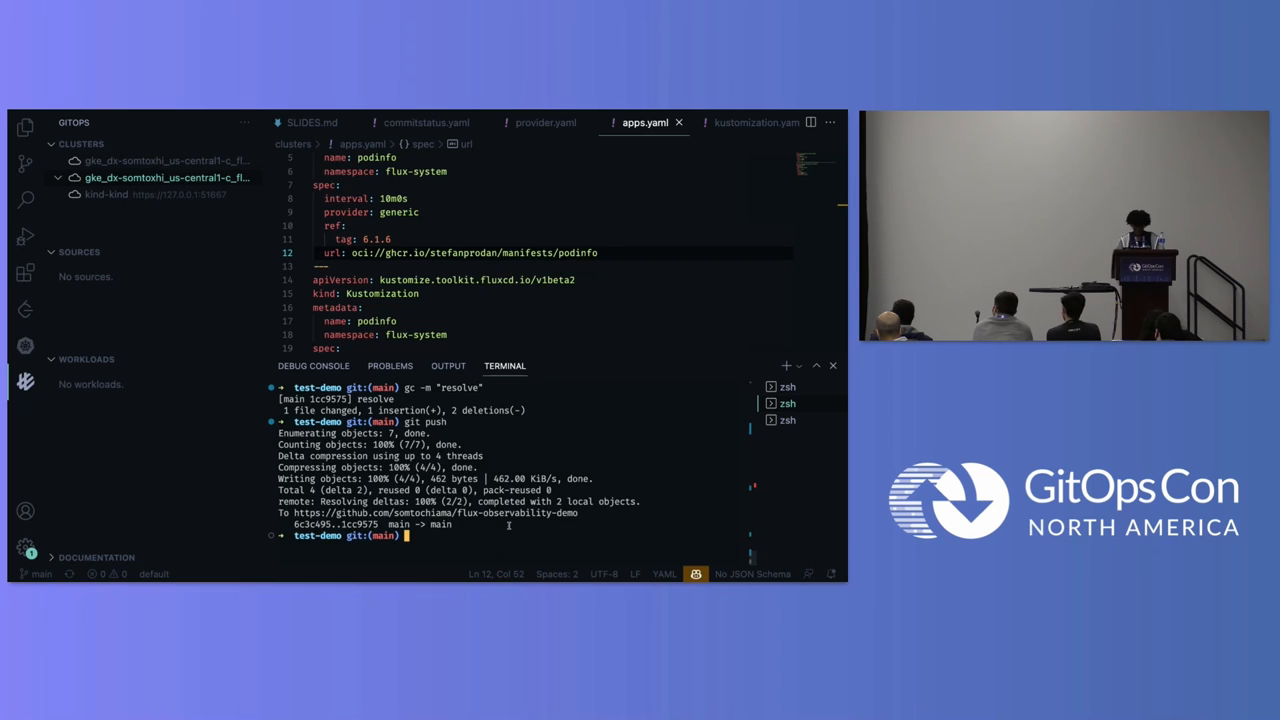
{"action": "type", "text": "flux get sources oci"}
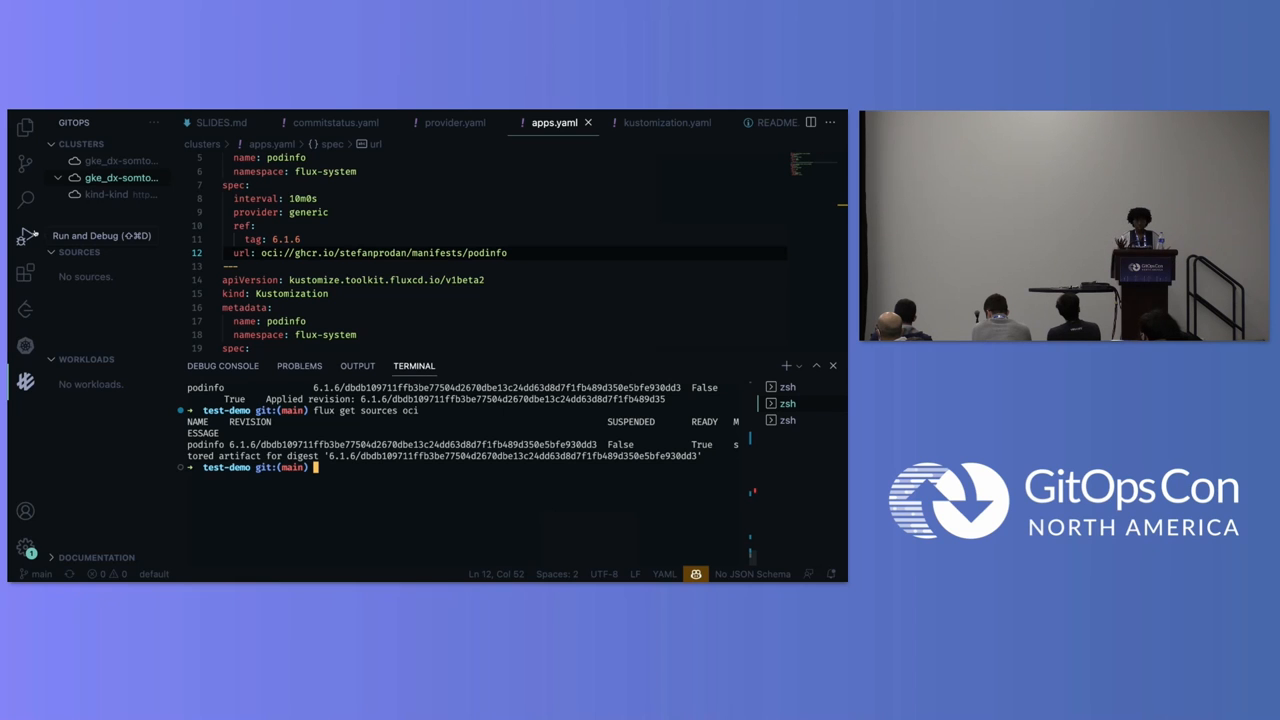
Step: Show the Explorer, collapse the clusters folder and expand the next folder down
{"action": "left_click", "coordinate": [20, 129]}
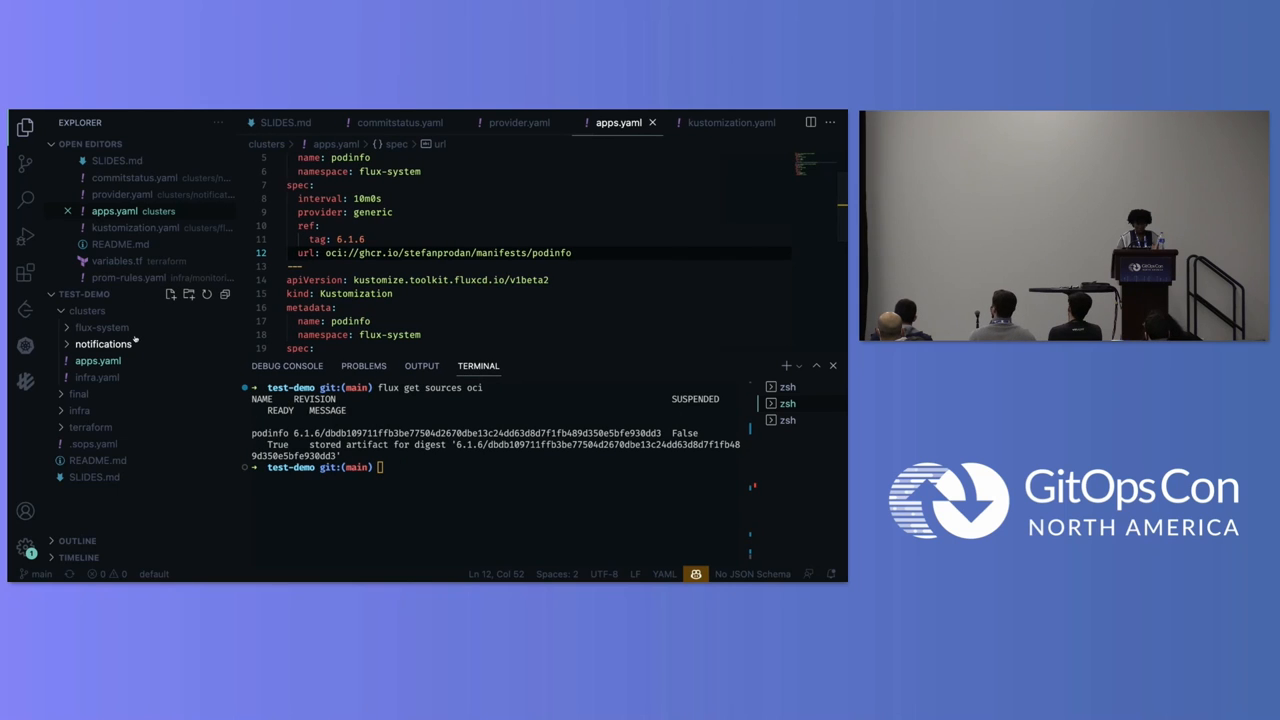
{"action": "mouse_move", "coordinate": [103, 344]}
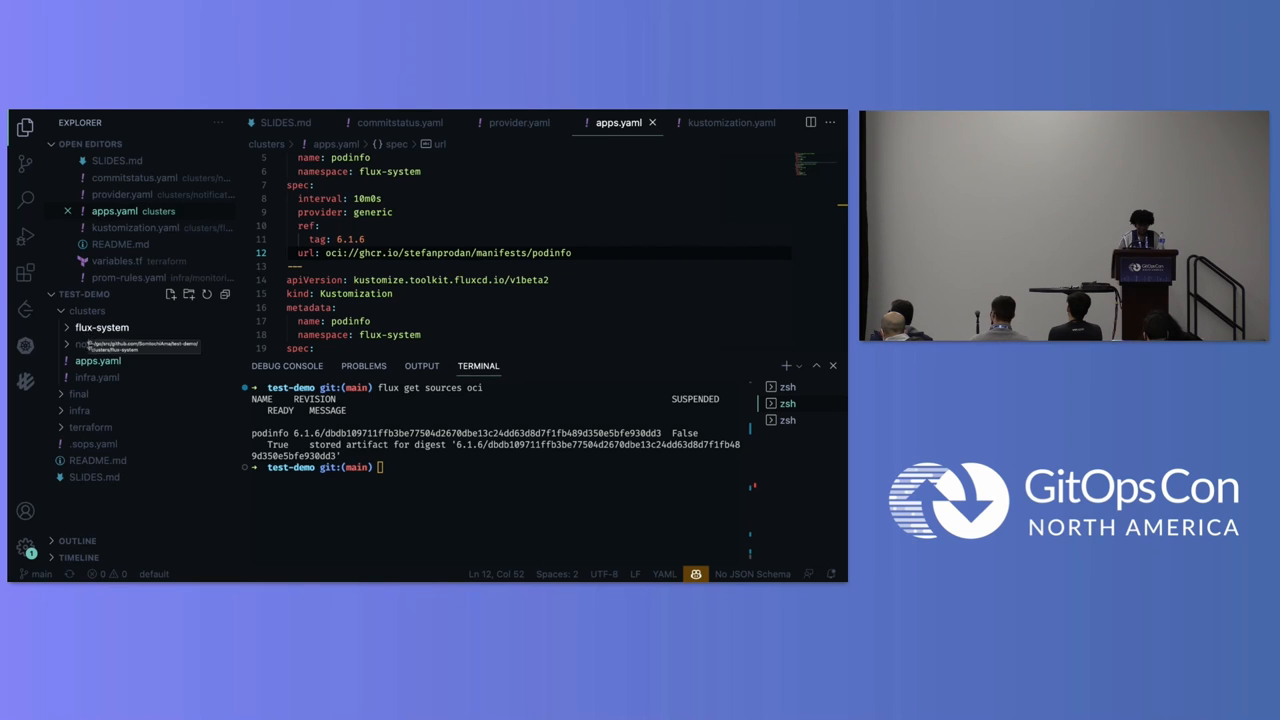
{"action": "left_click", "coordinate": [100, 327]}
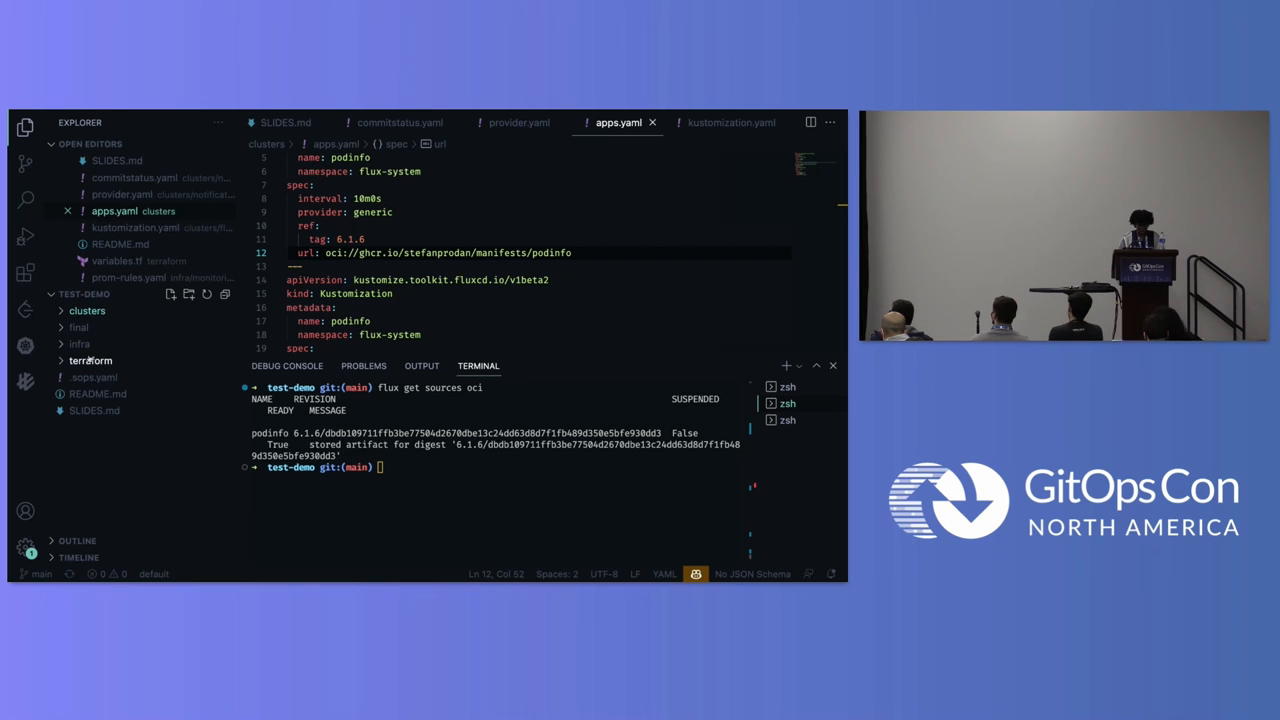
{"action": "left_click", "coordinate": [79, 344]}
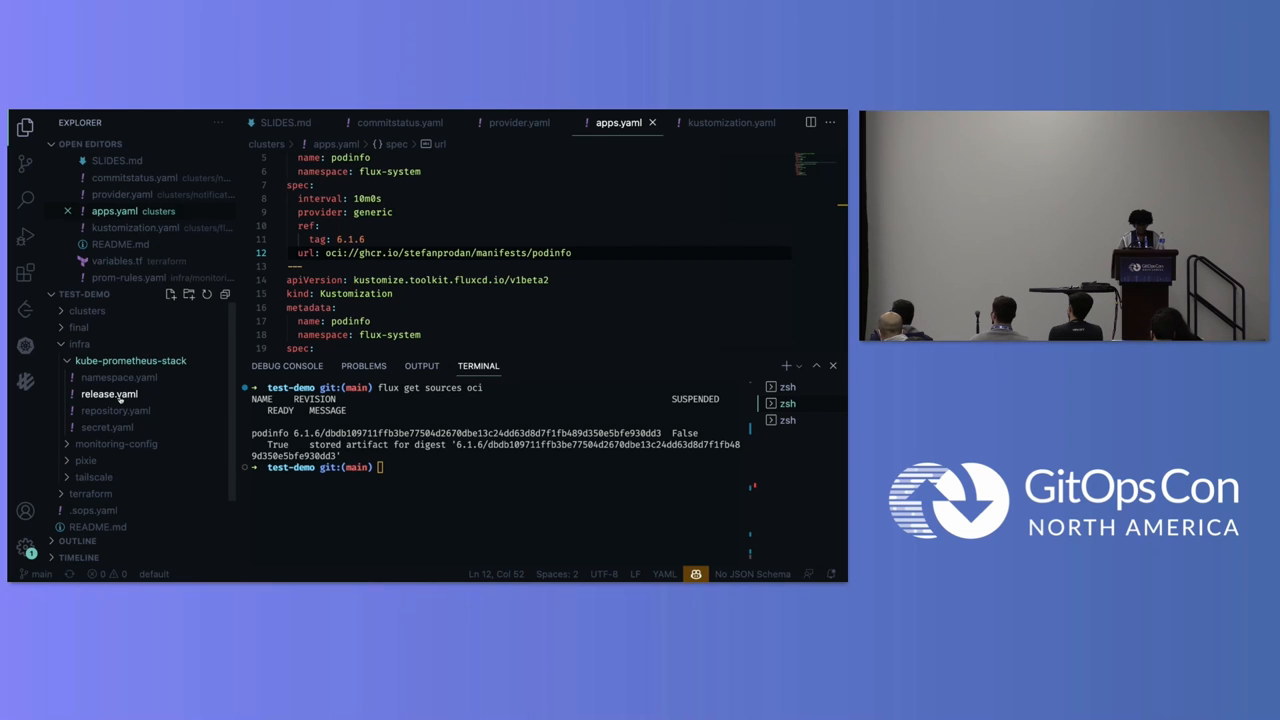
Step: Open infra/kube-prometheus-stack/release.yaml and scroll through its alertmanager and prometheus values
{"action": "left_click", "coordinate": [112, 394]}
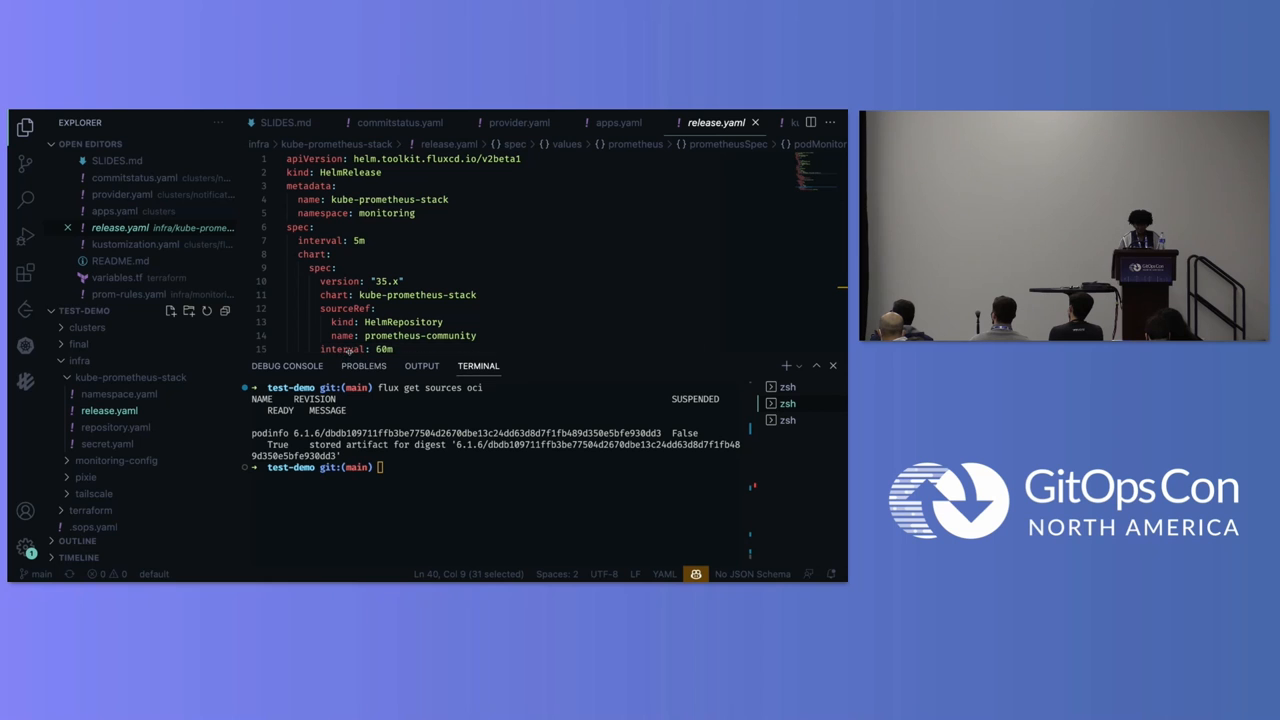
{"action": "scroll", "scroll_direction": "down", "scroll_amount": 3}
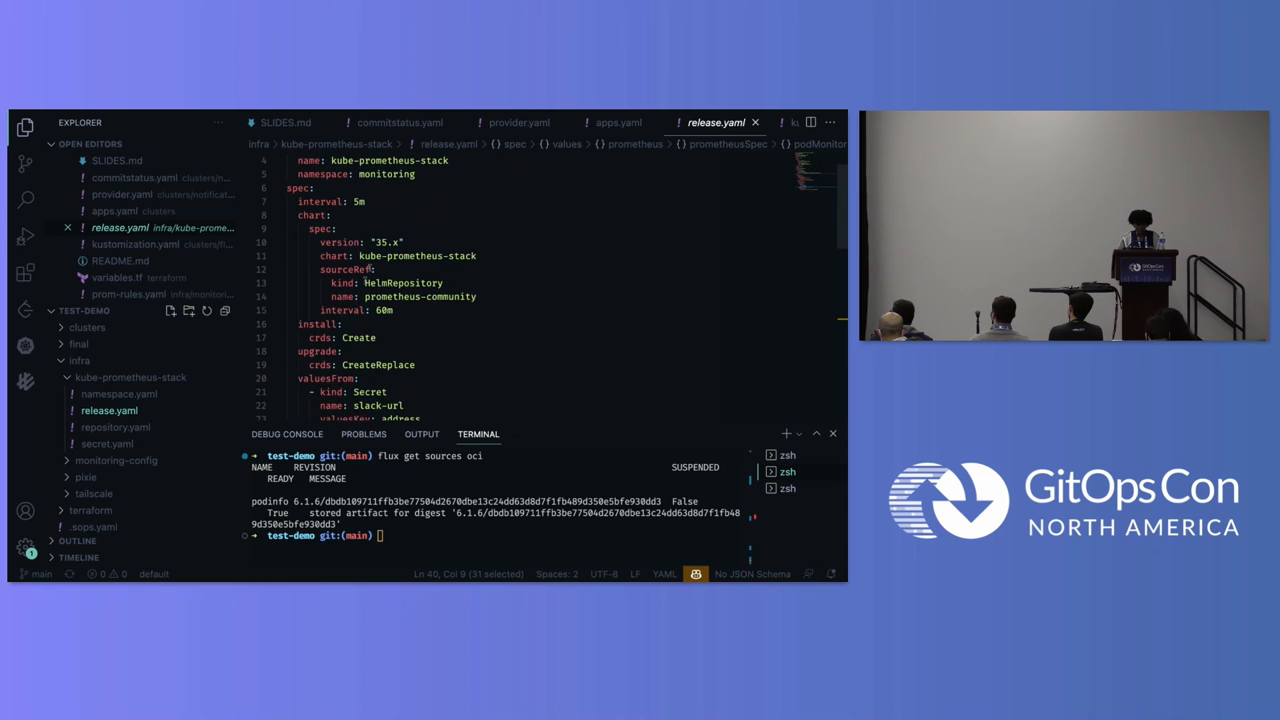
{"action": "scroll", "scroll_direction": "down", "scroll_amount": 3}
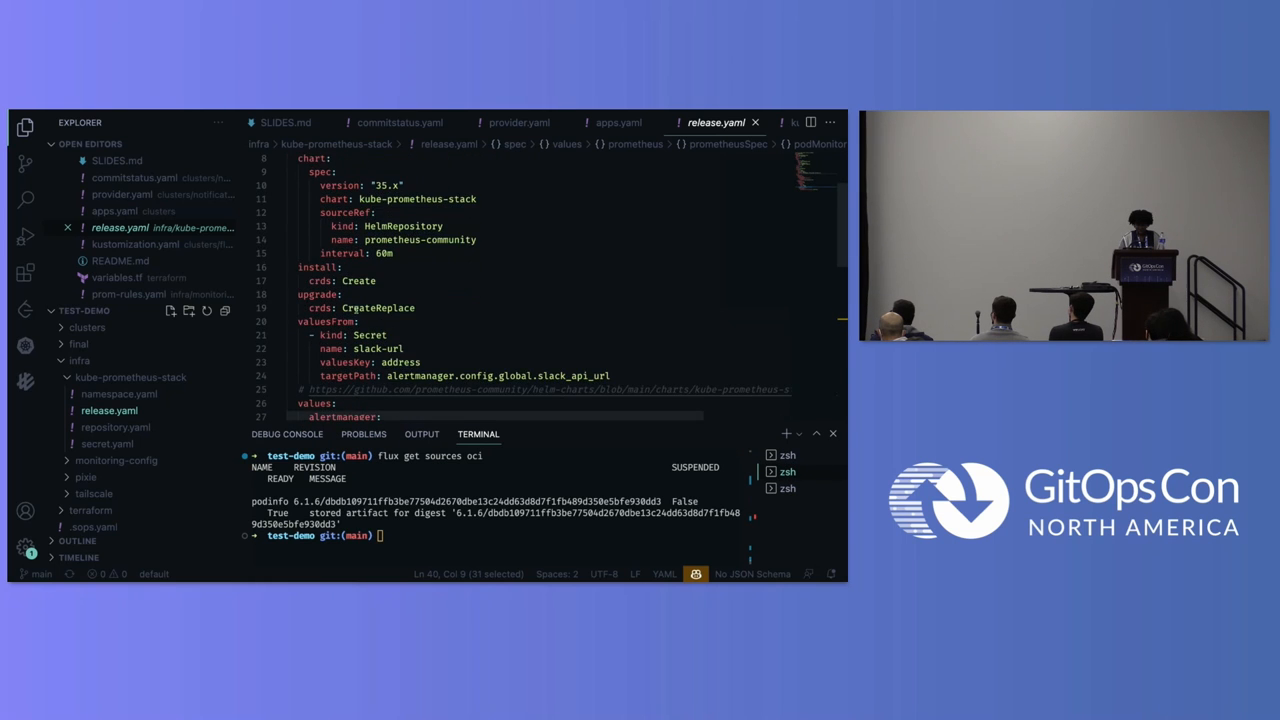
{"action": "scroll", "scroll_direction": "down", "scroll_amount": 3}
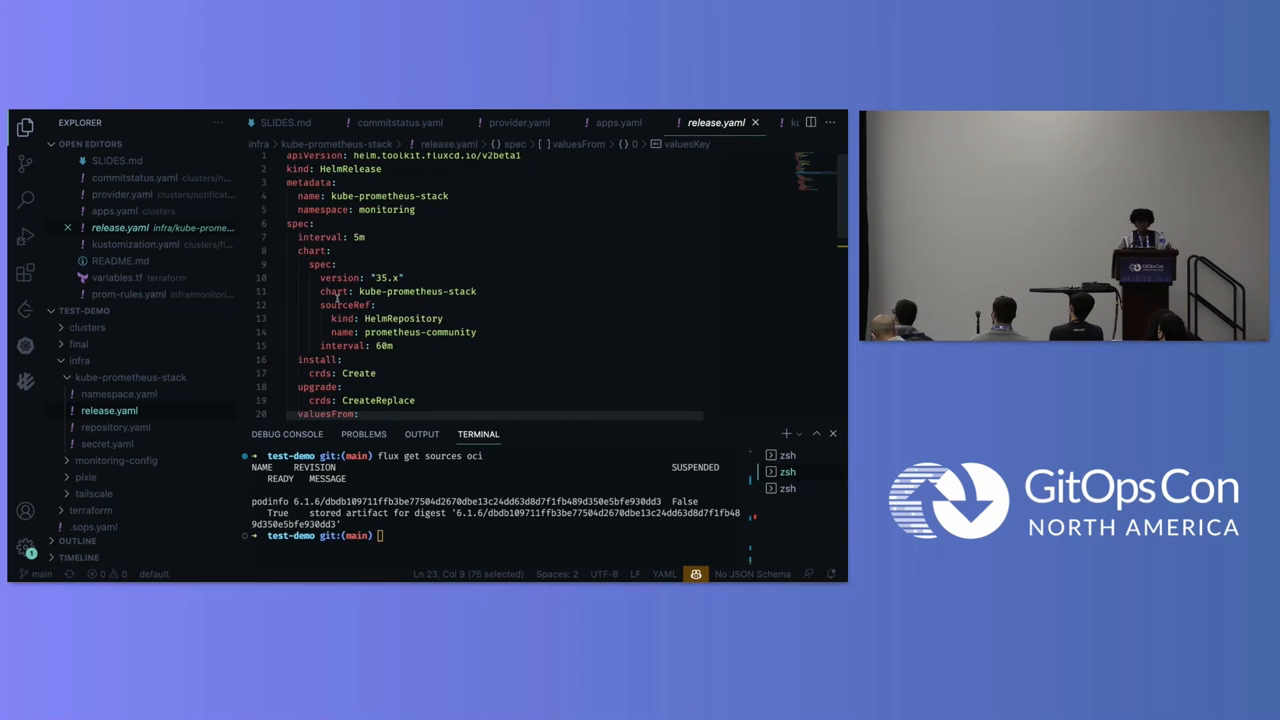
{"action": "scroll", "scroll_direction": "down", "scroll_amount": 3}
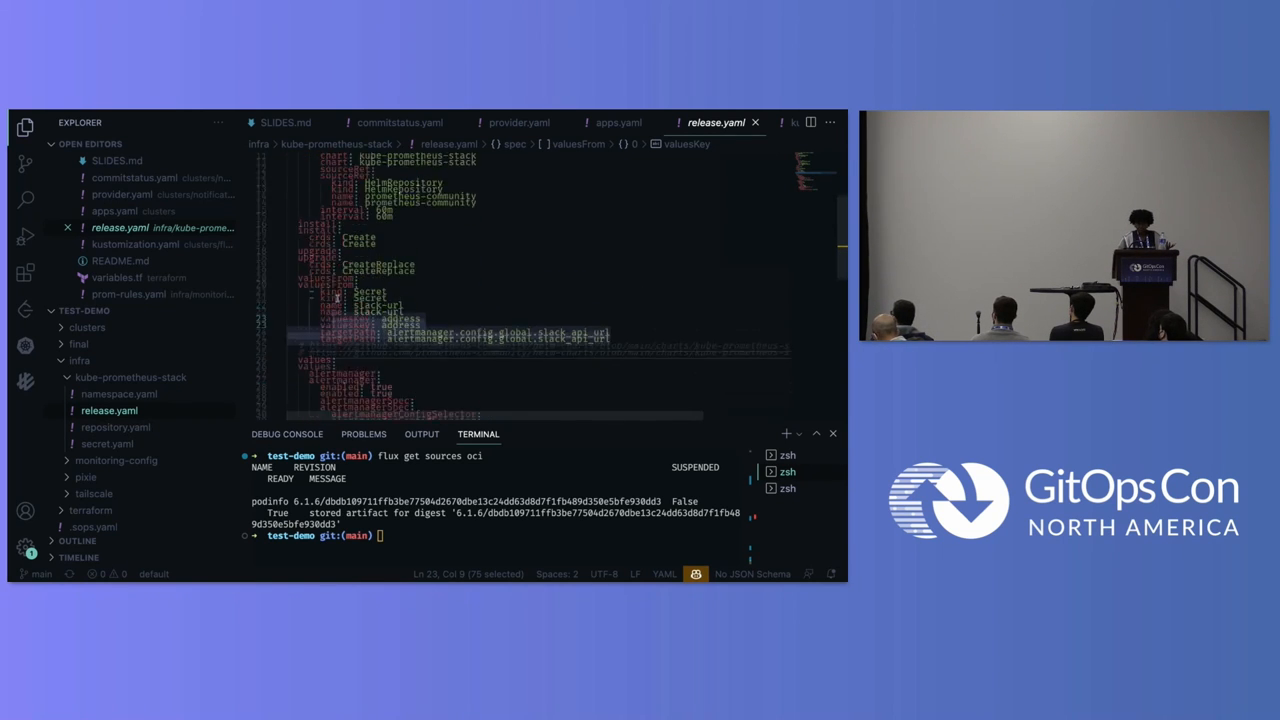
{"action": "scroll", "scroll_direction": "down", "scroll_amount": 3}
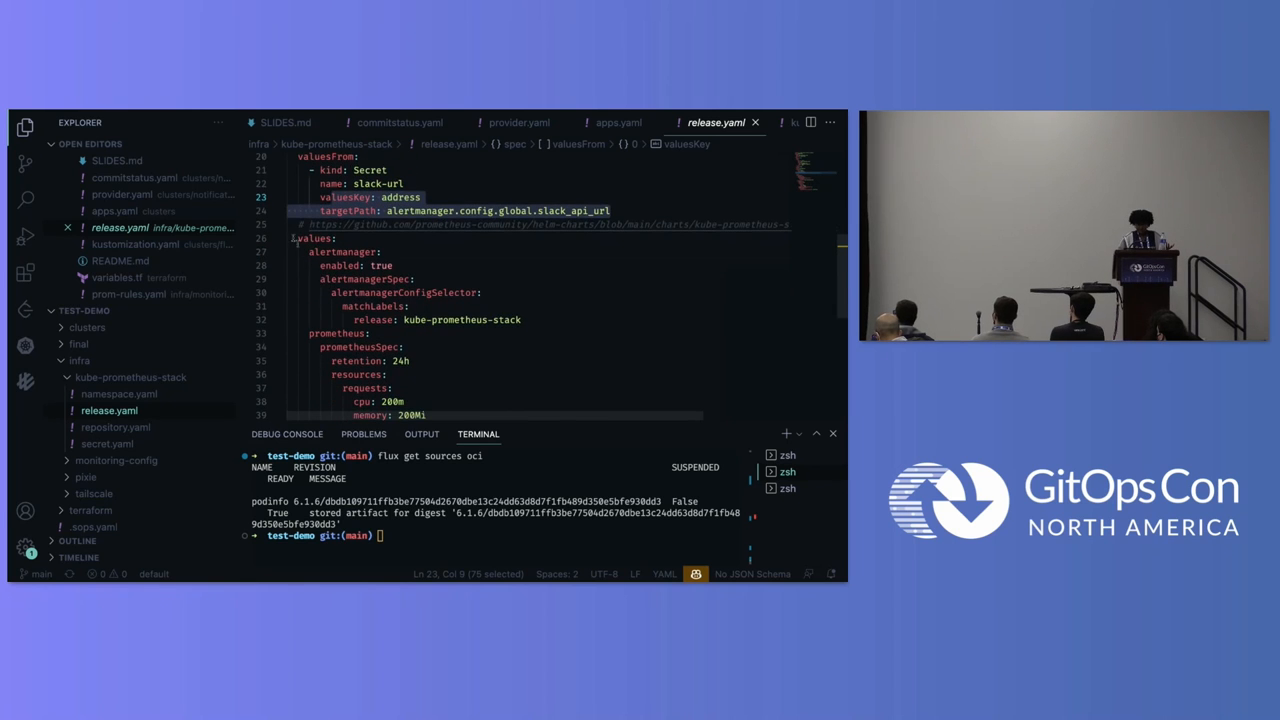
{"action": "scroll", "scroll_direction": "down", "scroll_amount": 3}
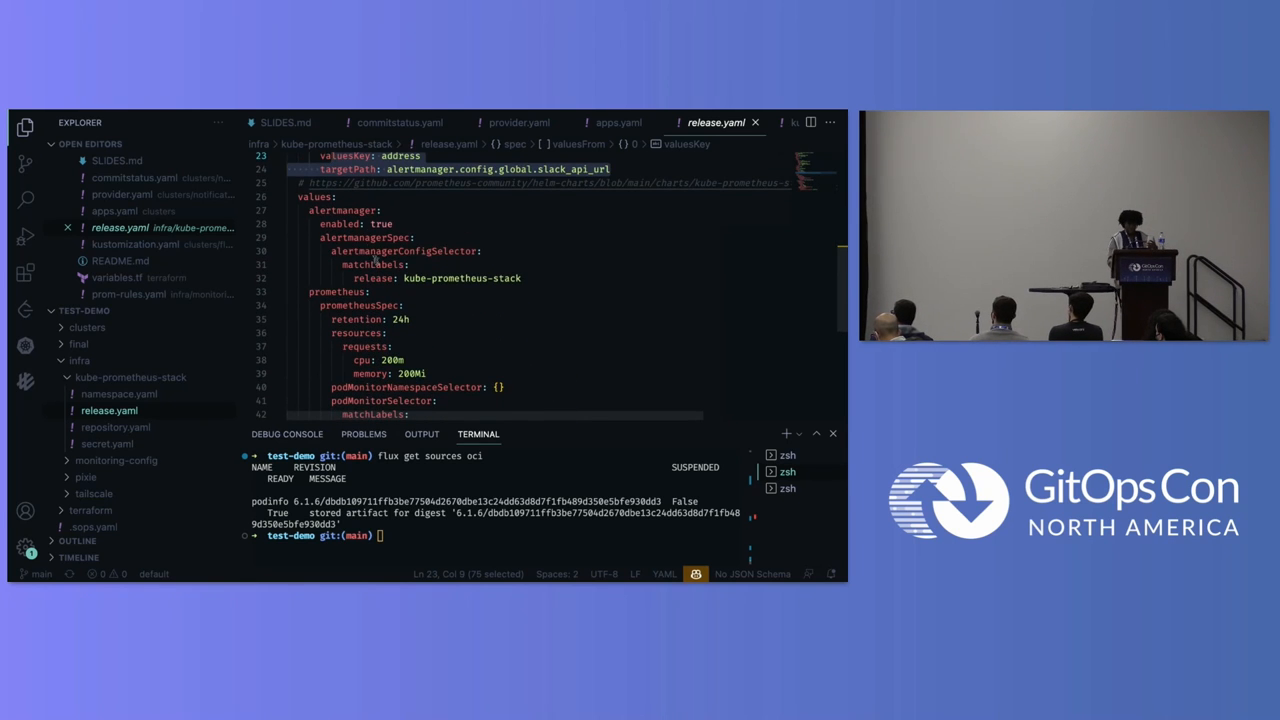
{"action": "scroll", "scroll_direction": "down", "scroll_amount": 3}
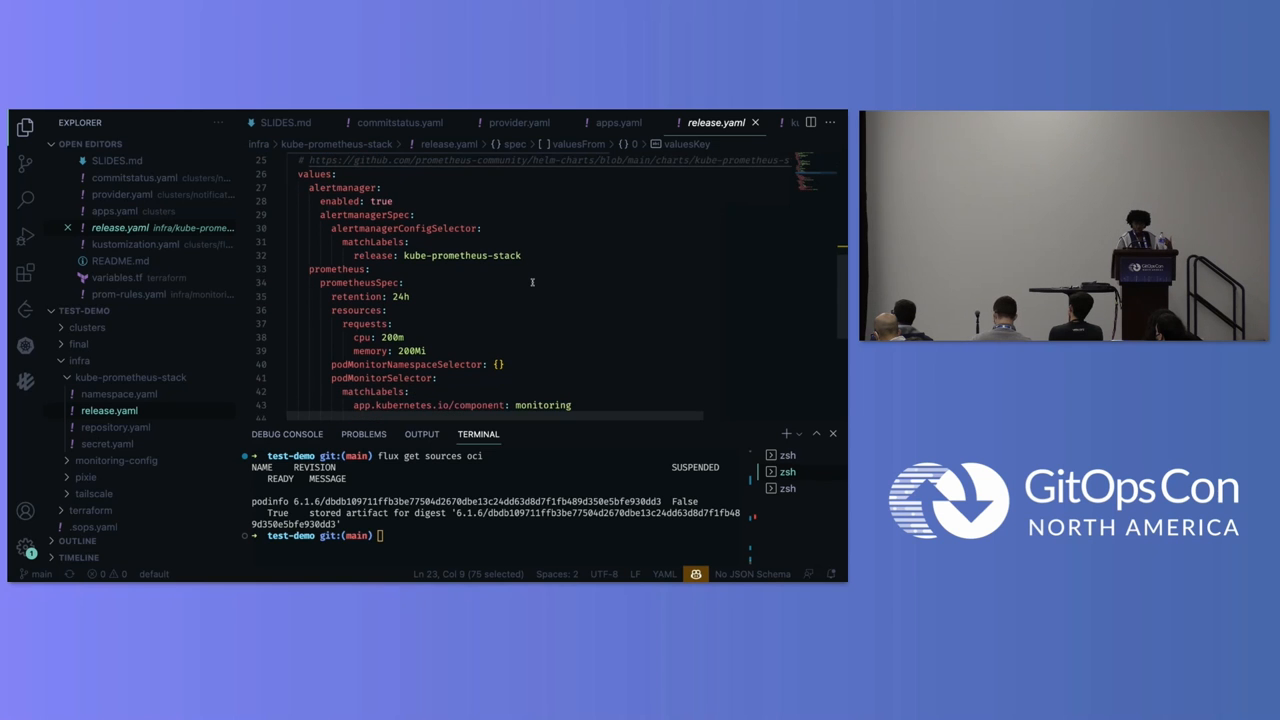
{"action": "scroll", "scroll_direction": "down", "scroll_amount": 3}
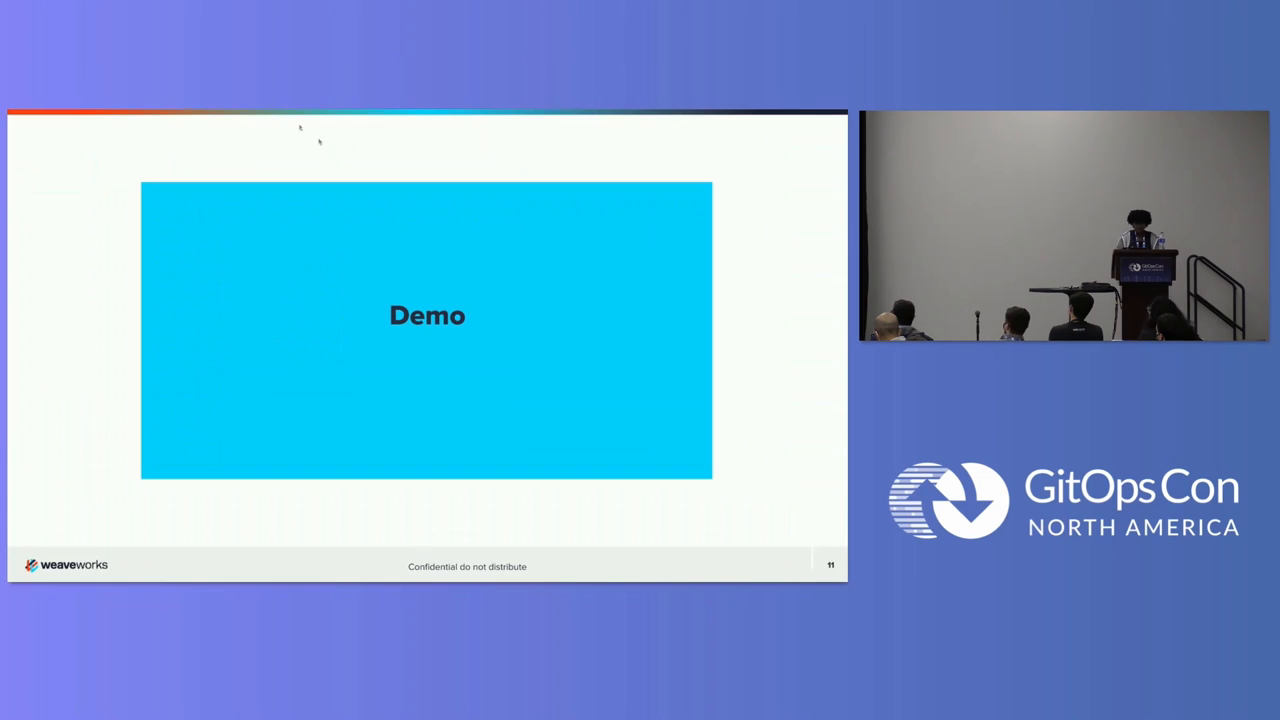
{"action": "mouse_move", "coordinate": [189, 281]}
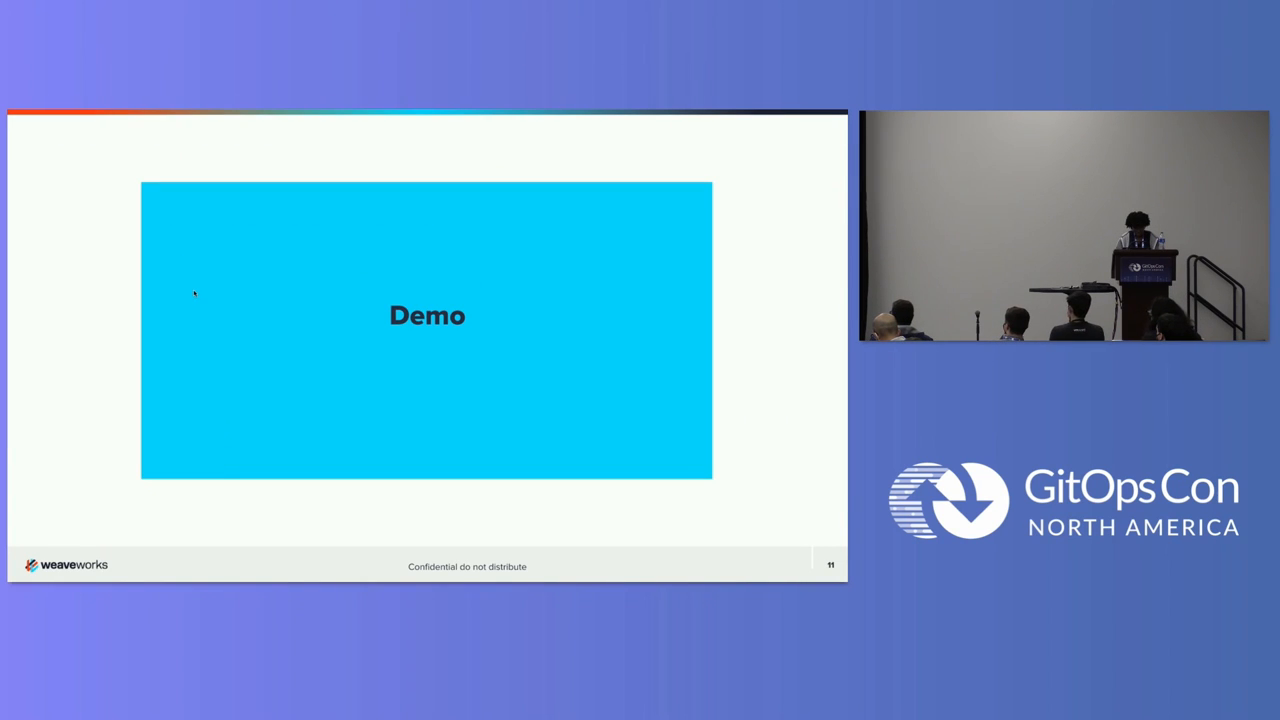
Step: Exit the slideshow and switch to the fluxcd/flux2 GitHub tab
{"action": "key", "text": "Escape"}
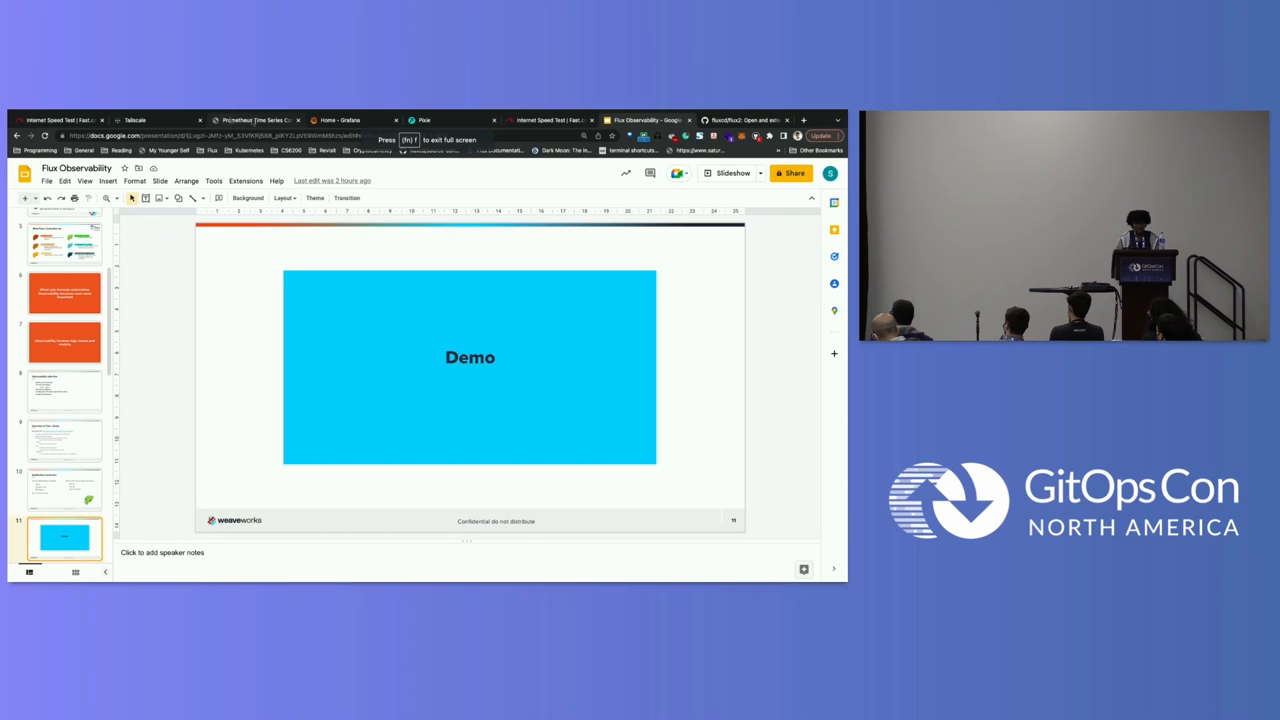
{"action": "left_click", "coordinate": [745, 120]}
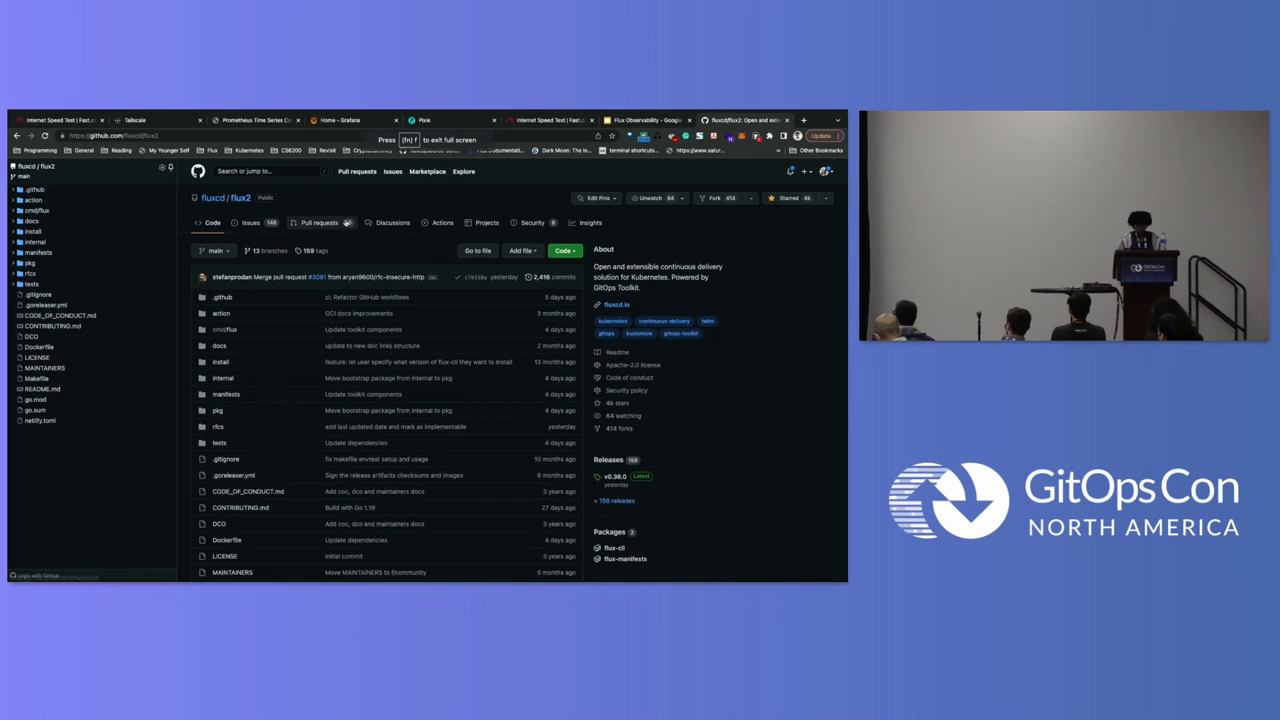
Step: Expand manifests/monitoring/monitoring-config and open podmonitor.yaml
{"action": "left_click", "coordinate": [38, 255]}
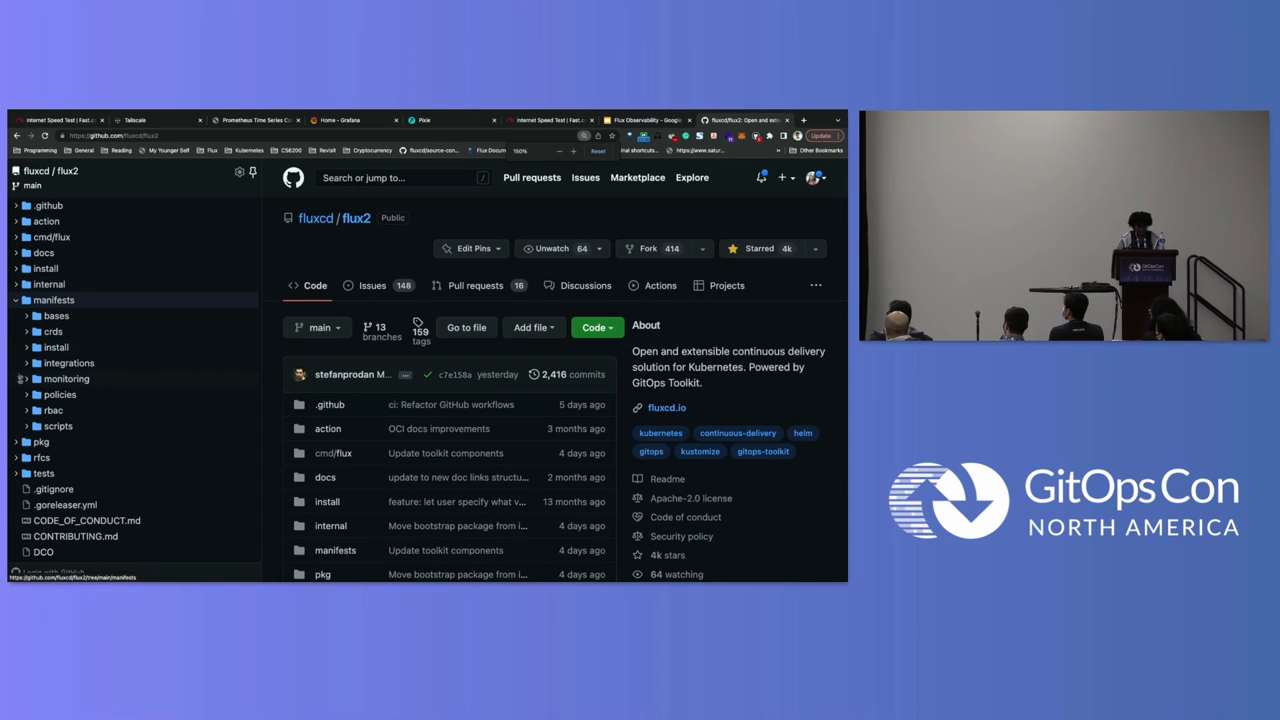
{"action": "left_click", "coordinate": [65, 378]}
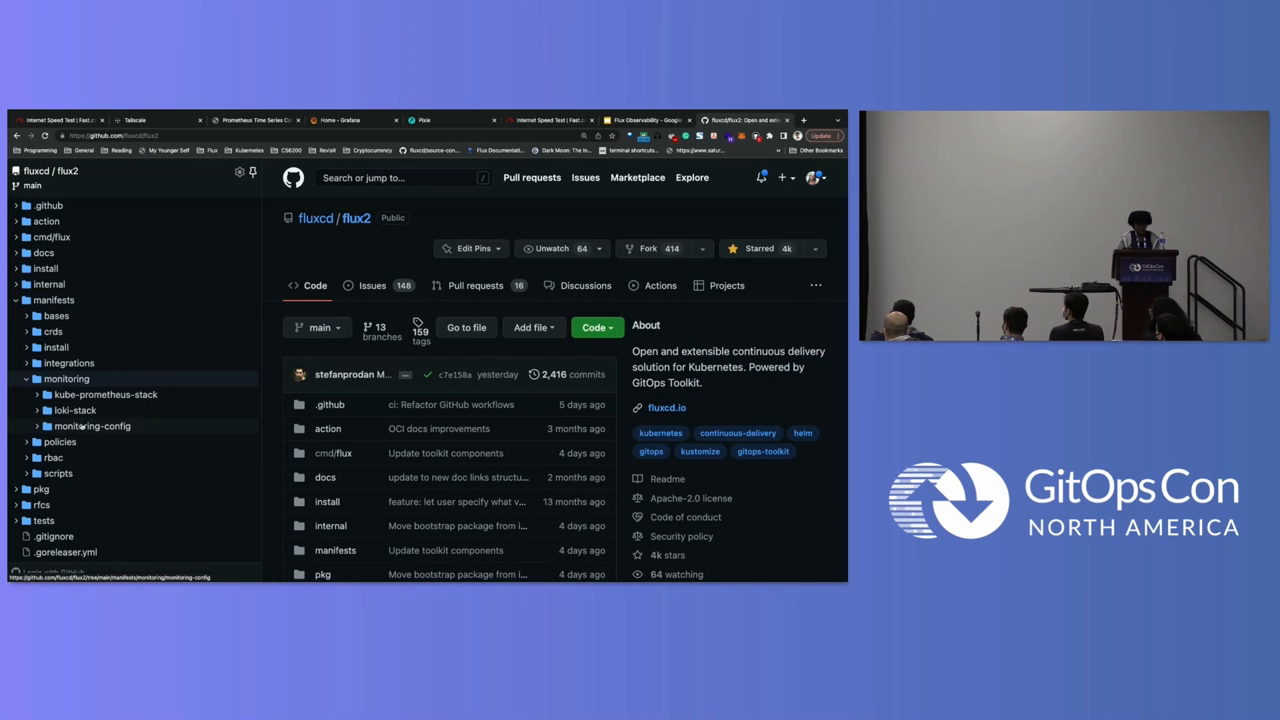
{"action": "left_click", "coordinate": [90, 426]}
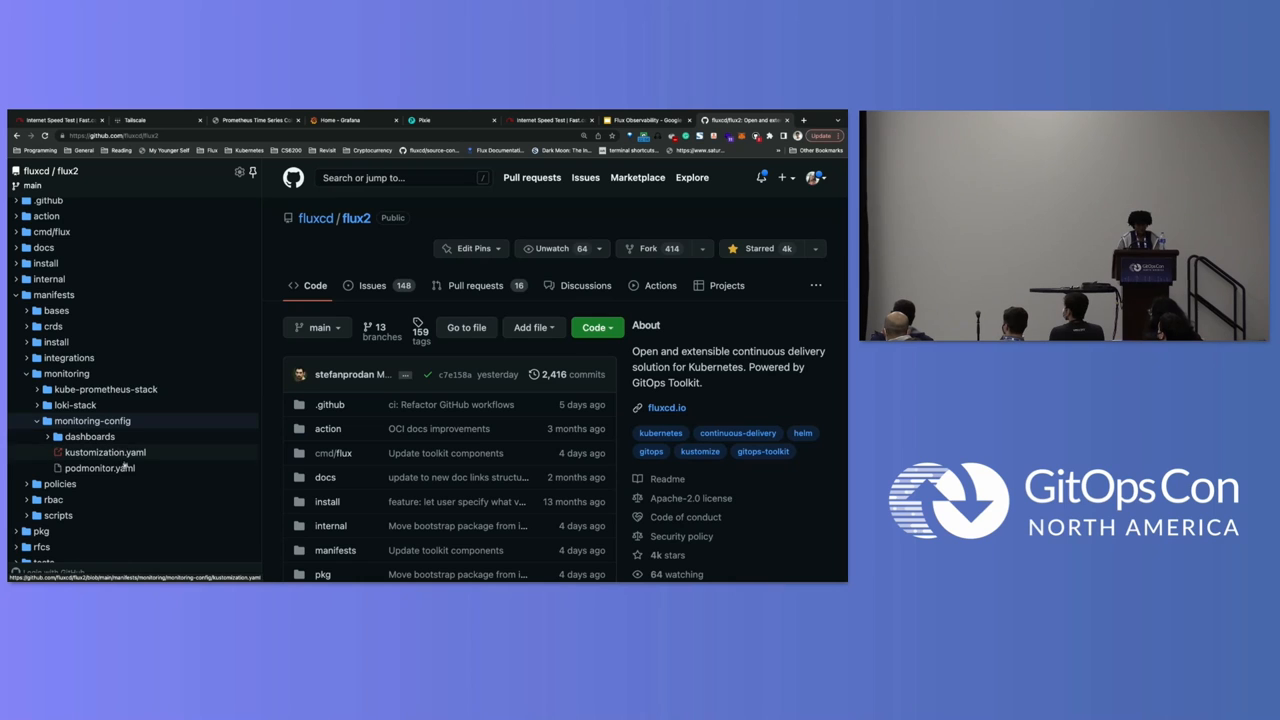
{"action": "left_click", "coordinate": [84, 436]}
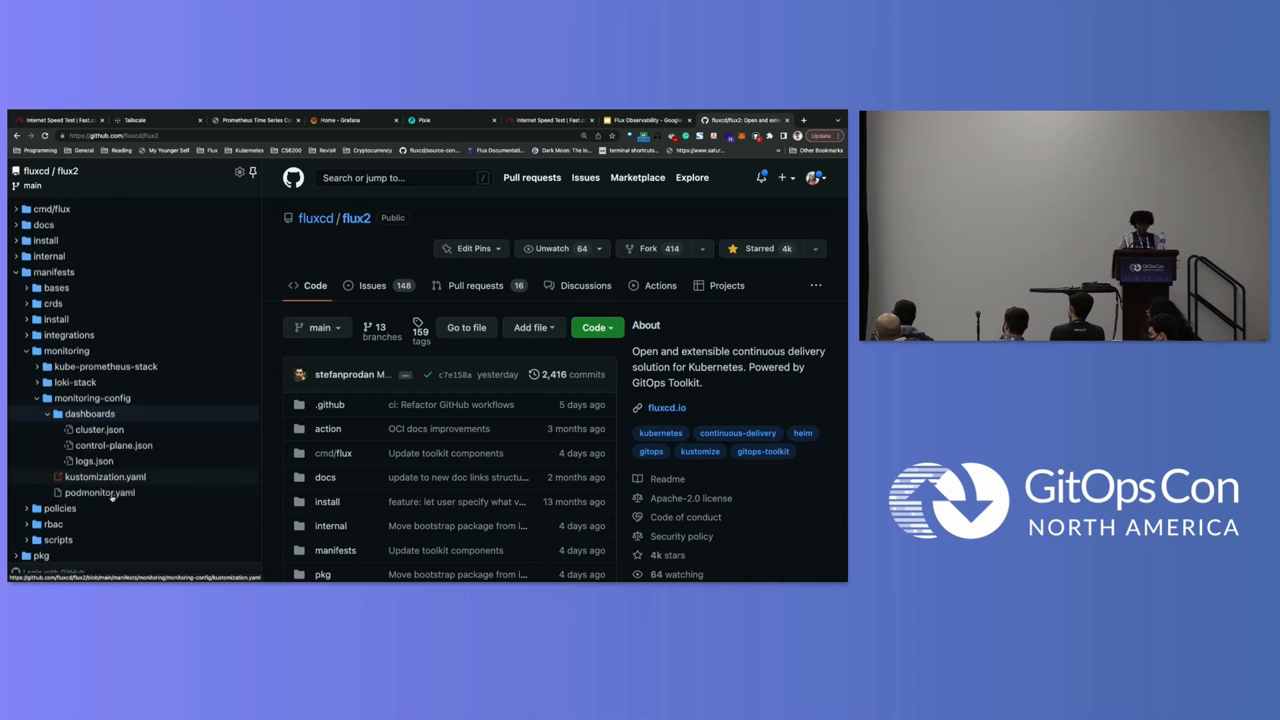
{"action": "left_click", "coordinate": [98, 491]}
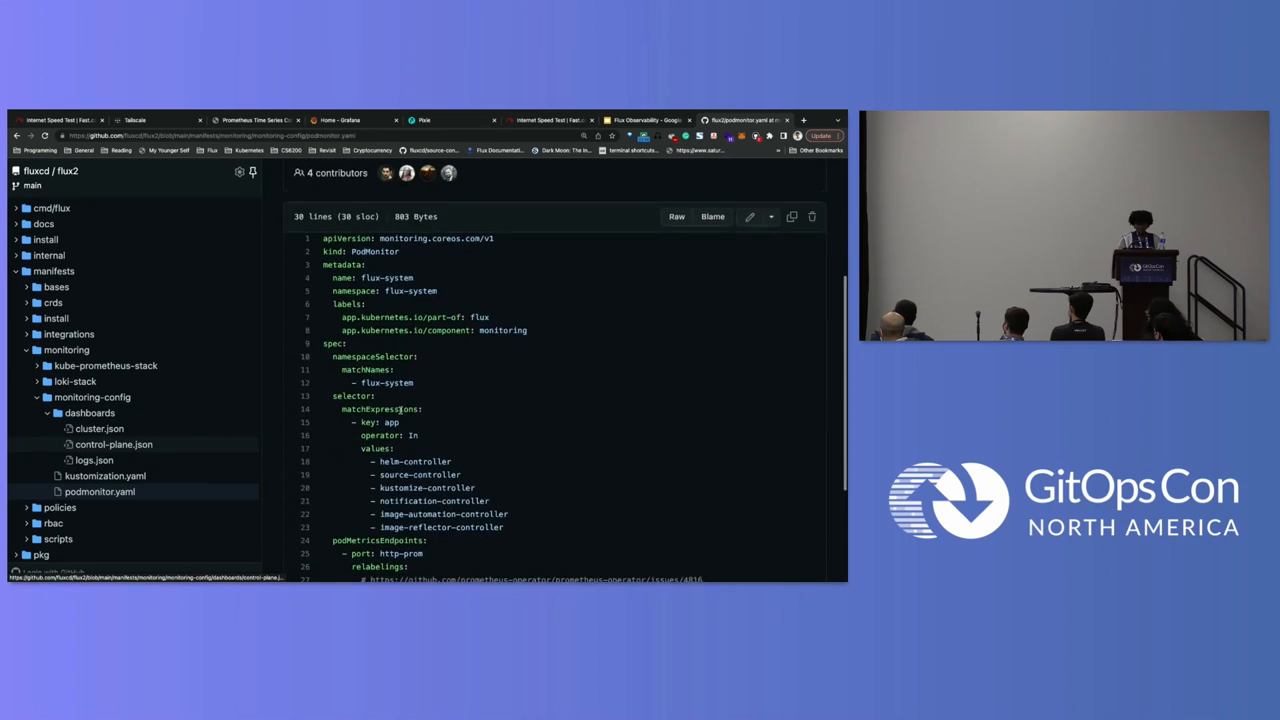
Step: Scroll through podmonitor.yaml to read the Flux controller selectors
{"action": "scroll", "scroll_direction": "down", "scroll_amount": 3}
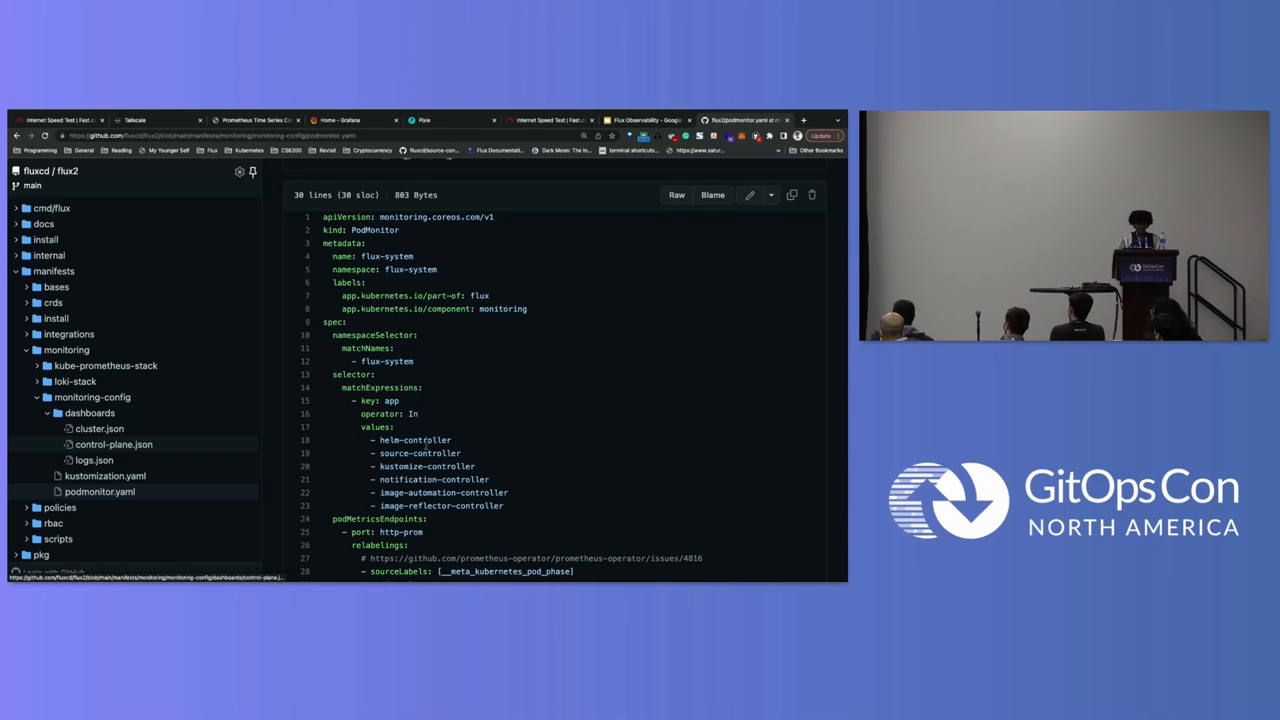
{"action": "scroll", "scroll_direction": "down", "scroll_amount": 3}
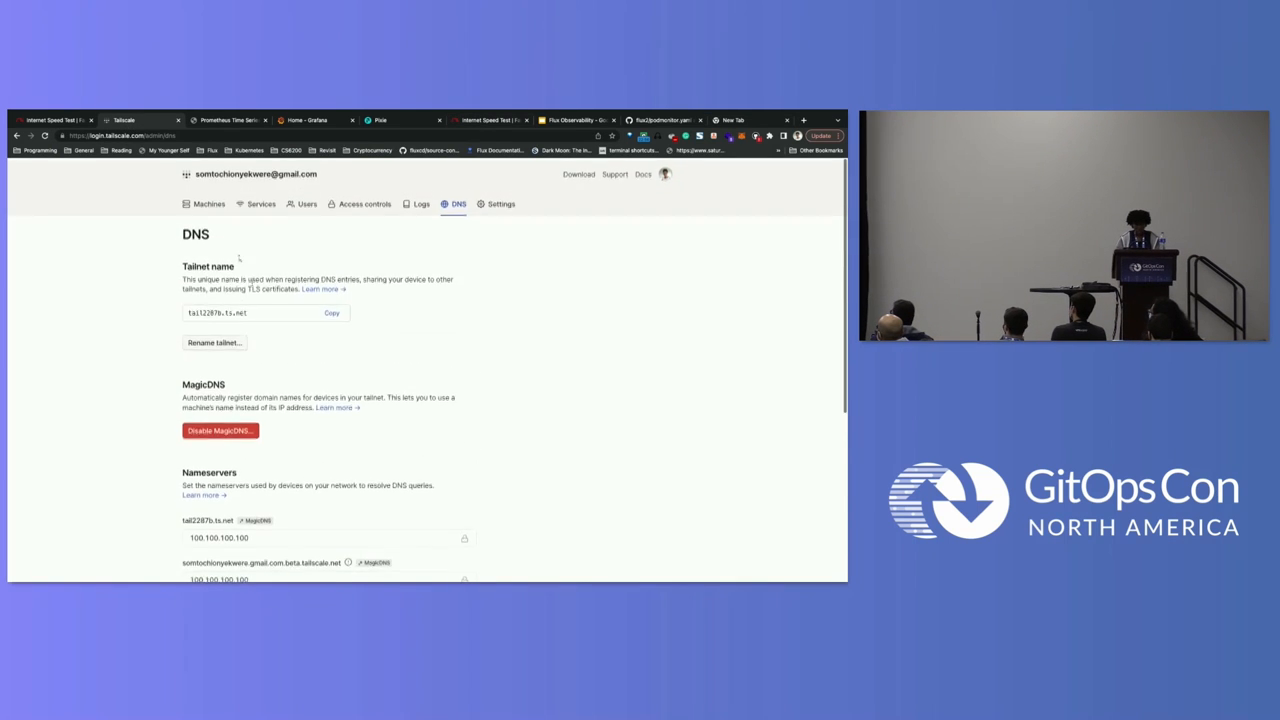
Step: Open the Machines list showing the three Linux subnet routers and the macOS laptop
{"action": "left_click", "coordinate": [207, 204]}
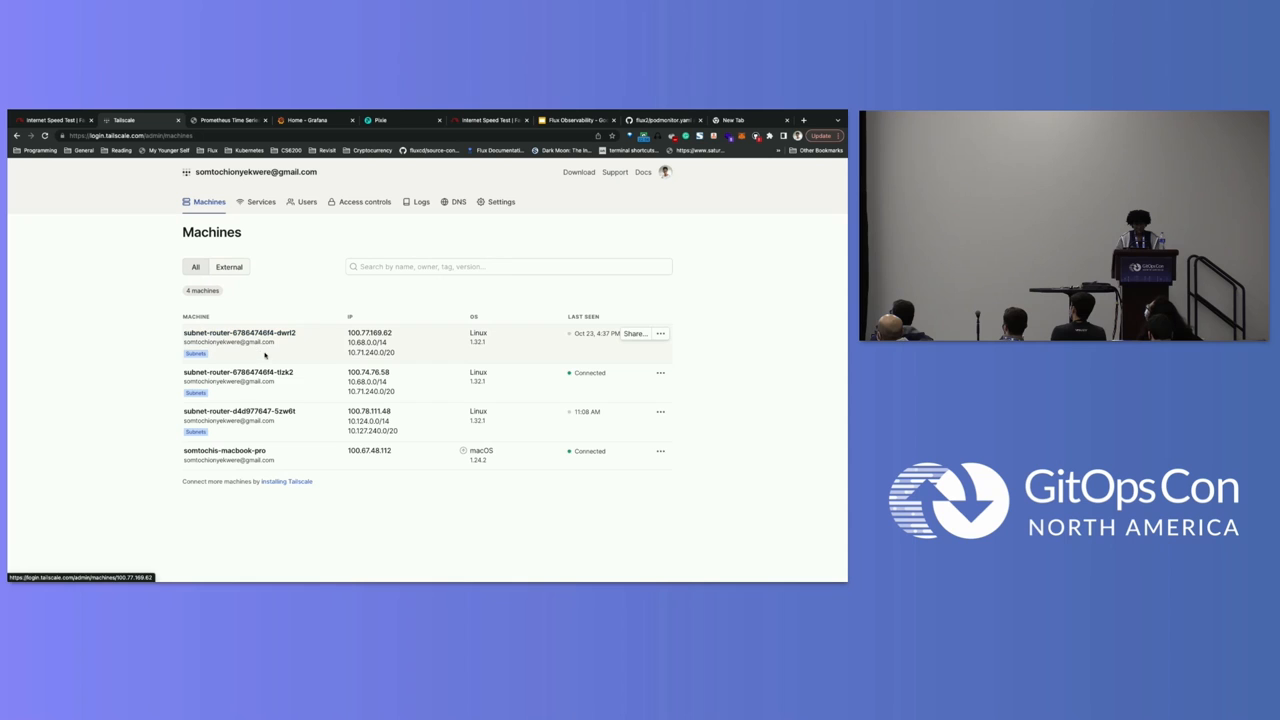
{"action": "mouse_move", "coordinate": [235, 420]}
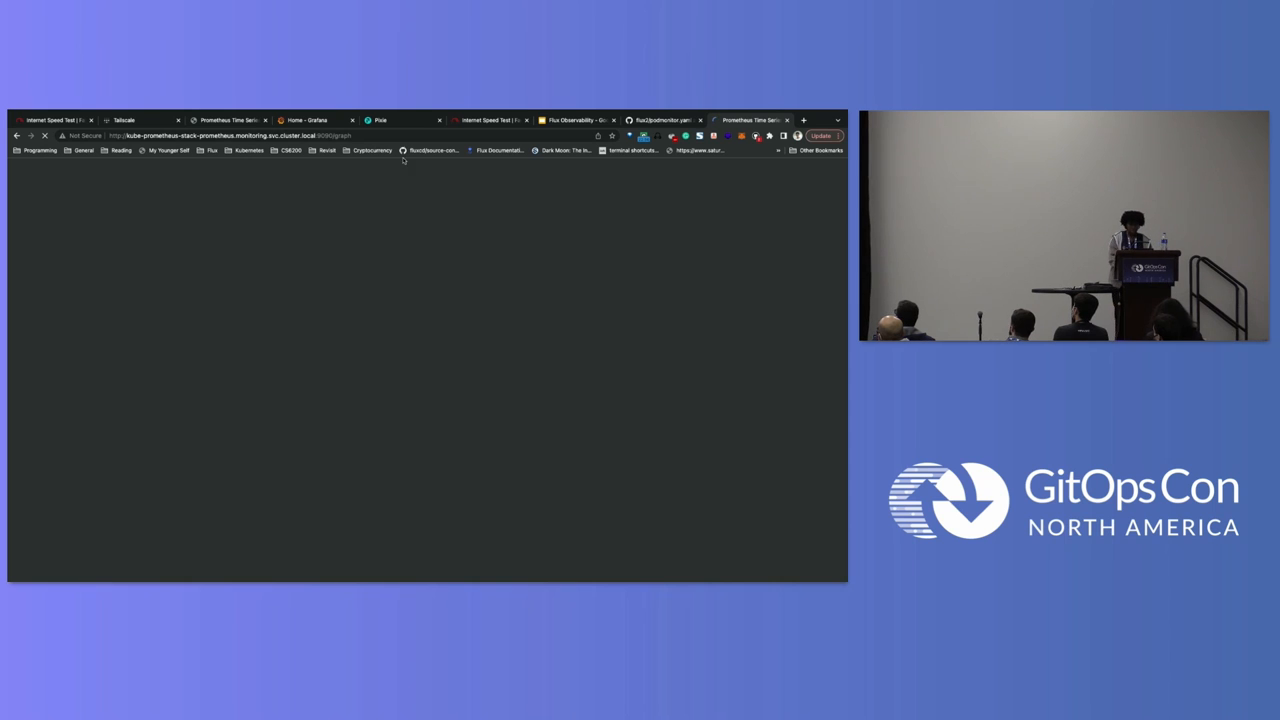
Step: Load the kube-prometheus-stack Prometheus cluster-local URL in a new tab
{"action": "left_click", "coordinate": [802, 119]}
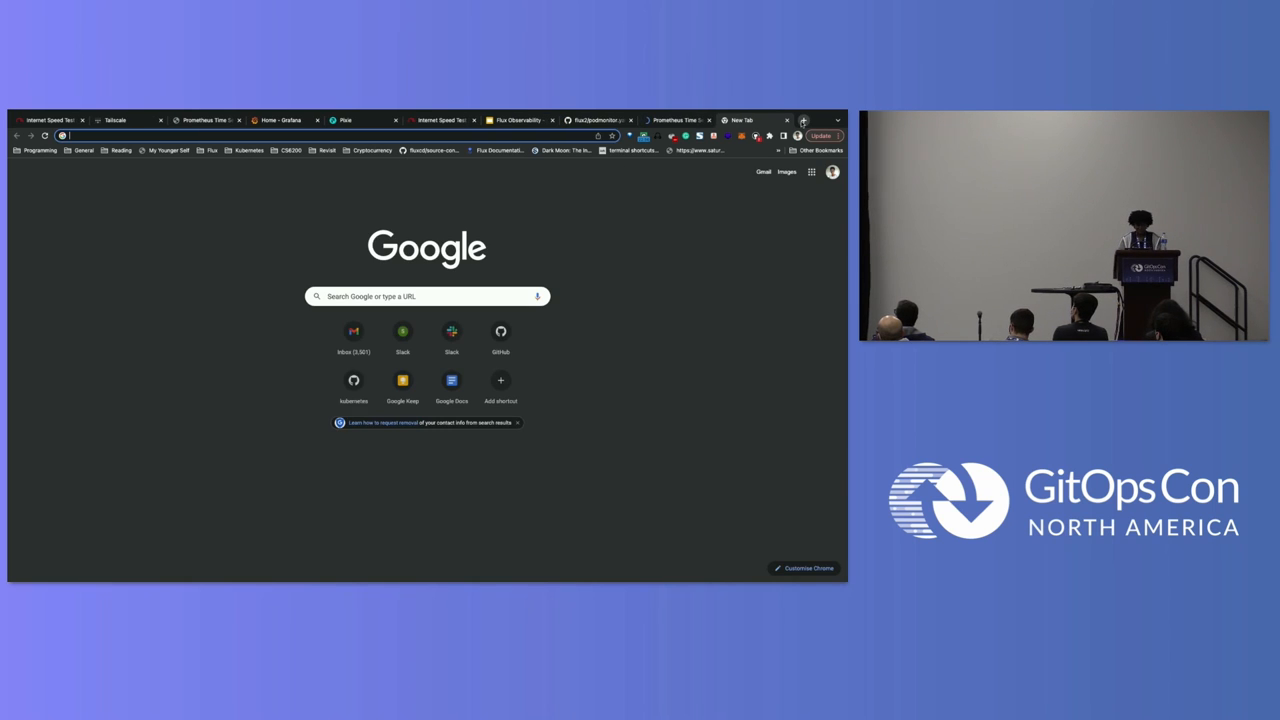
{"action": "type", "text": "kub"}
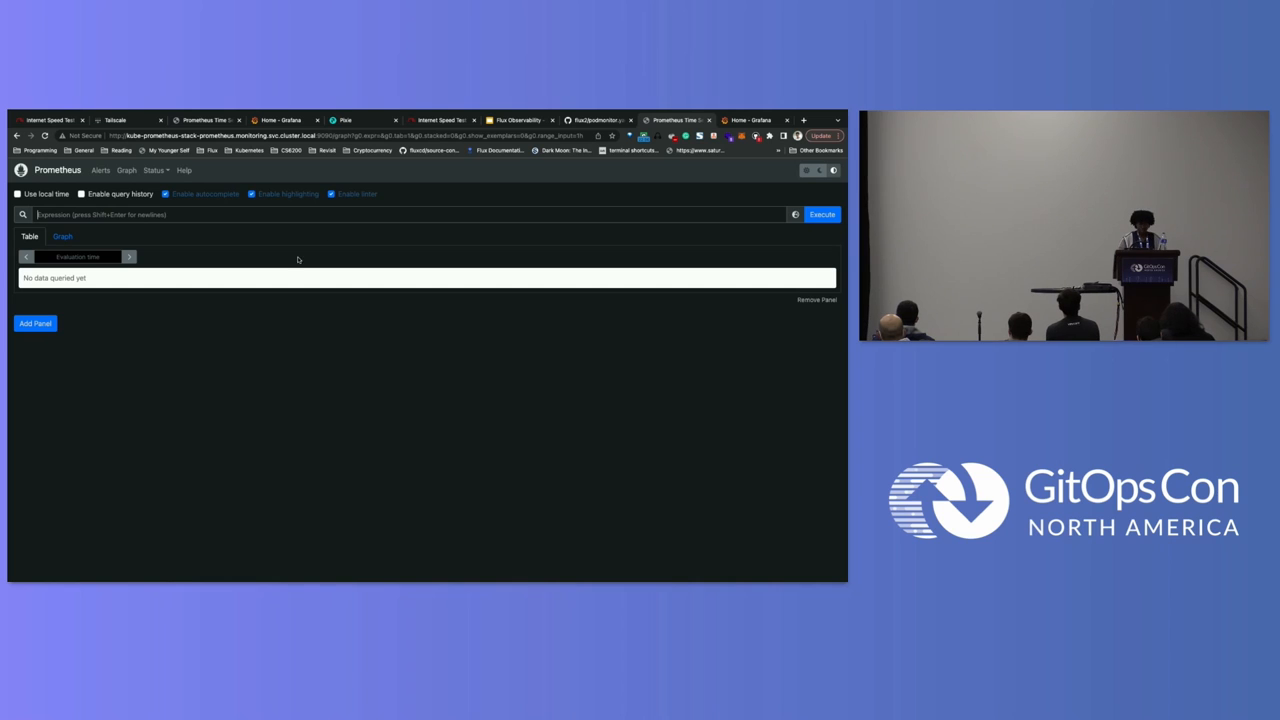
Step: Query gotk metrics, get an empty result, and return to the editor's podMonitor selector
{"action": "type", "text": "gotk"}
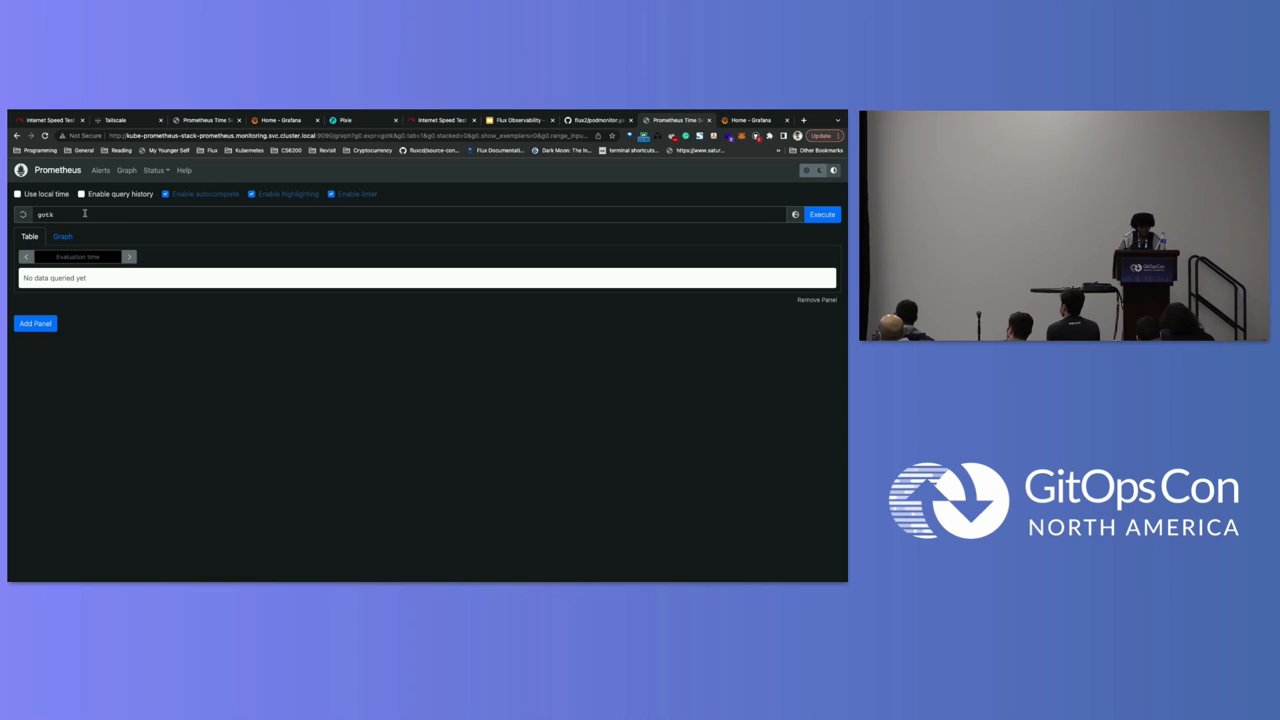
{"action": "mouse_move", "coordinate": [124, 206]}
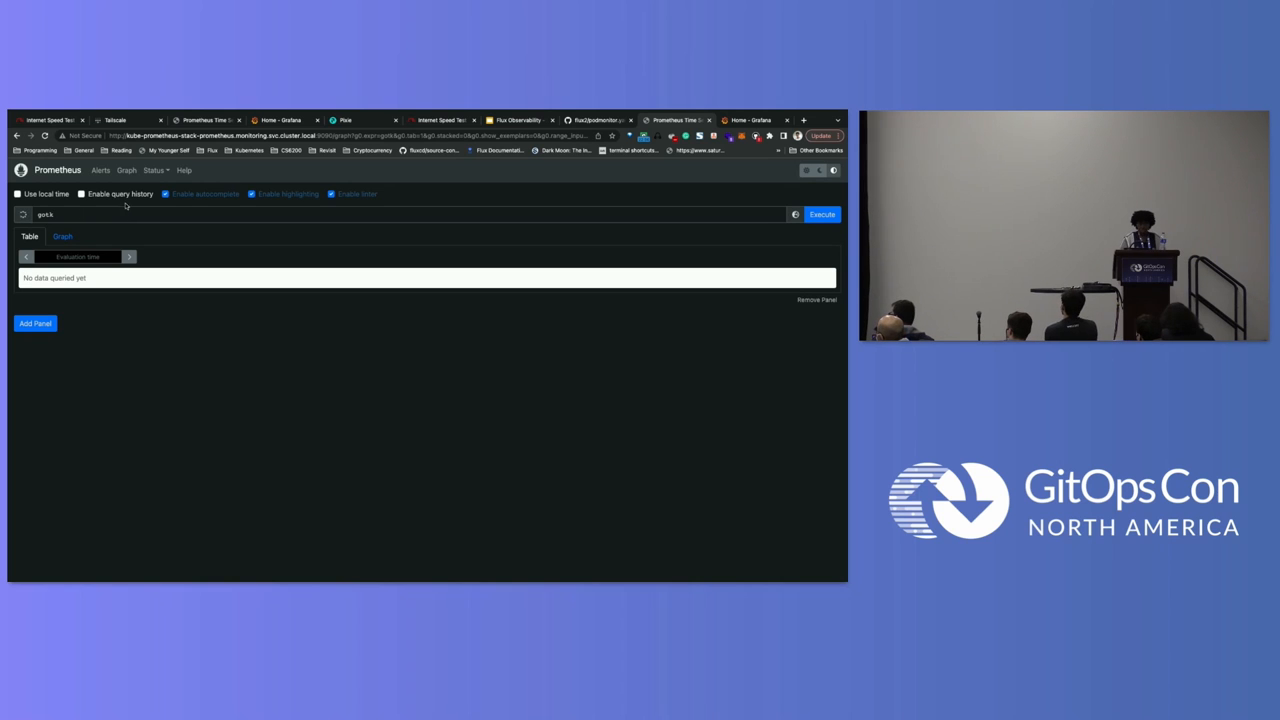
{"action": "left_click", "coordinate": [822, 214]}
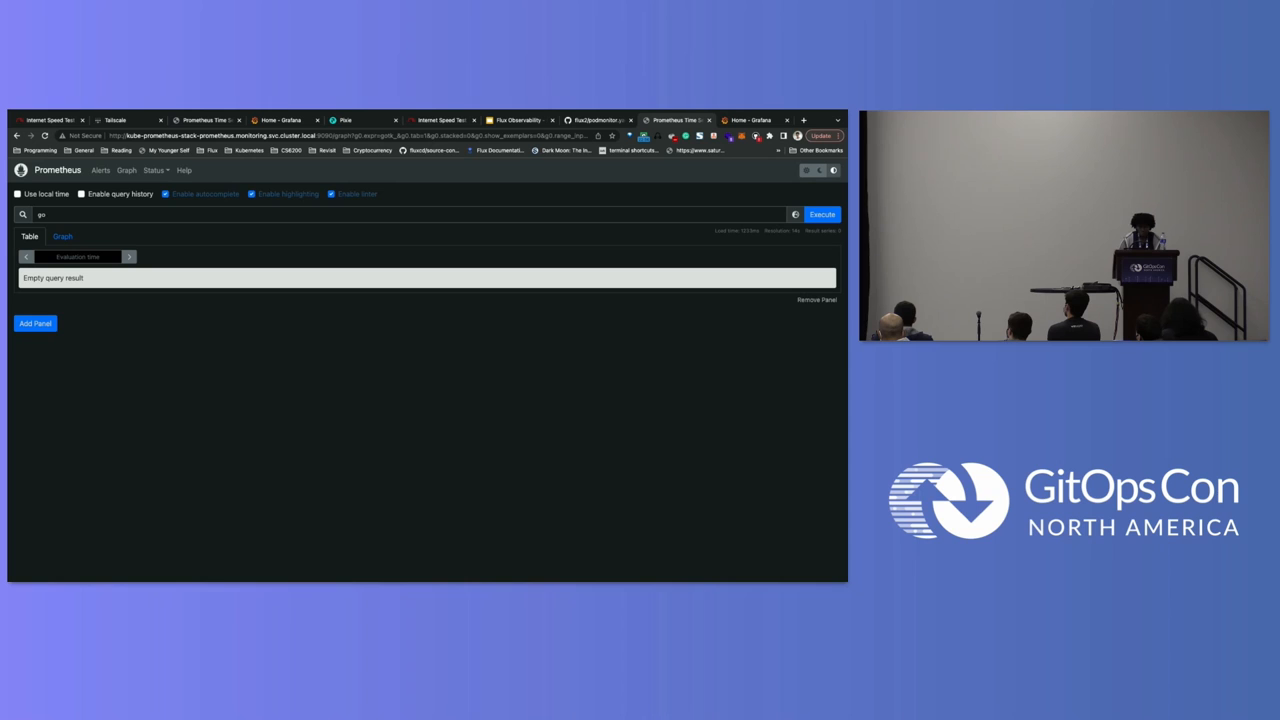
{"action": "left_click", "coordinate": [592, 120]}
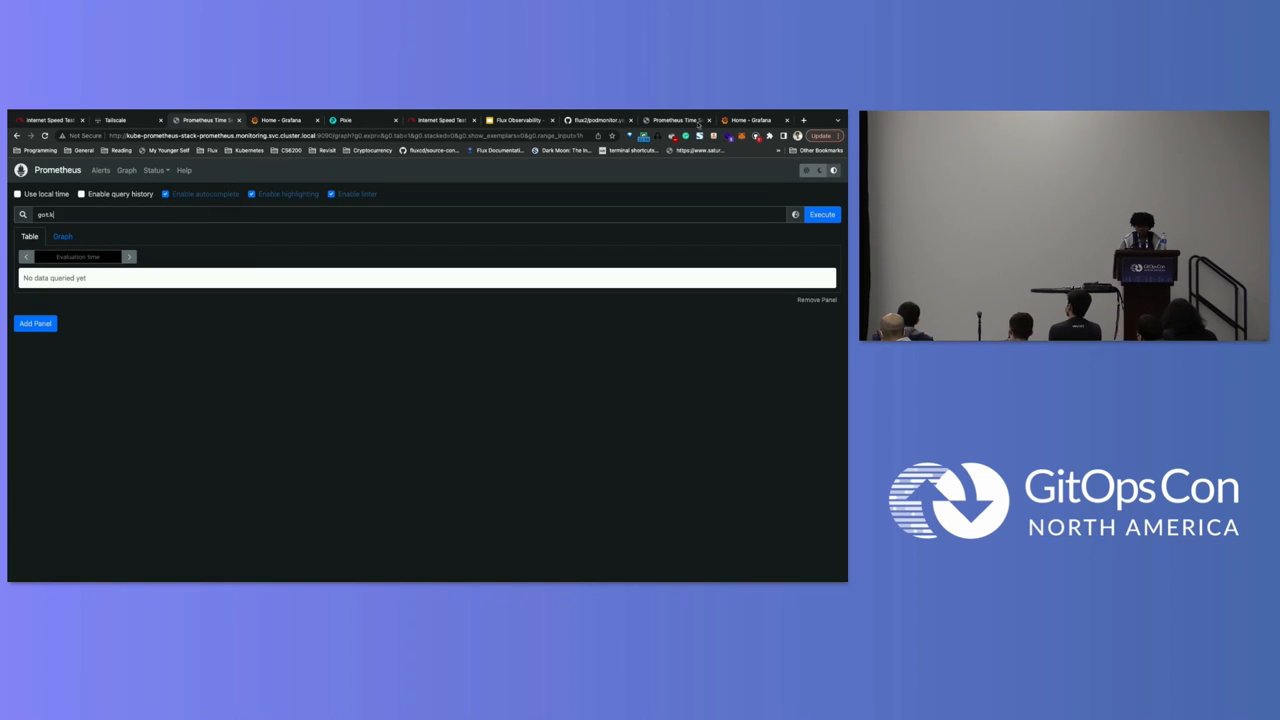
{"action": "left_click", "coordinate": [284, 117]}
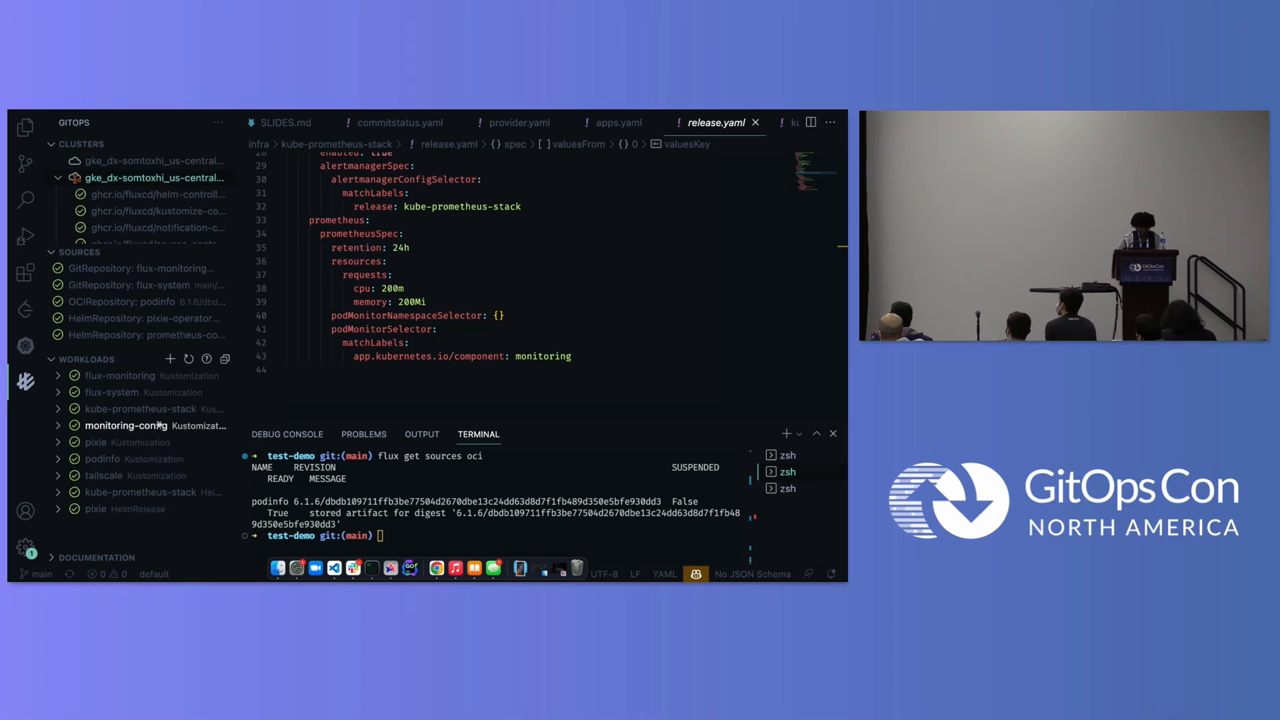
Step: Open the deployed kube-prometheus-stack HelmRelease YAML from the Workloads tree and scroll through it
{"action": "left_click", "coordinate": [140, 492]}
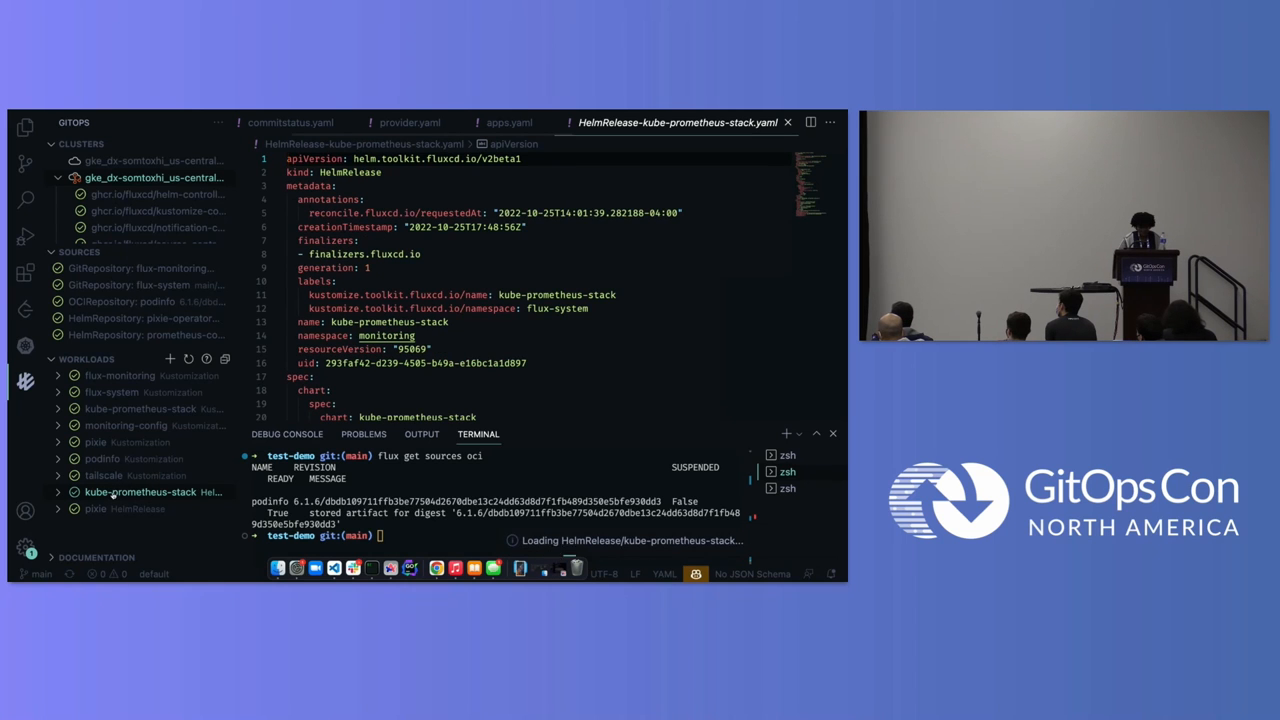
{"action": "scroll", "scroll_direction": "down", "scroll_amount": 3}
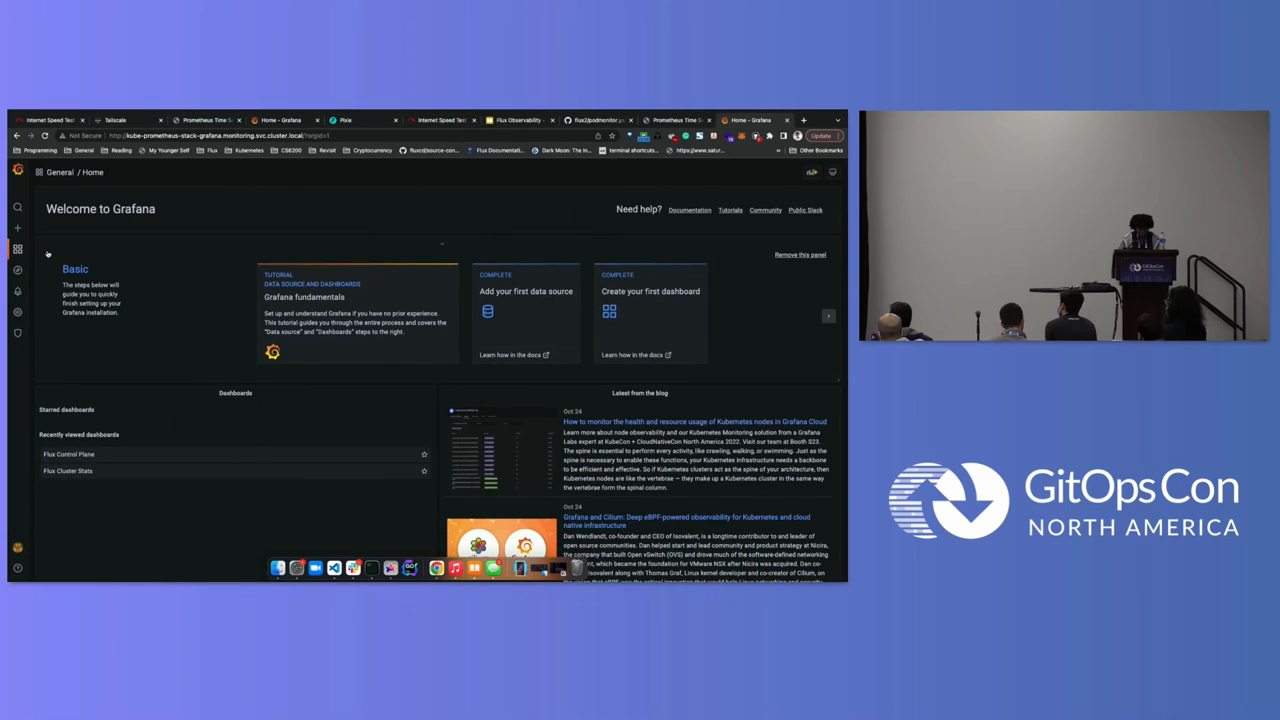
Step: Search Grafana dashboards, replacing 'cluster' with 'Fl' to list the Flux dashboards
{"action": "left_click", "coordinate": [14, 207]}
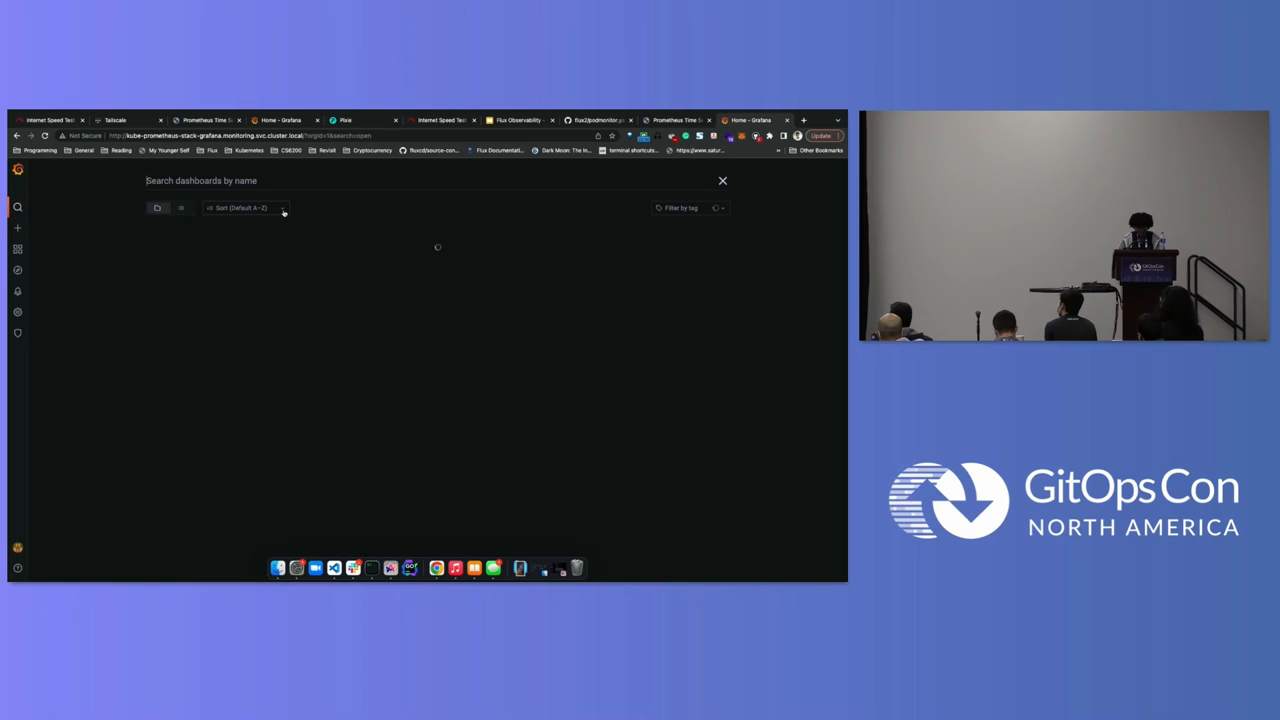
{"action": "type", "text": "c"}
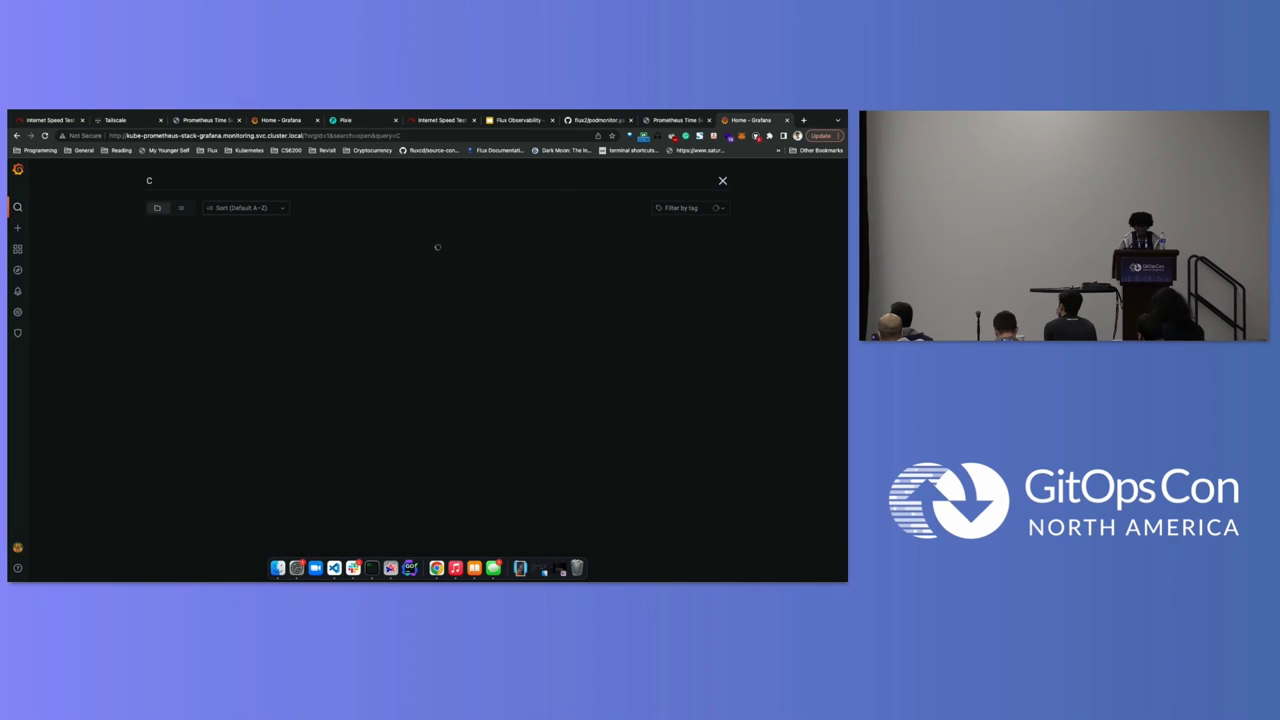
{"action": "type", "text": "luster"}
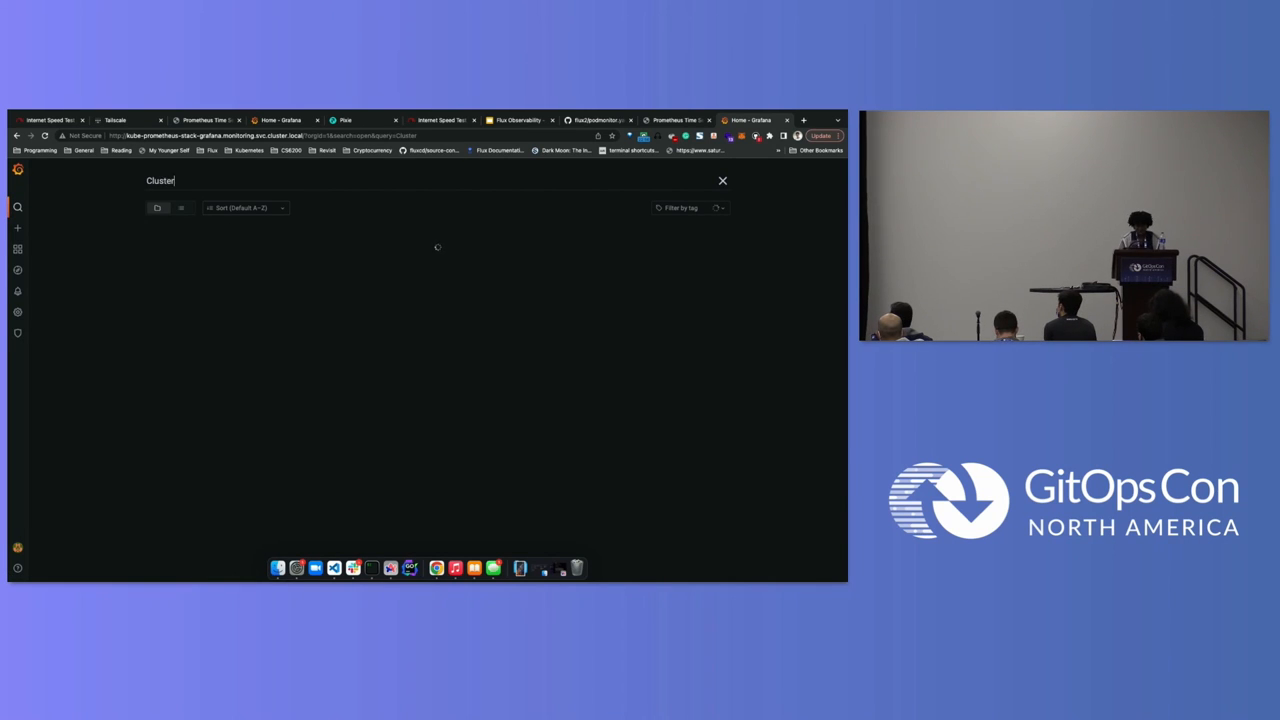
{"action": "key", "text": "Backspace"}
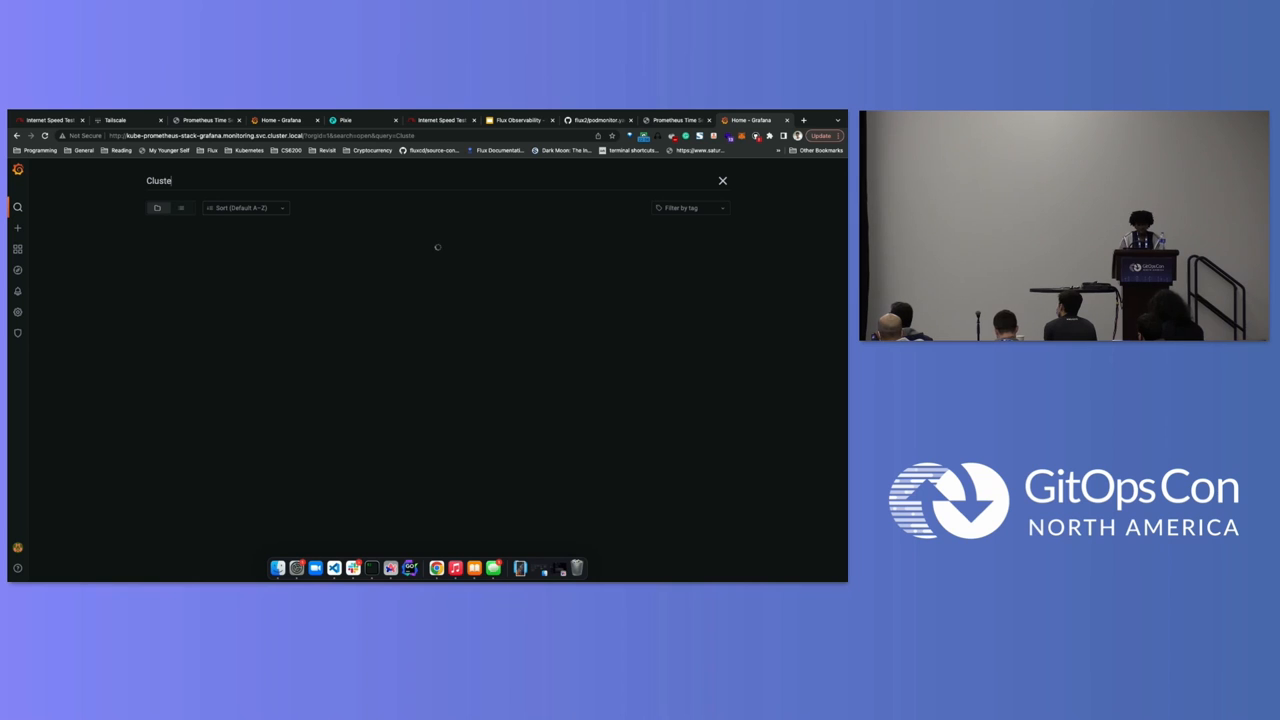
{"action": "type", "text": "Flux"}
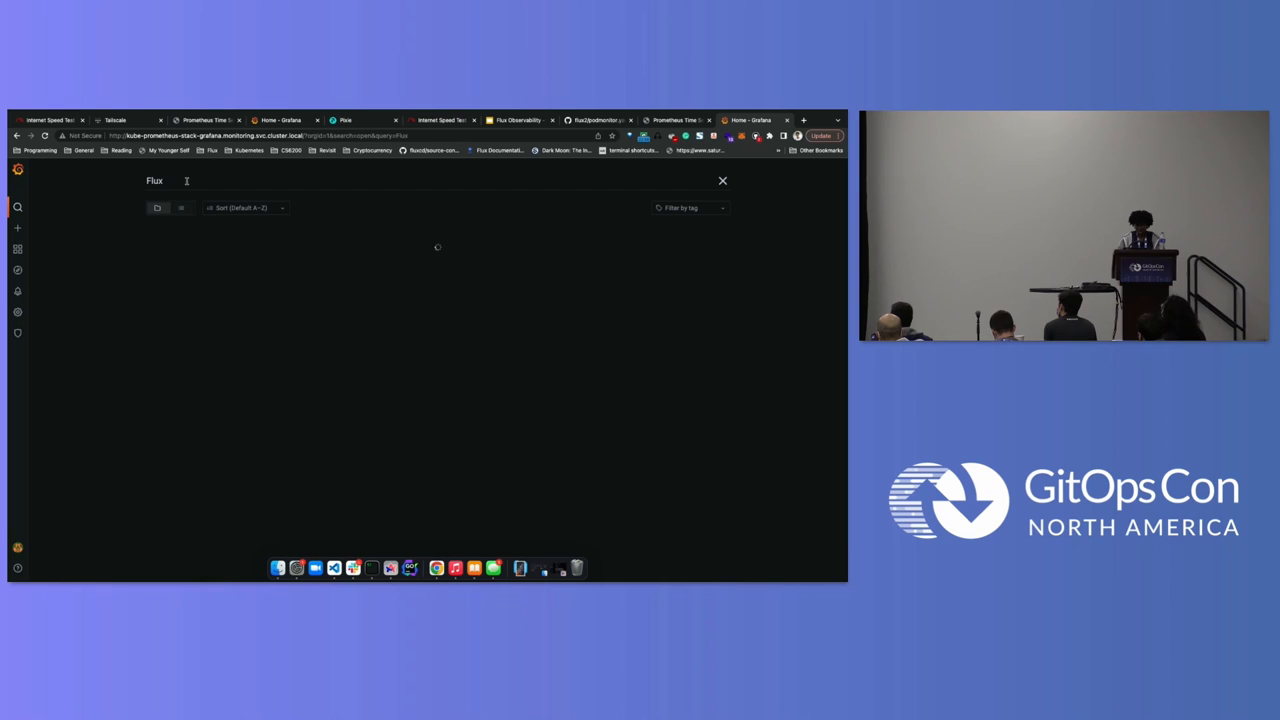
{"action": "left_click", "coordinate": [345, 120]}
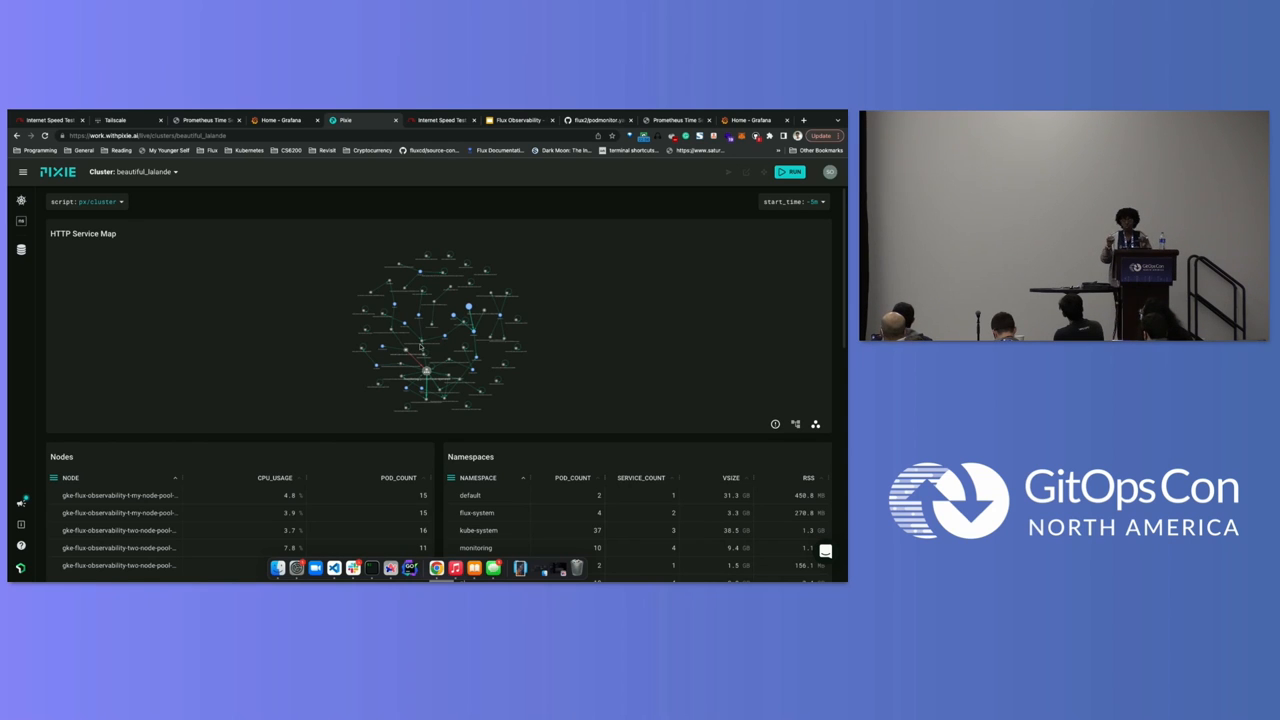
Step: Open the flux-system namespace from Pixie's Namespaces table, then return to Grafana's Flux search
{"action": "scroll", "scroll_direction": "down", "scroll_amount": 3}
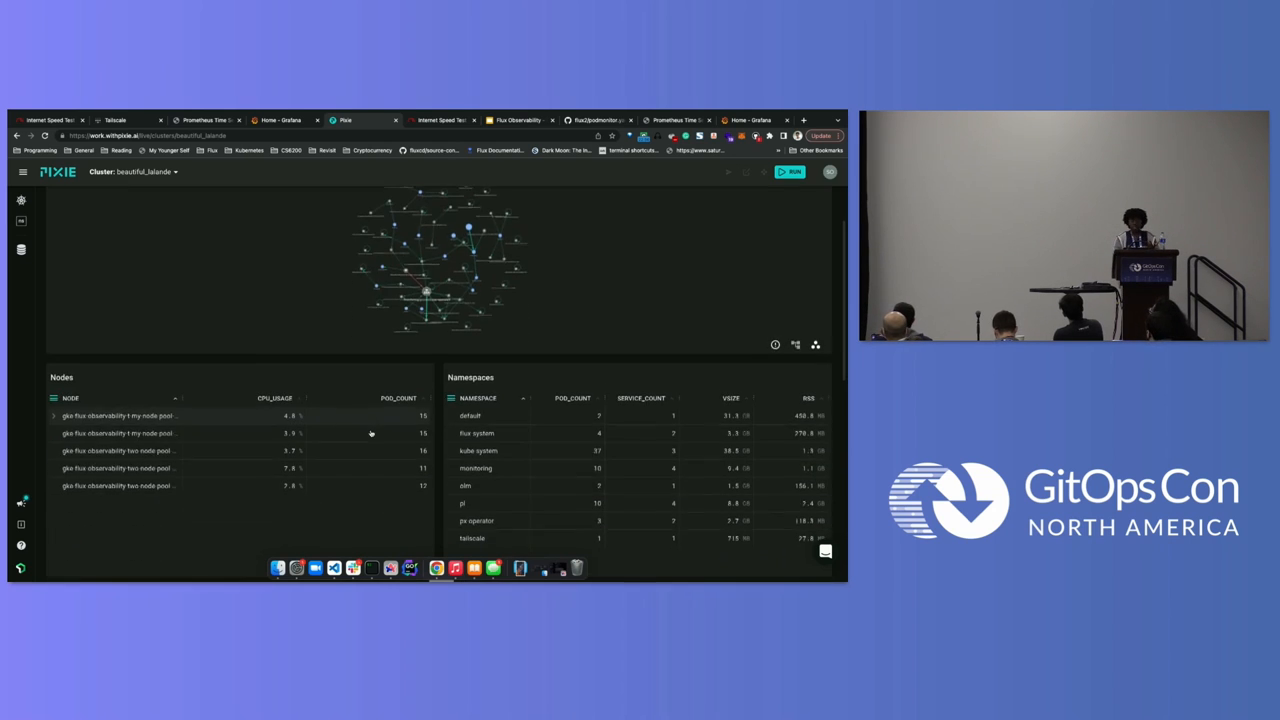
{"action": "scroll", "scroll_direction": "down", "scroll_amount": 3}
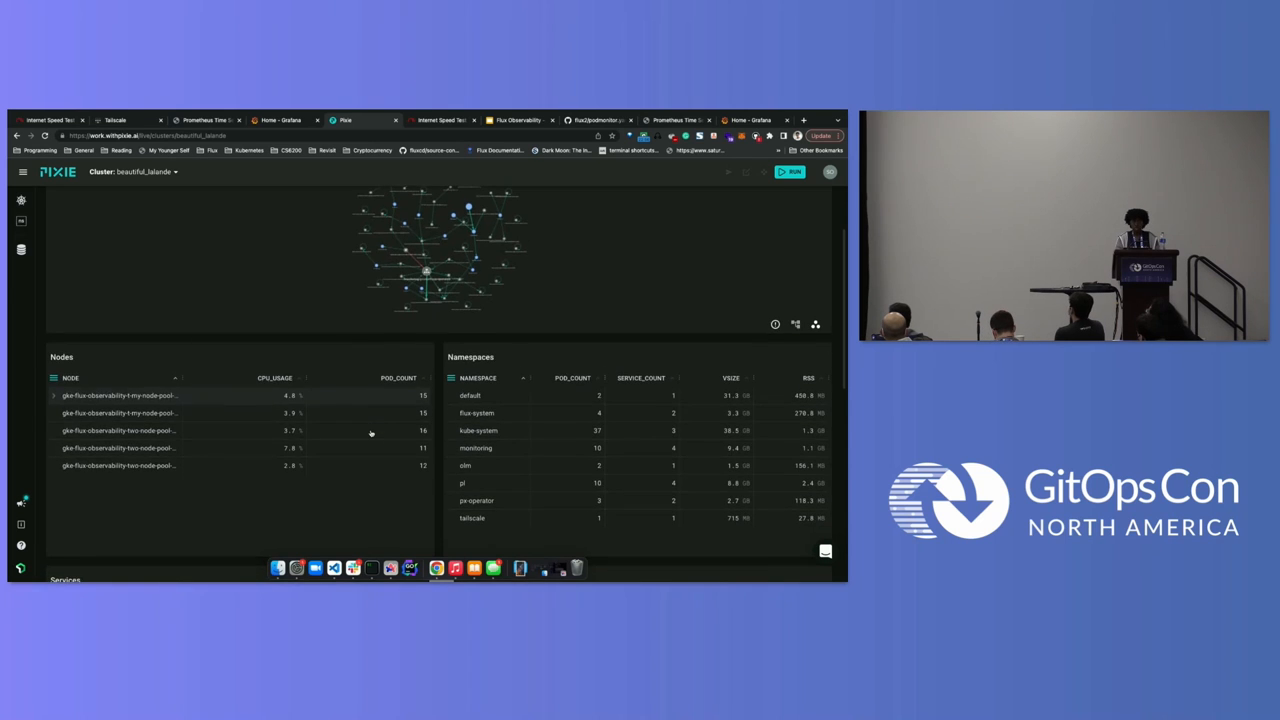
{"action": "scroll", "scroll_direction": "down", "scroll_amount": 3}
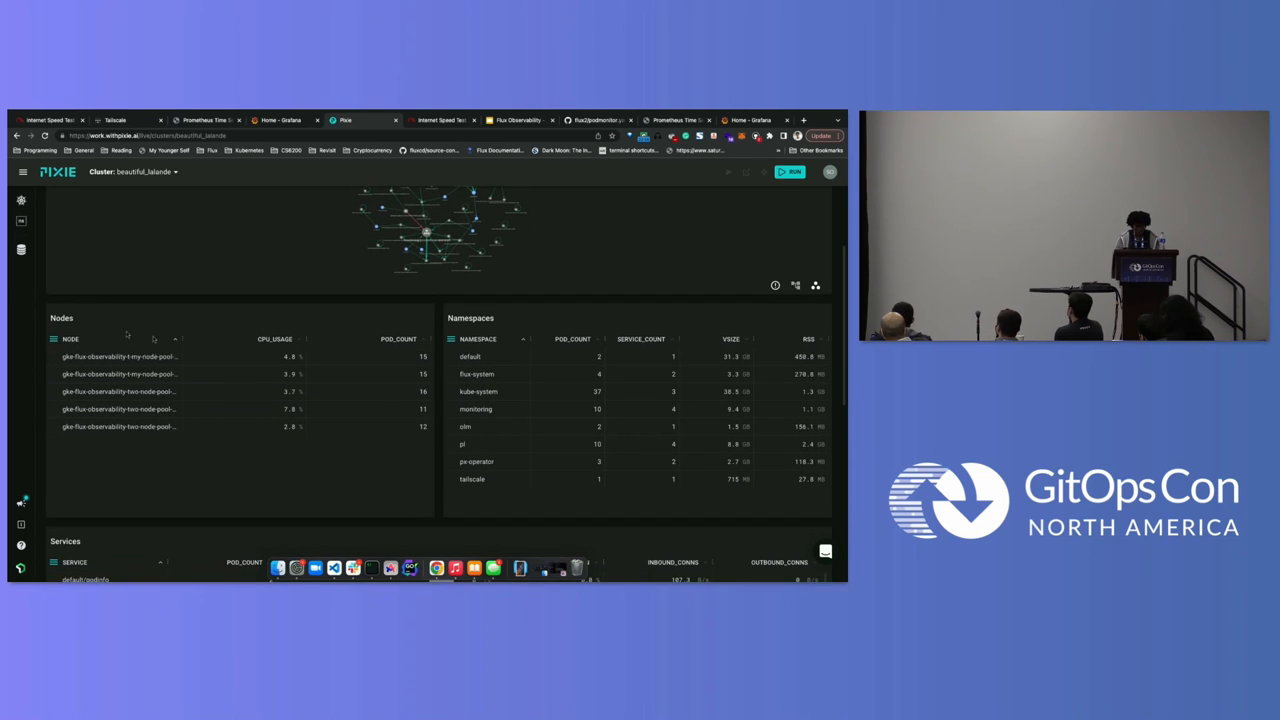
{"action": "left_click", "coordinate": [474, 374]}
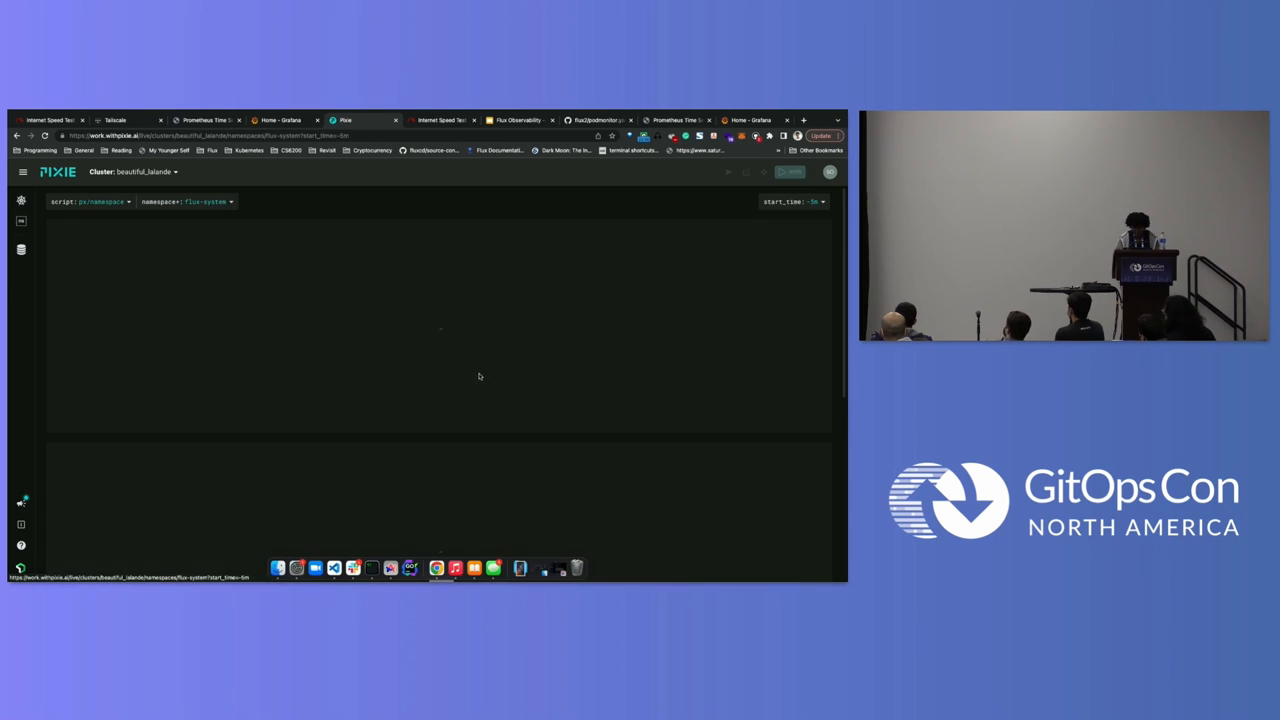
{"action": "left_click", "coordinate": [789, 171]}
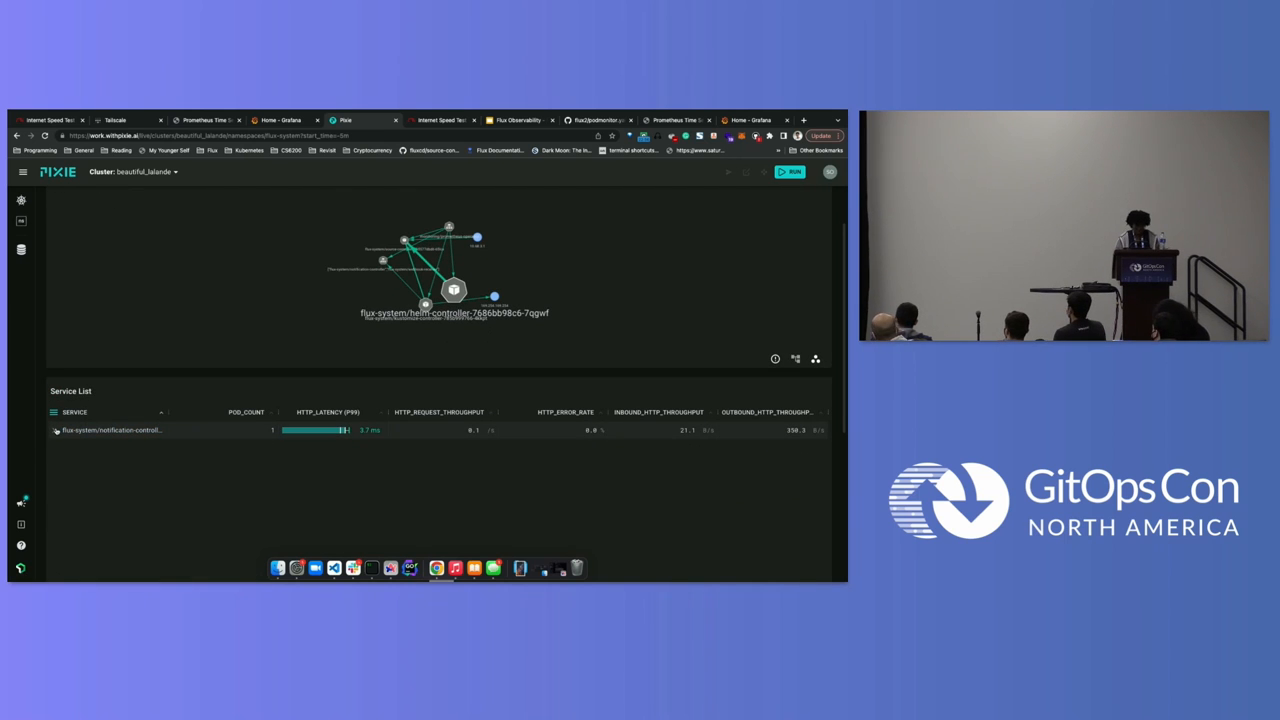
{"action": "left_click", "coordinate": [115, 432]}
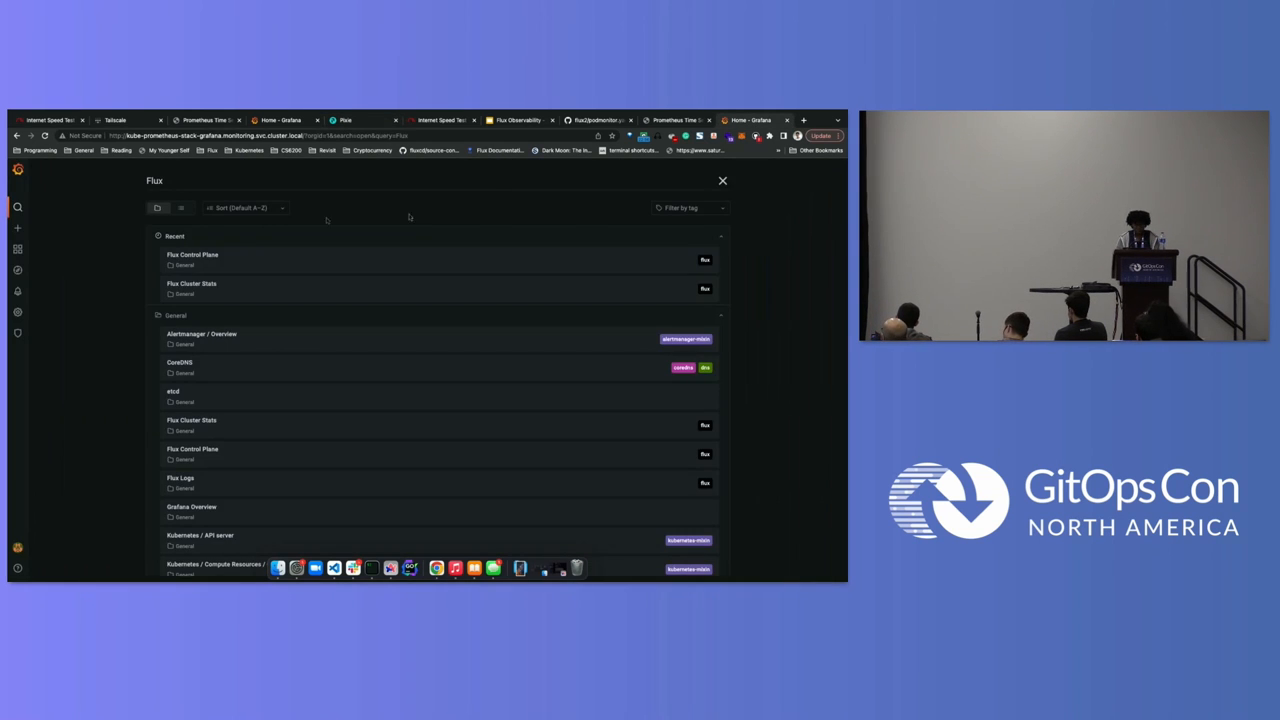
Step: View the Flux Control Plane dashboard, search 'folder:current', then show the Questions slide
{"action": "left_click", "coordinate": [191, 254]}
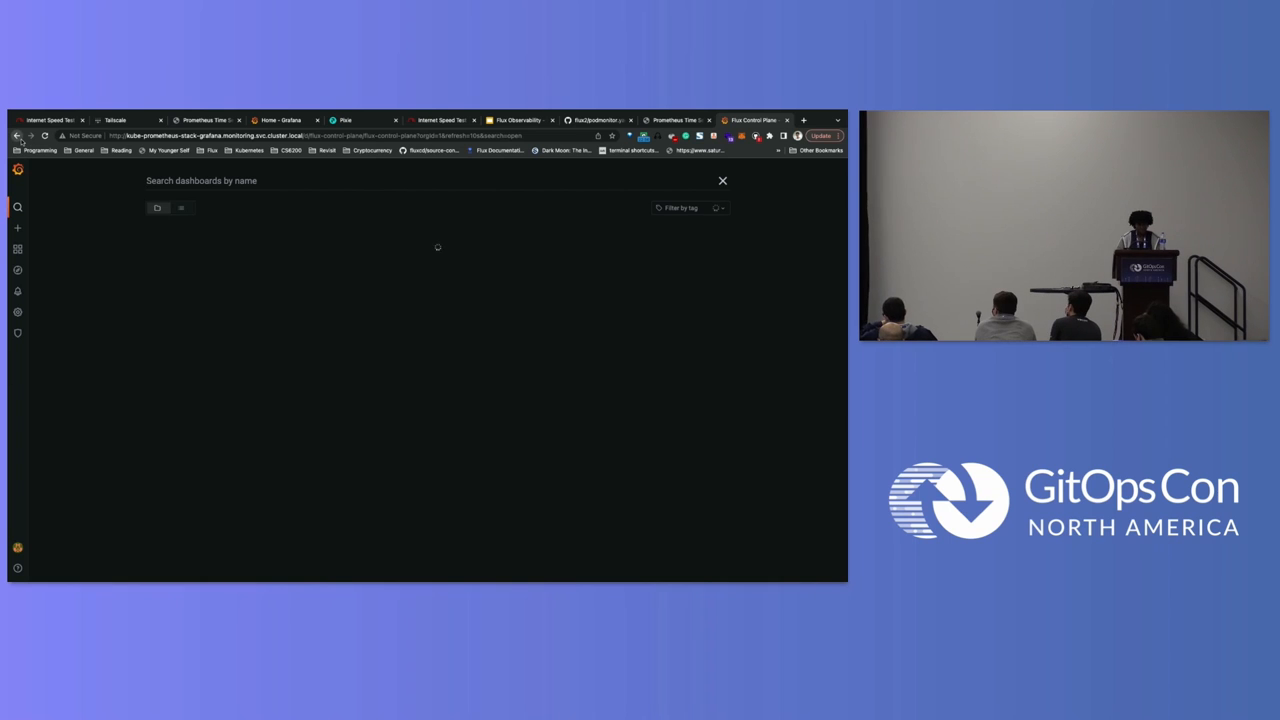
{"action": "type", "text": "folder:current"}
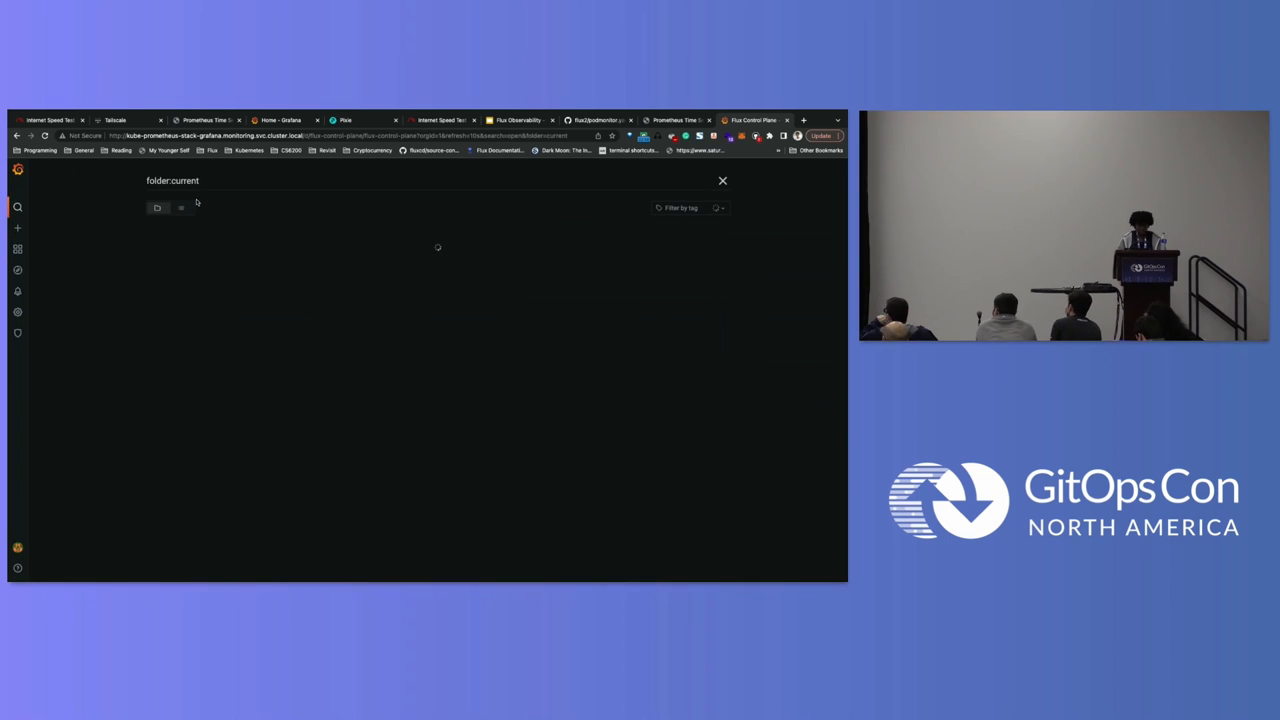
{"action": "left_click", "coordinate": [722, 181]}
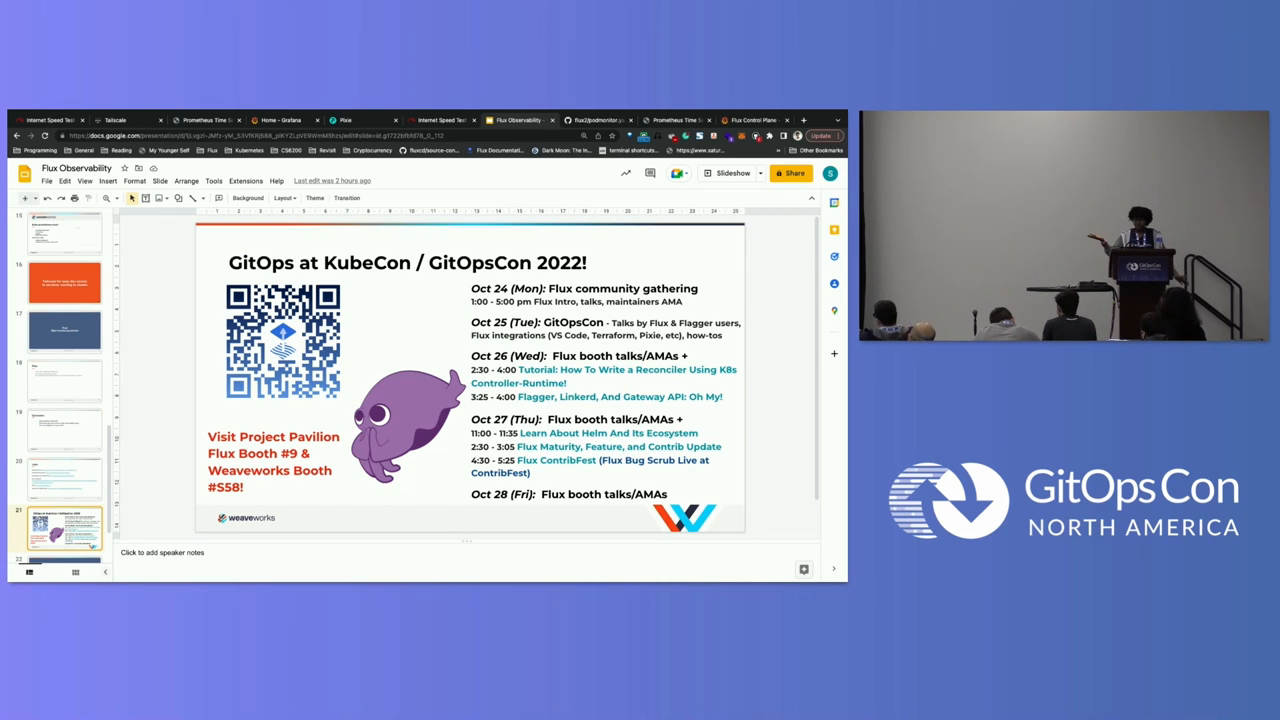
{"action": "left_click", "coordinate": [63, 525]}
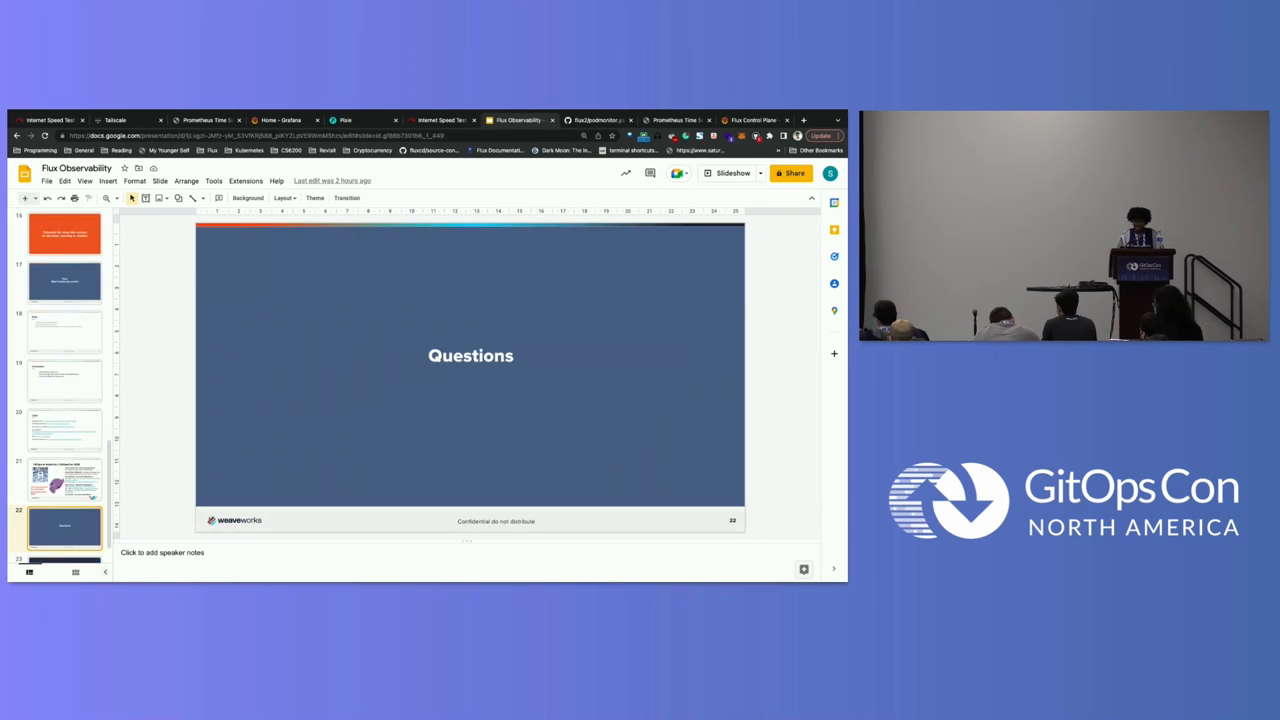